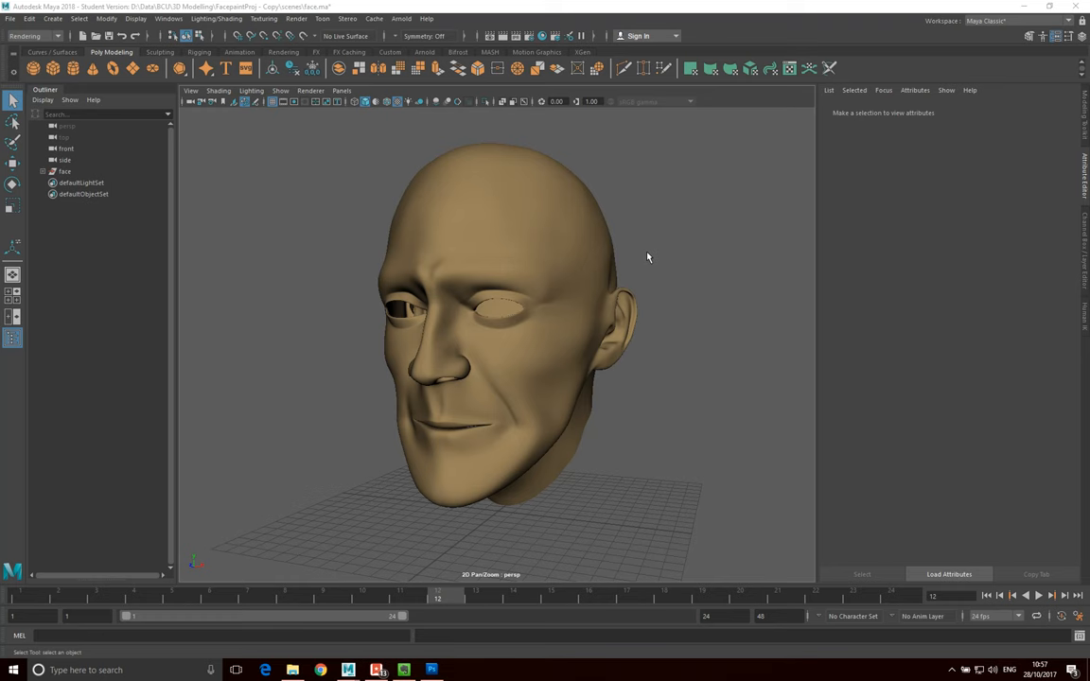
mouse_move(669, 331)
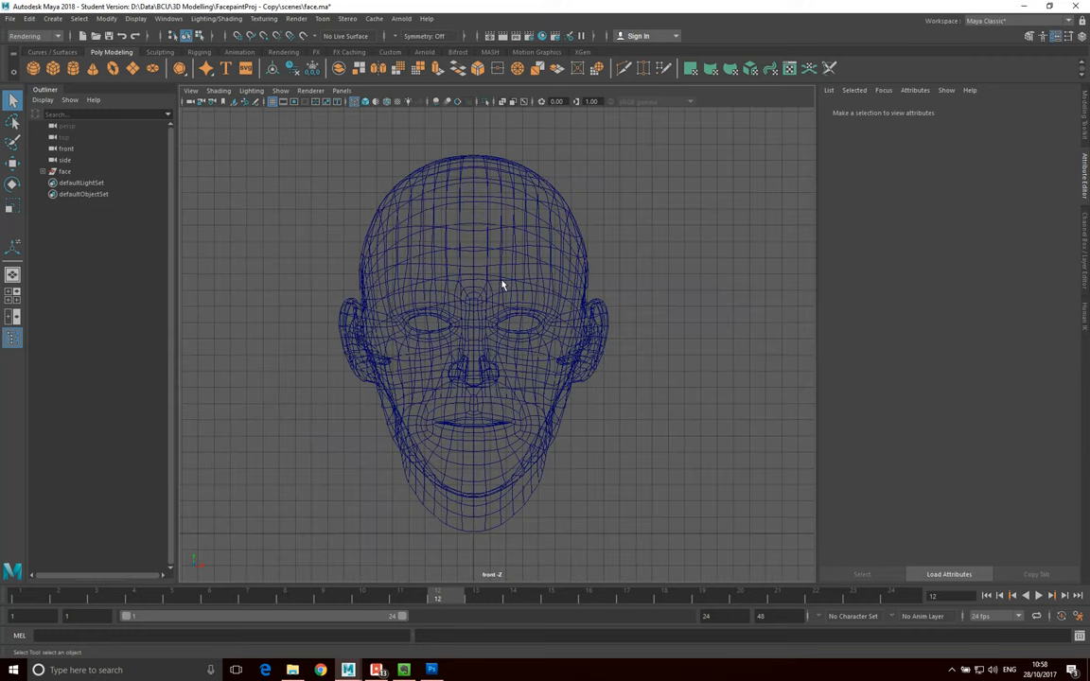
mouse_move(378, 239)
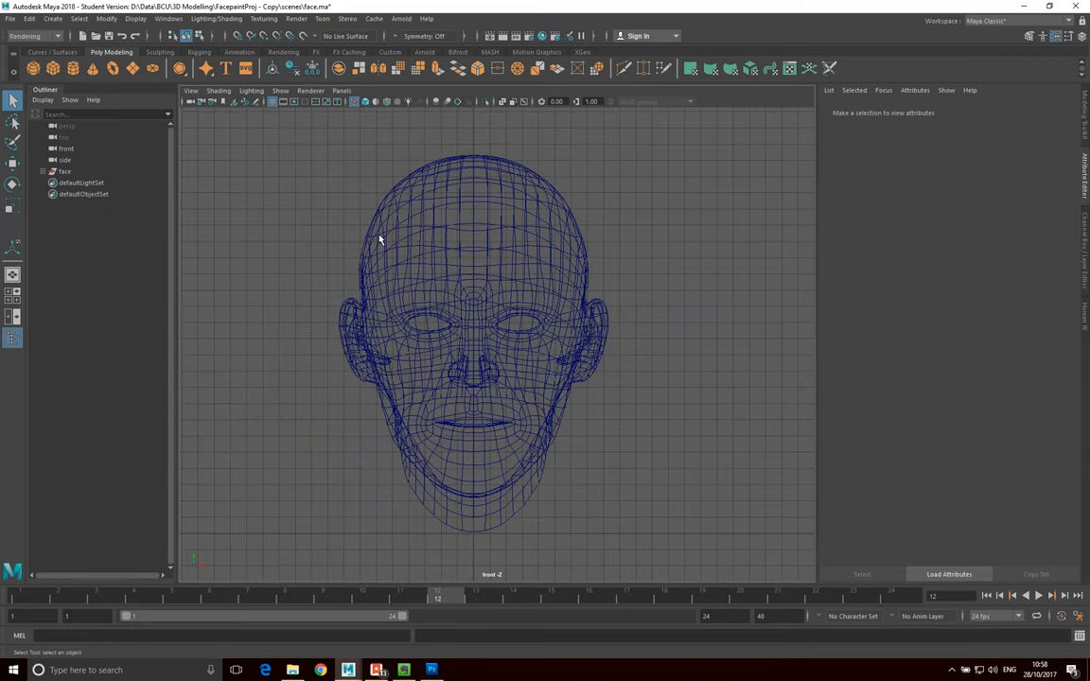
mouse_move(322, 274)
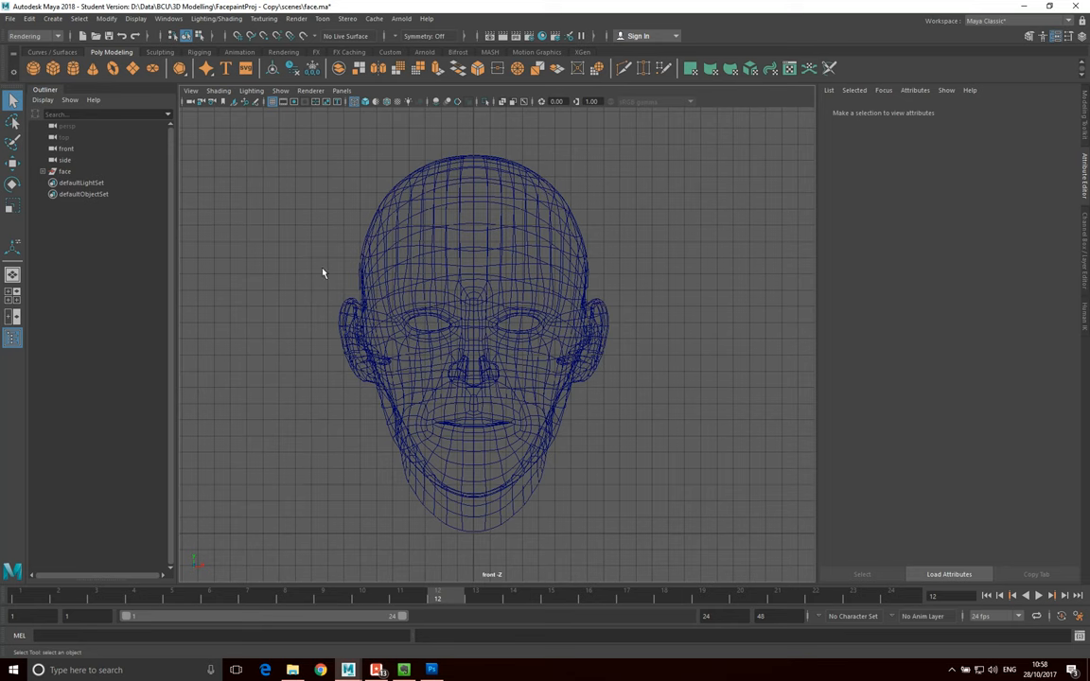
mouse_move(600, 449)
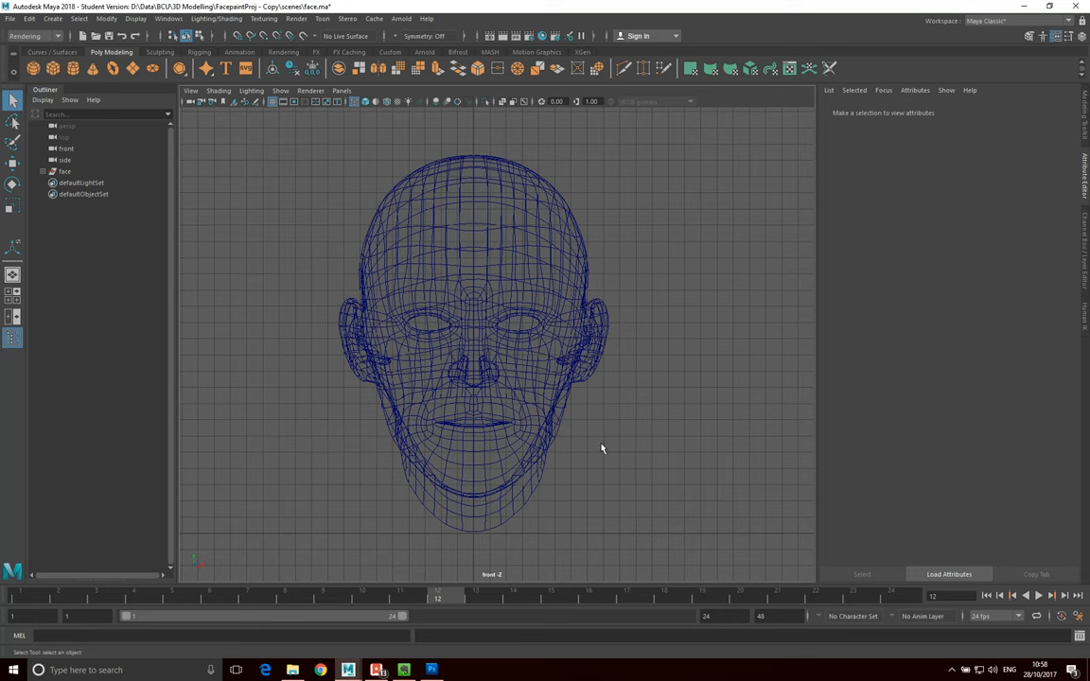
mouse_move(510, 235)
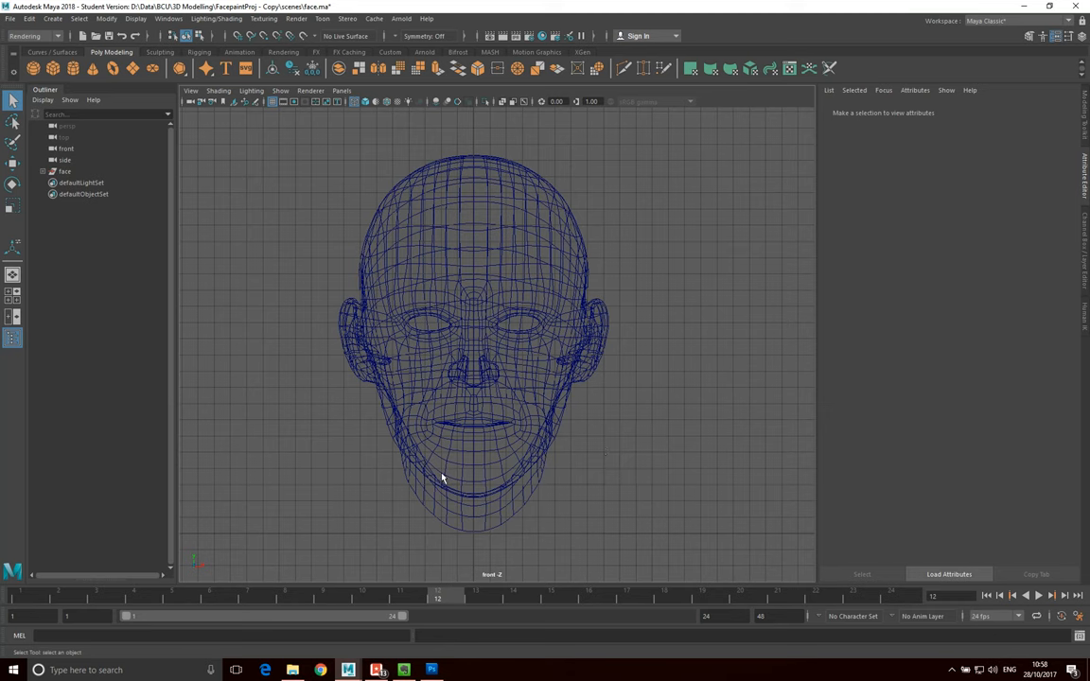
mouse_move(532, 265)
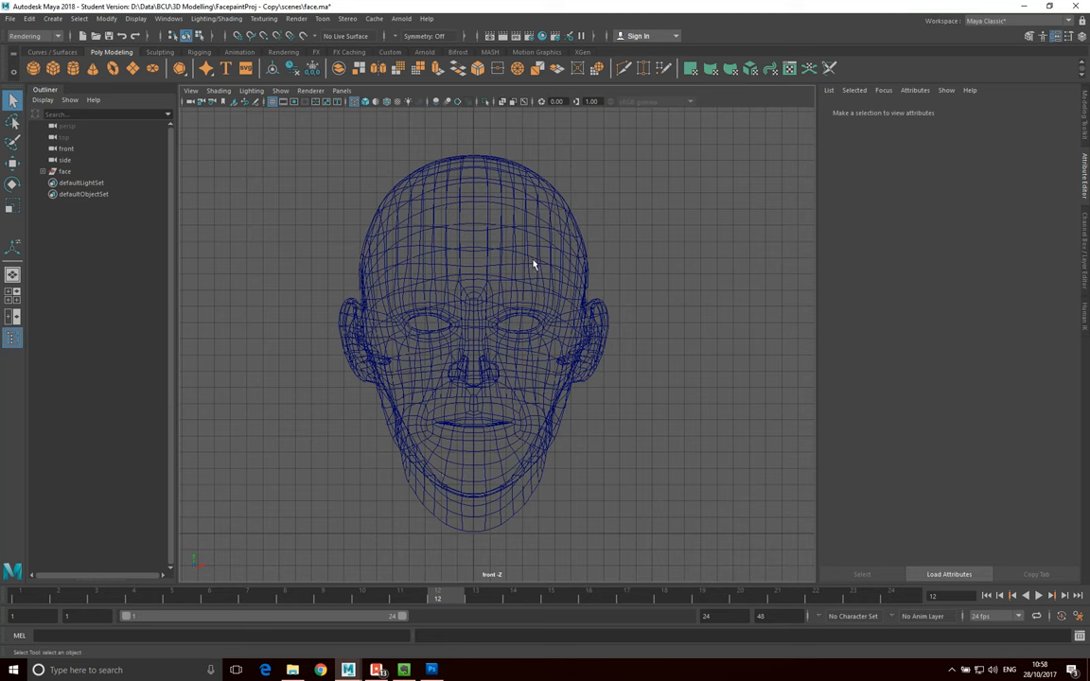
mouse_move(491, 248)
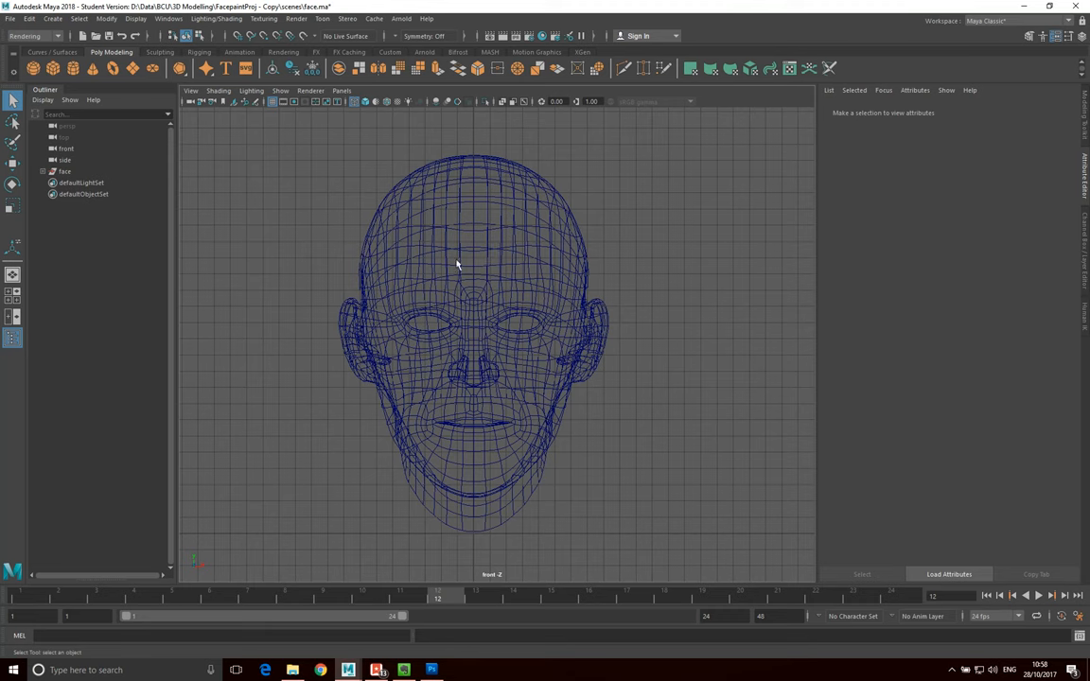
mouse_move(544, 244)
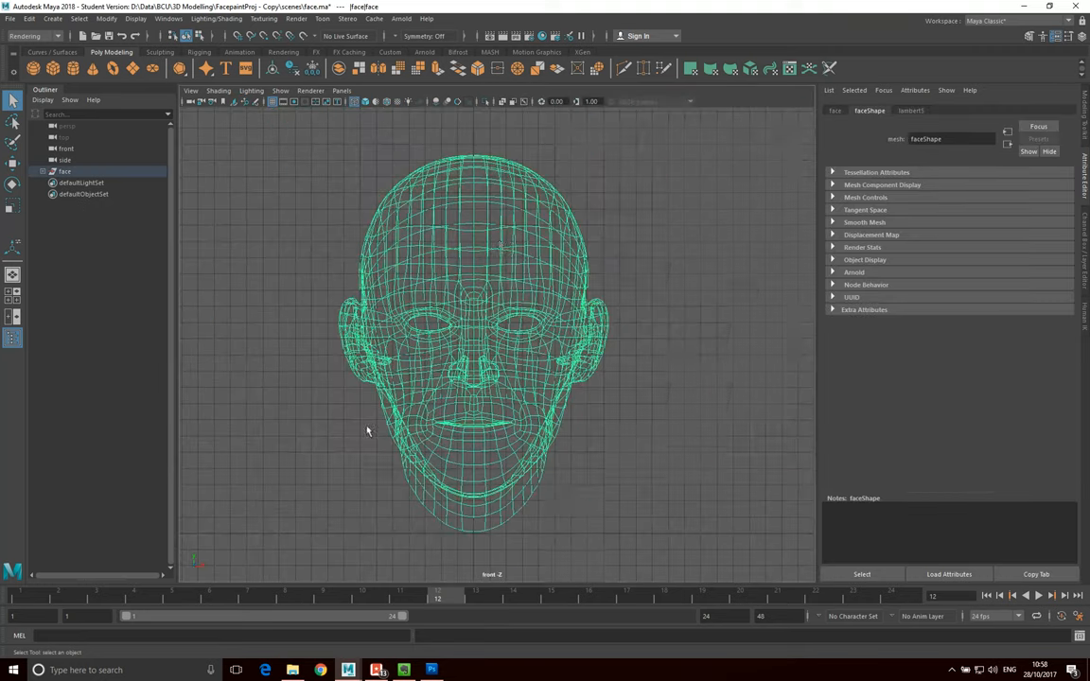
mouse_move(395, 230)
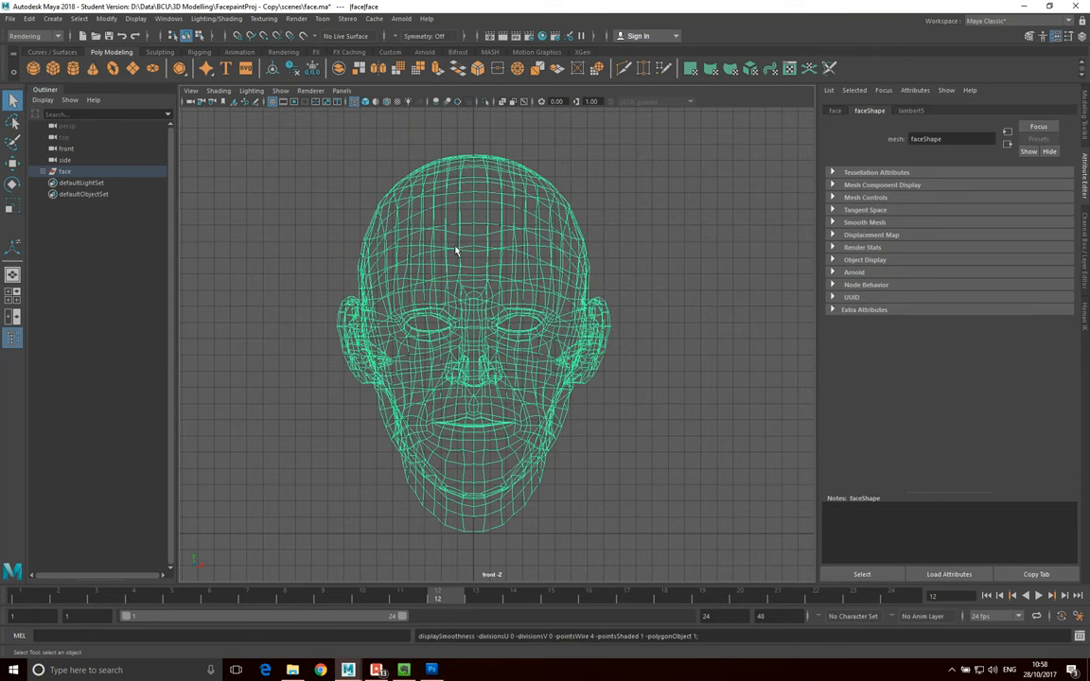
mouse_move(450, 461)
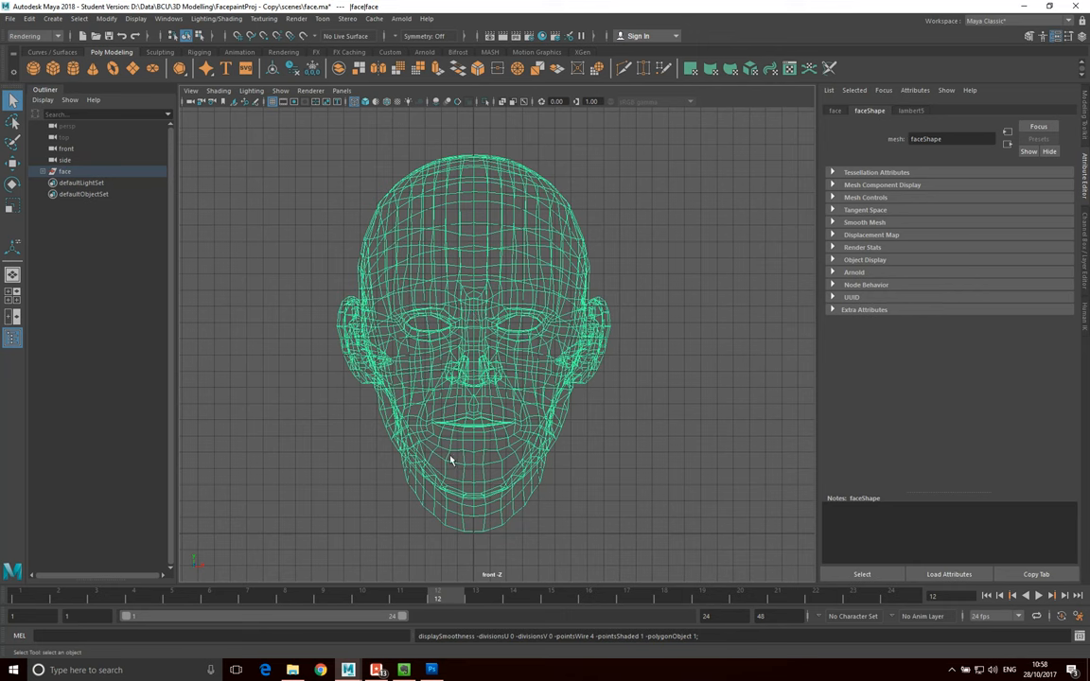
mouse_move(466, 414)
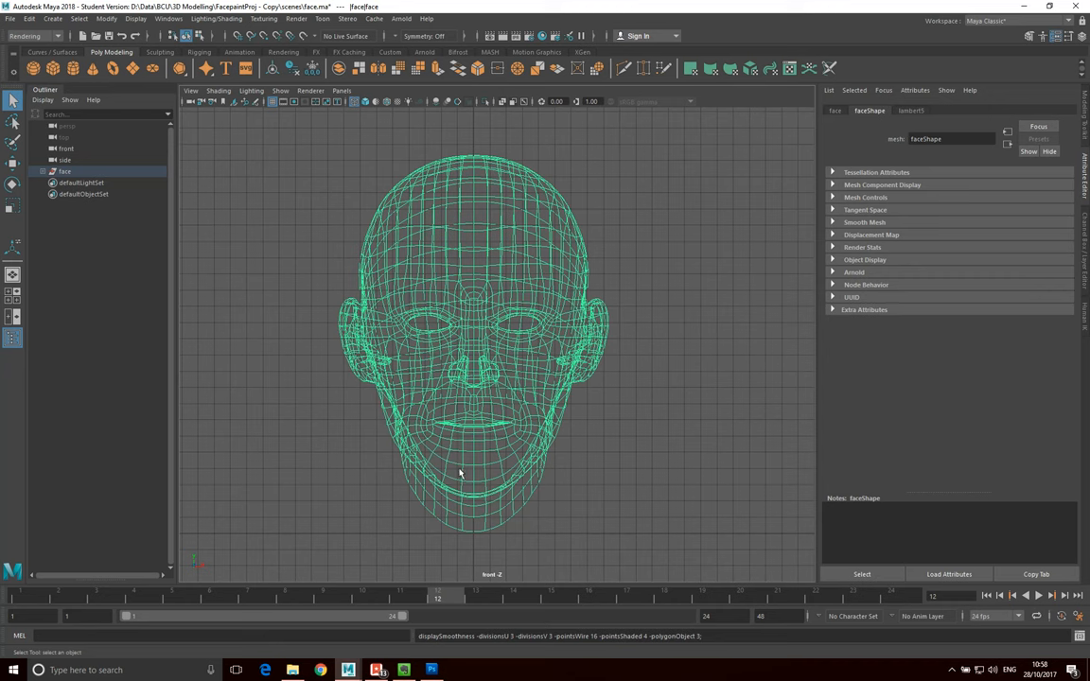
mouse_move(487, 511)
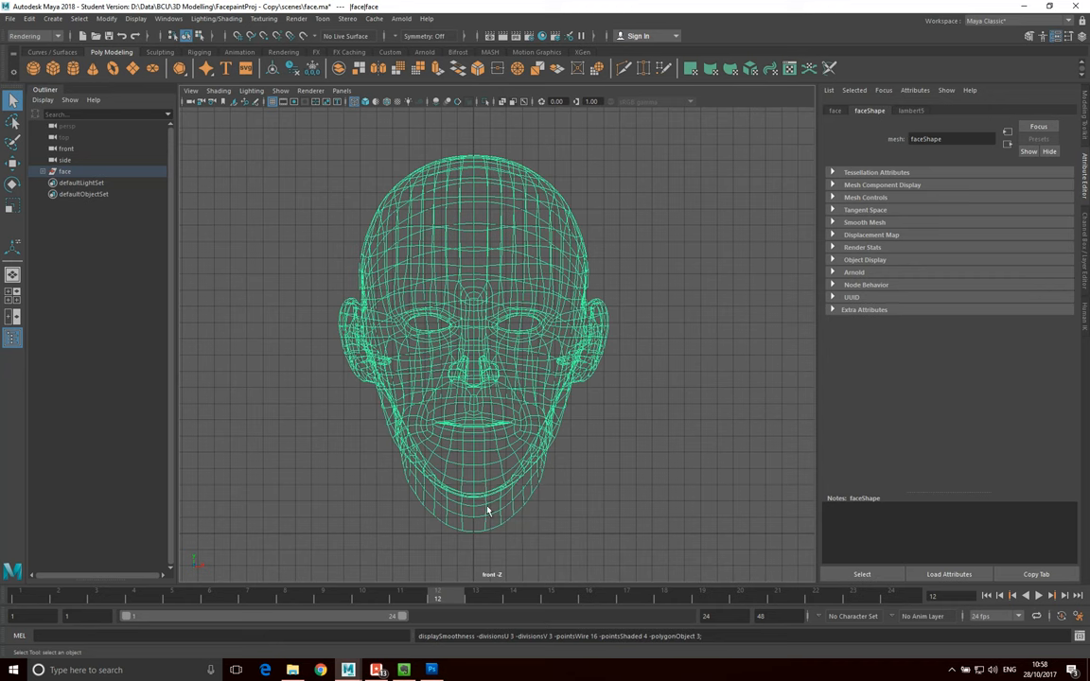
mouse_move(436, 250)
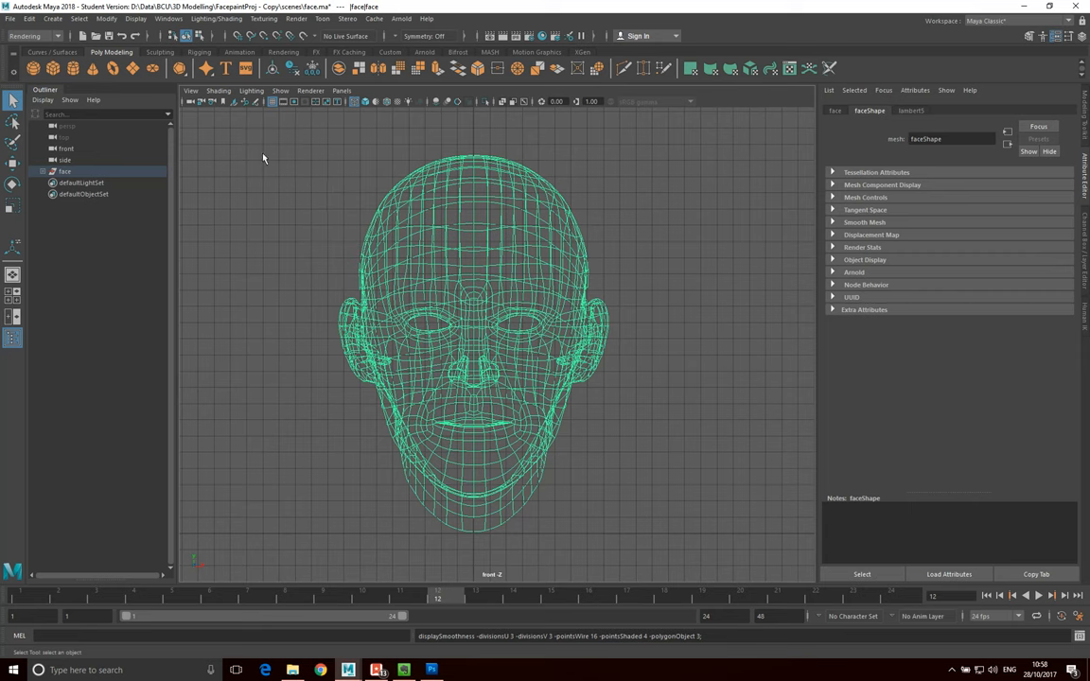
mouse_move(819, 419)
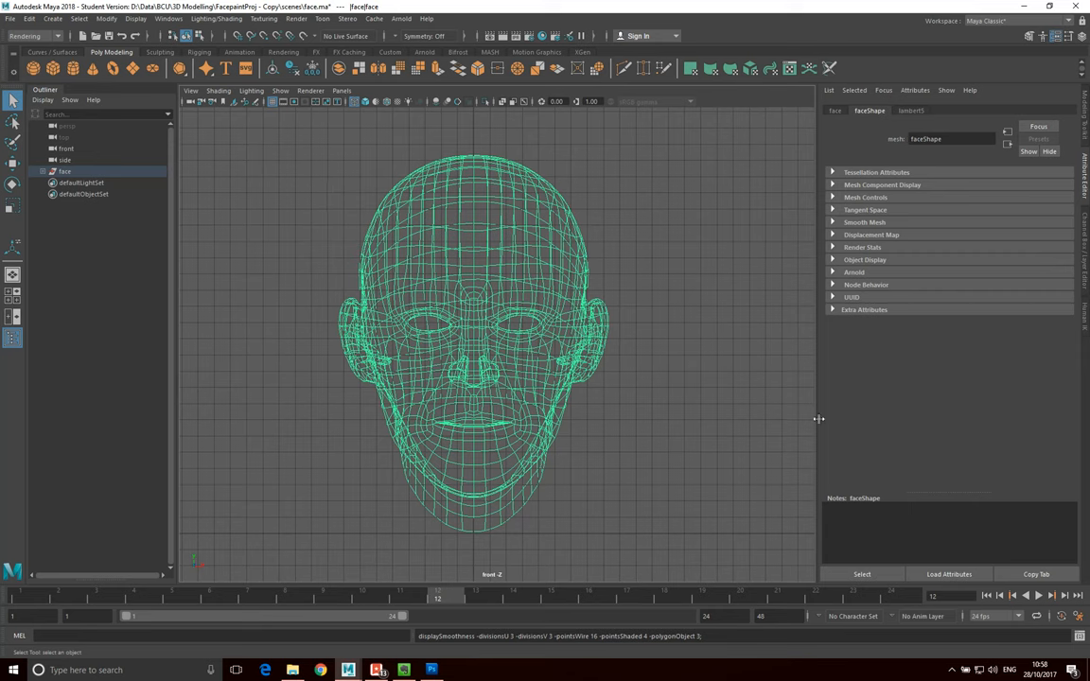
mouse_move(875, 124)
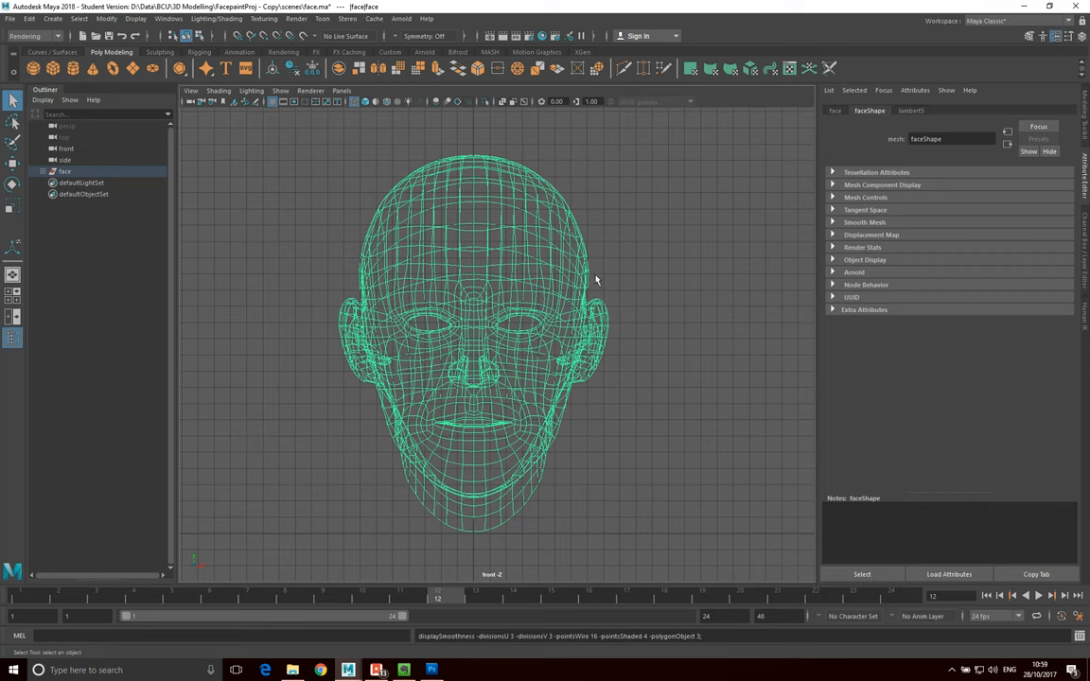
mouse_move(360, 524)
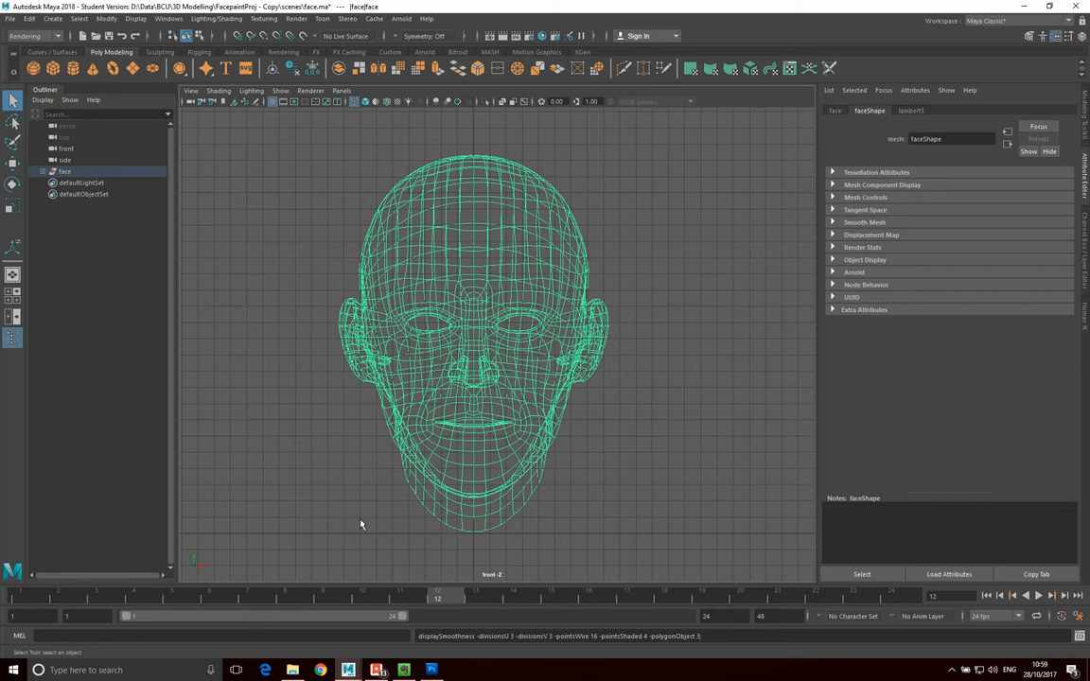
mouse_move(485, 470)
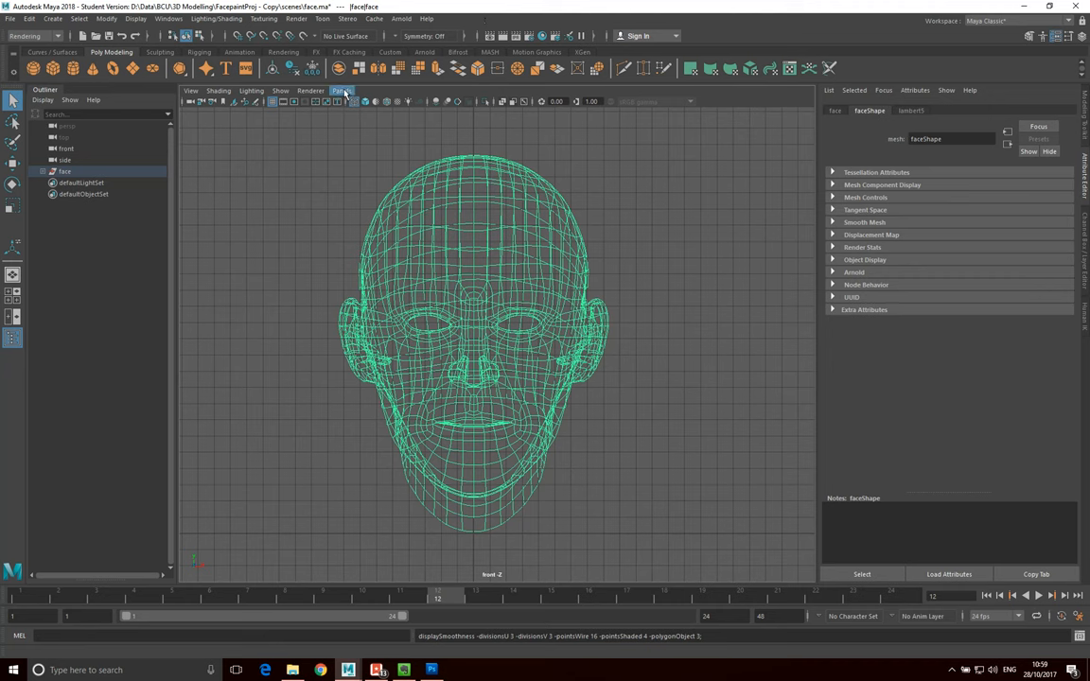
Step: Enable Viewport 2.0 Multisampling Anti-aliasing with a sample count of 16
left_click(343, 90)
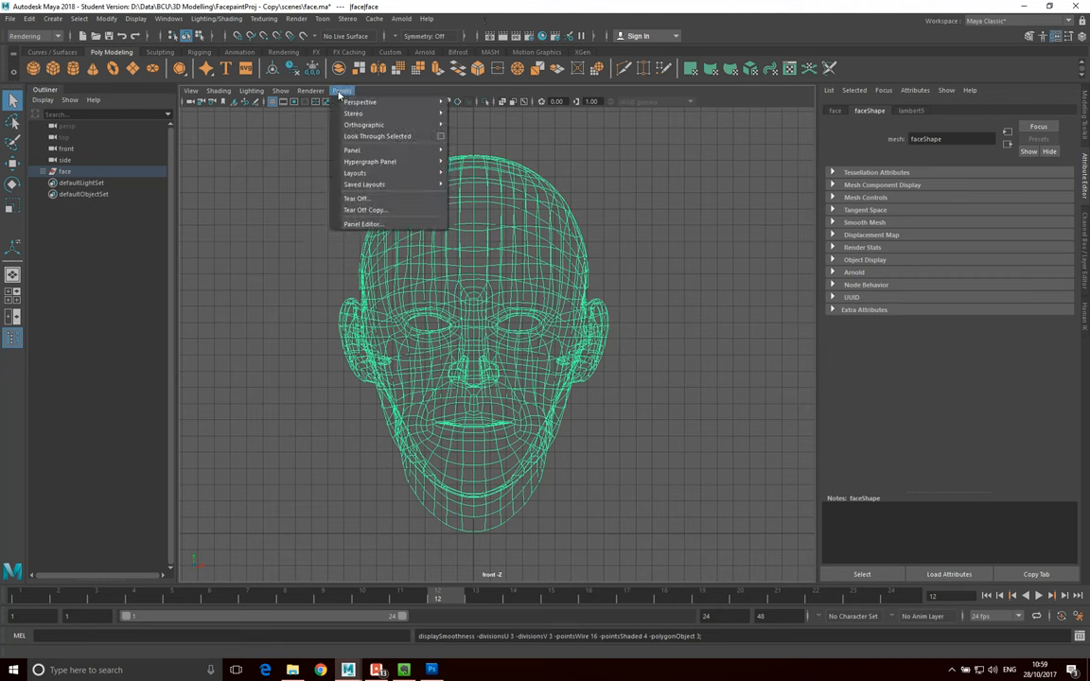
left_click(311, 90)
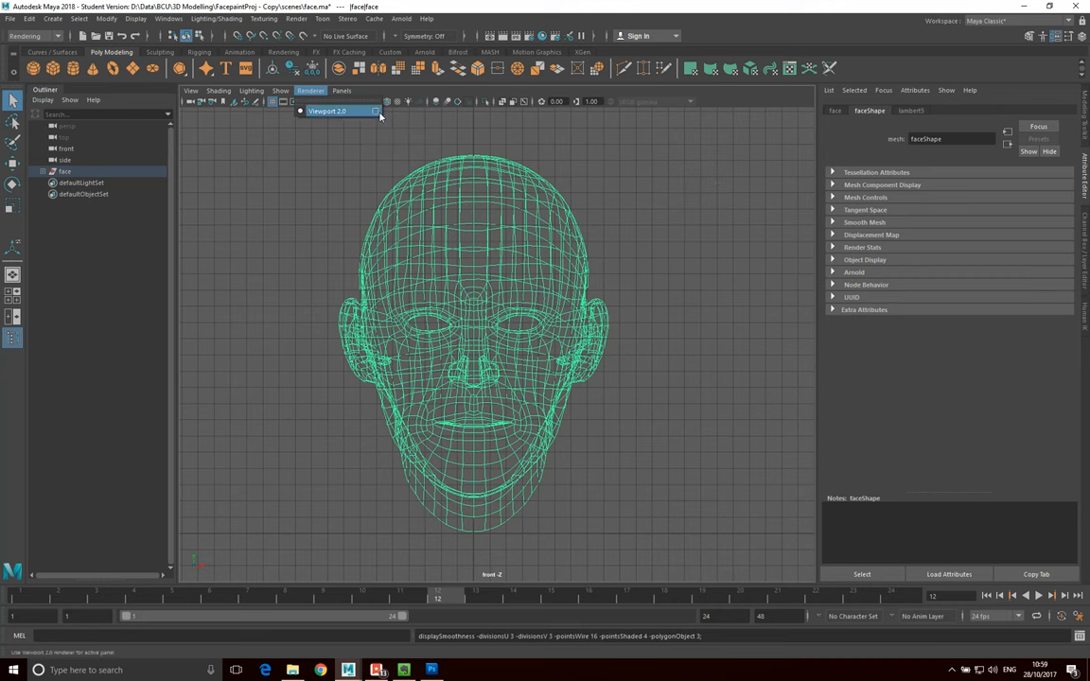
left_click(375, 111)
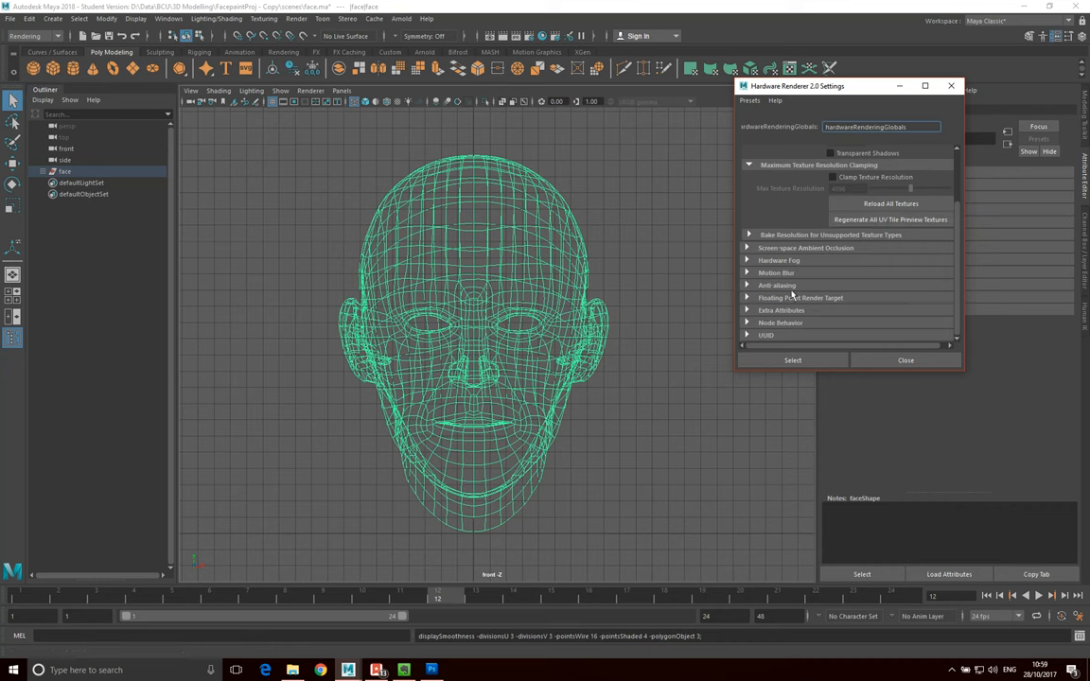
left_click(748, 284)
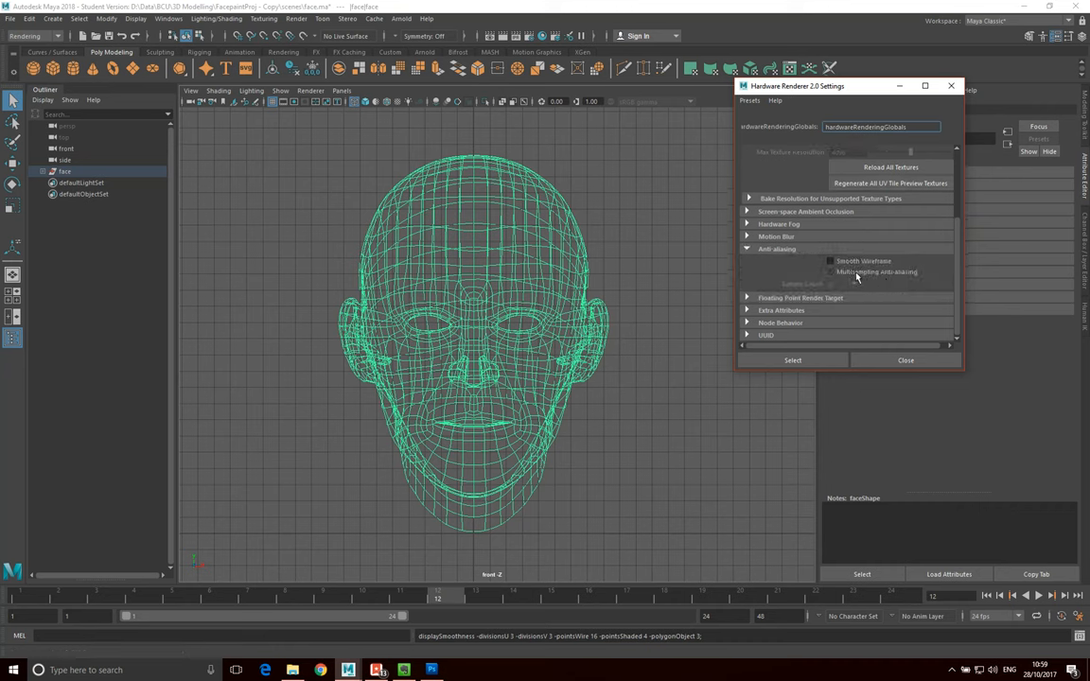
left_click(830, 271)
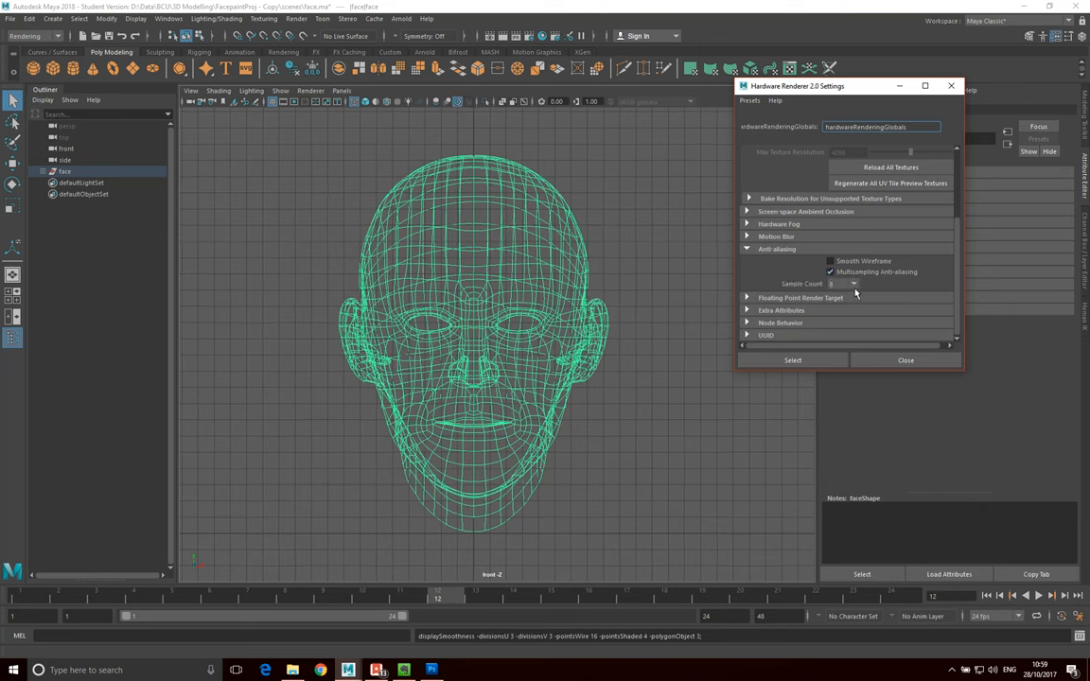
left_click(853, 284)
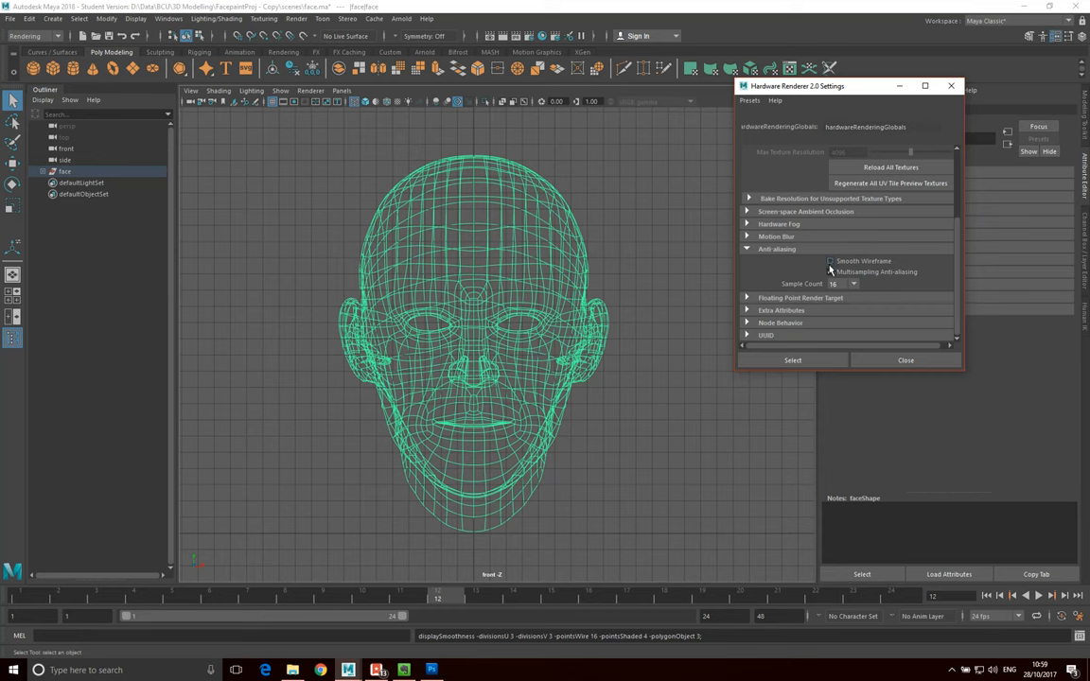
left_click(830, 272)
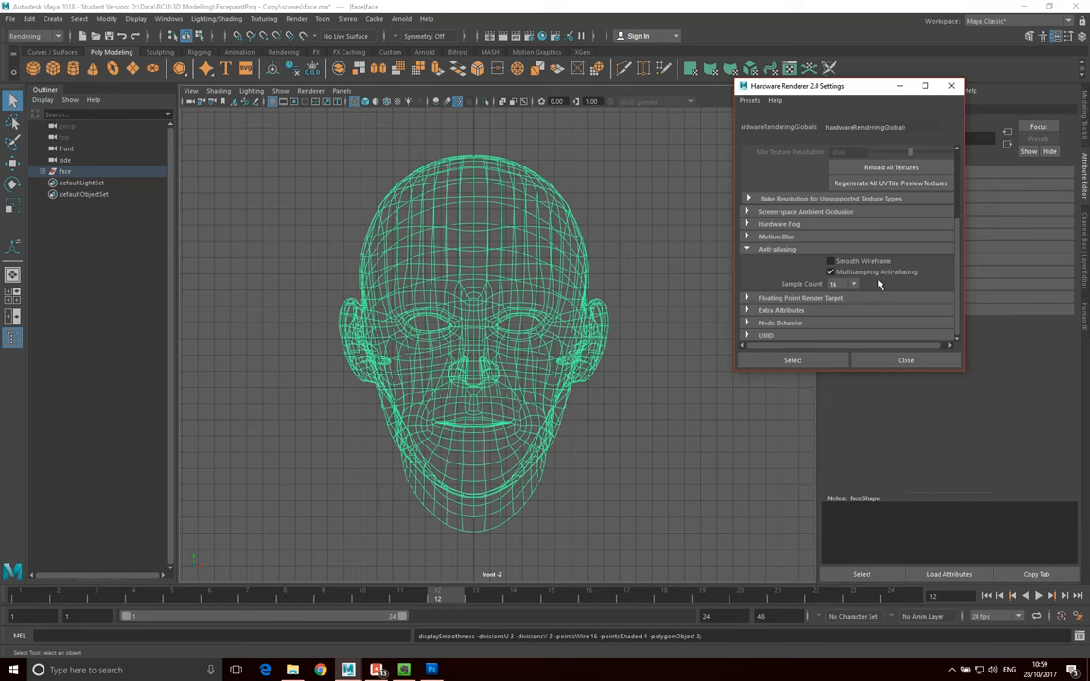
mouse_move(849, 347)
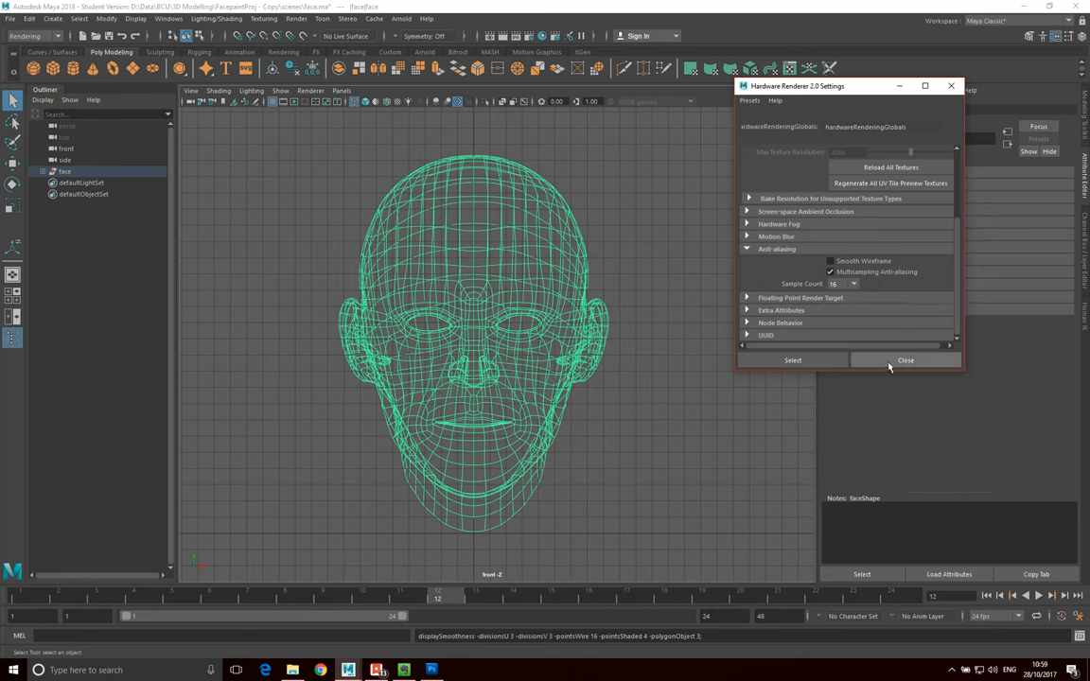
left_click(904, 361)
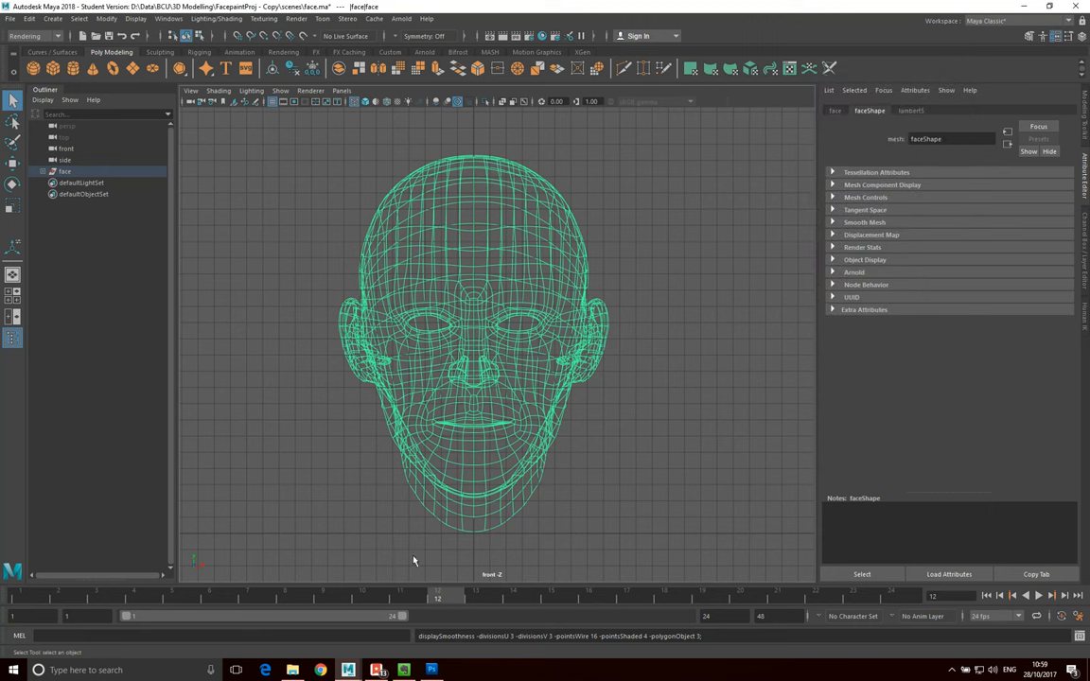
mouse_move(623, 531)
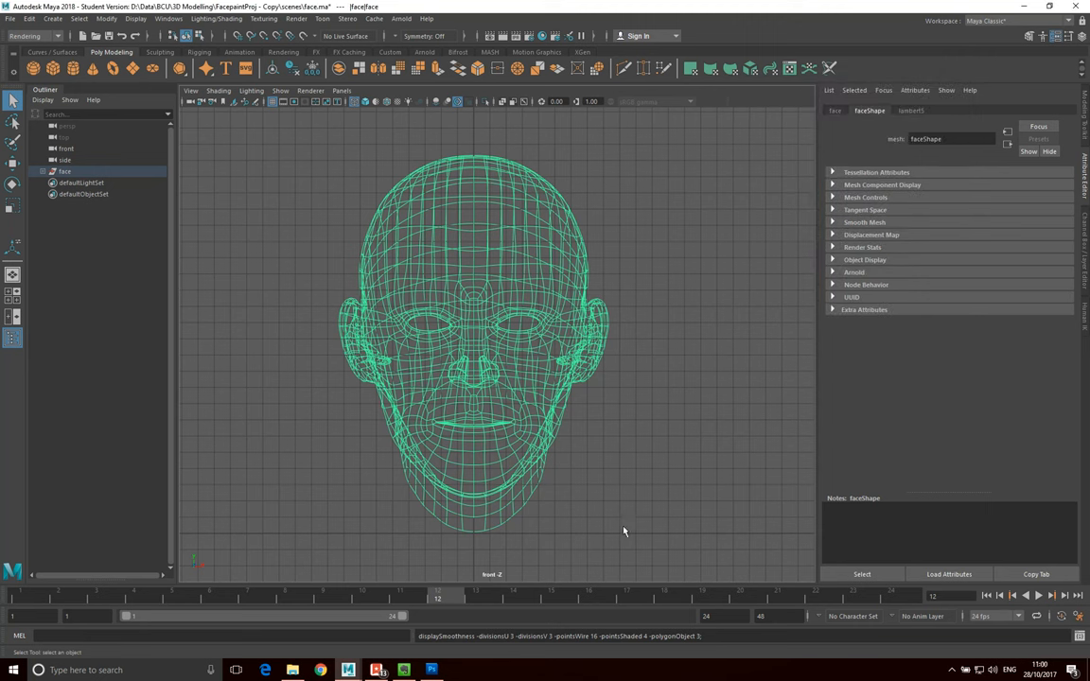
mouse_move(410, 271)
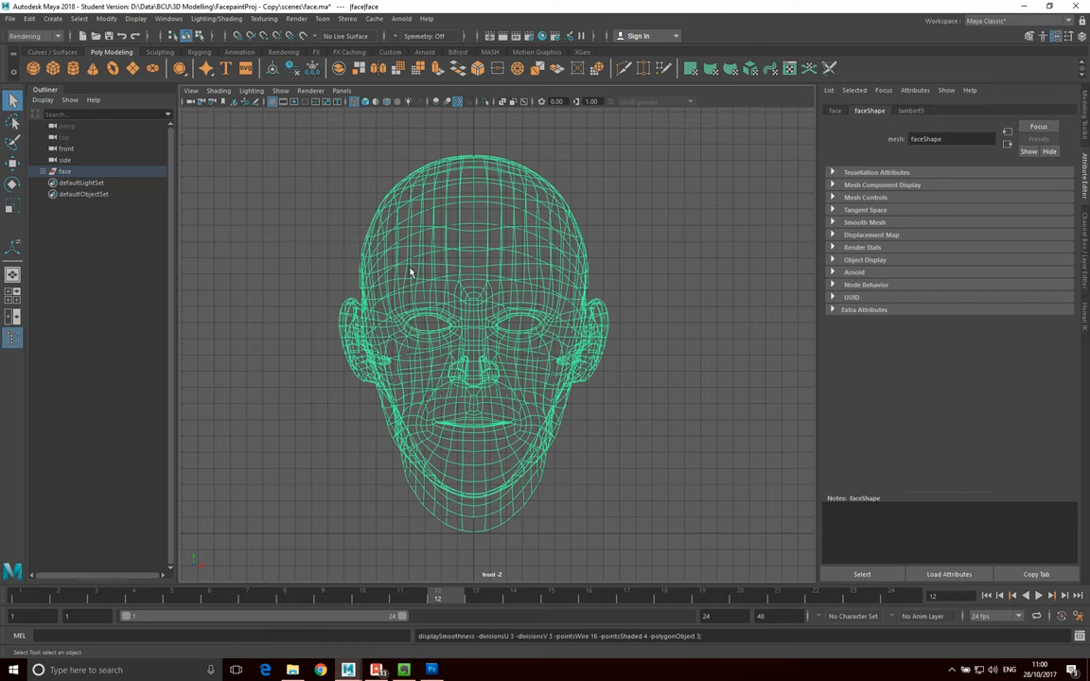
mouse_move(306, 221)
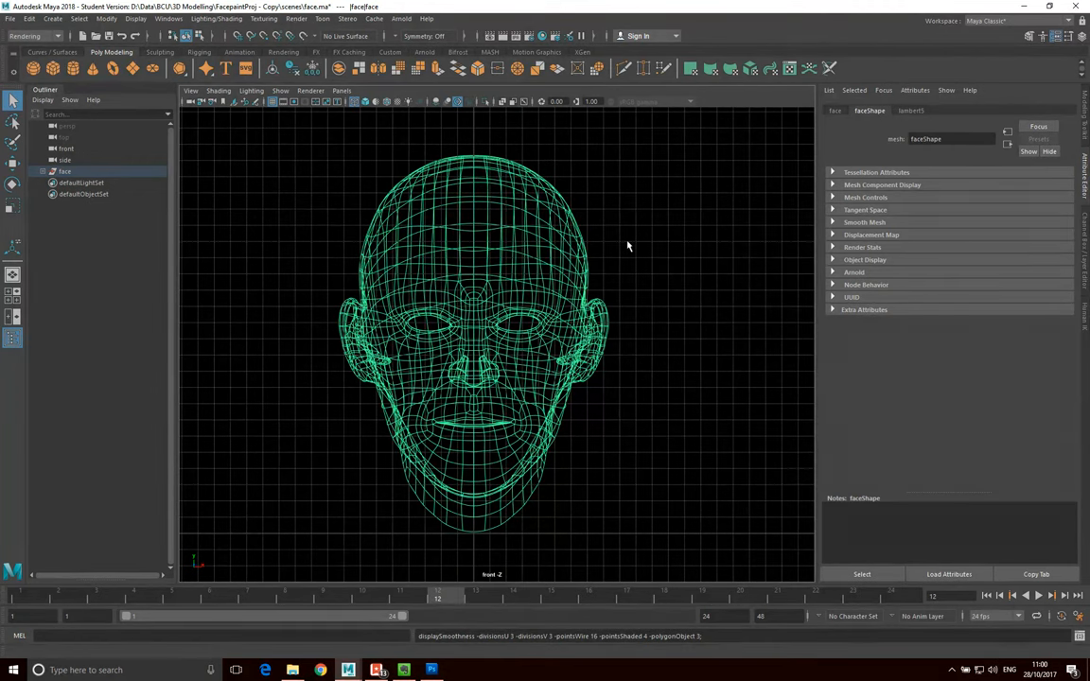
mouse_move(620, 249)
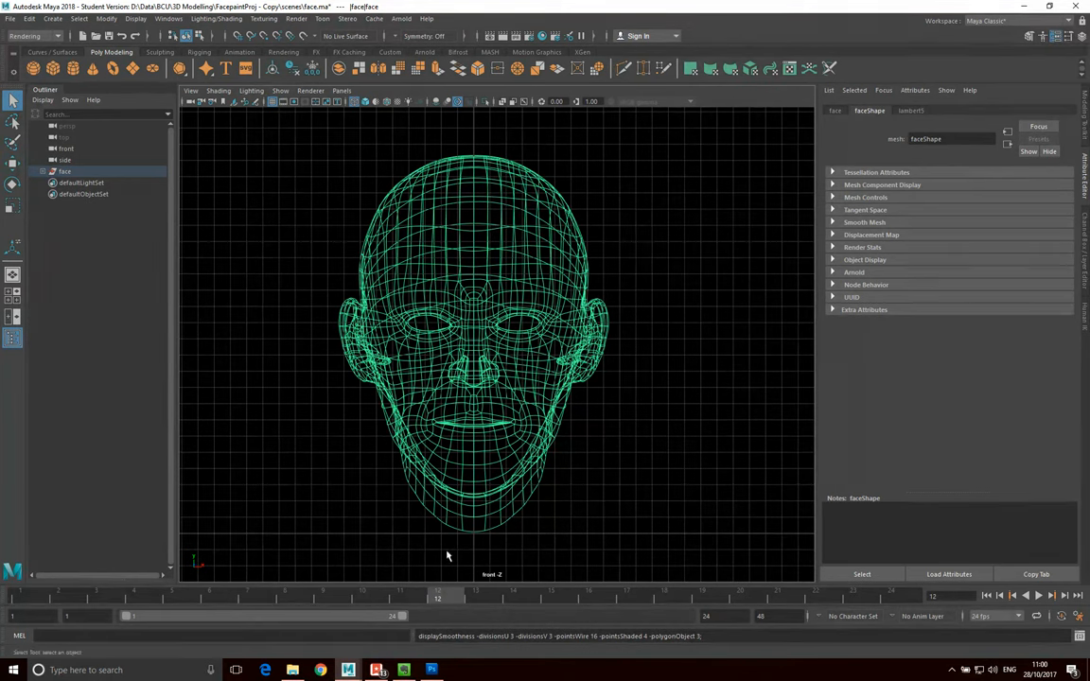
mouse_move(342, 557)
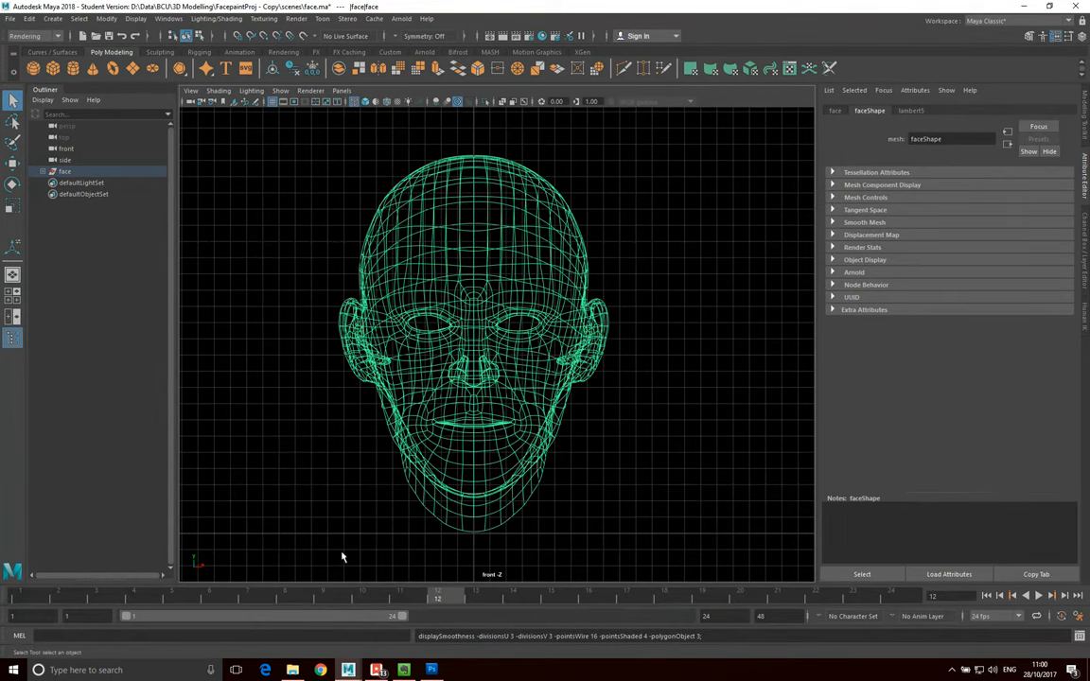
mouse_move(440, 580)
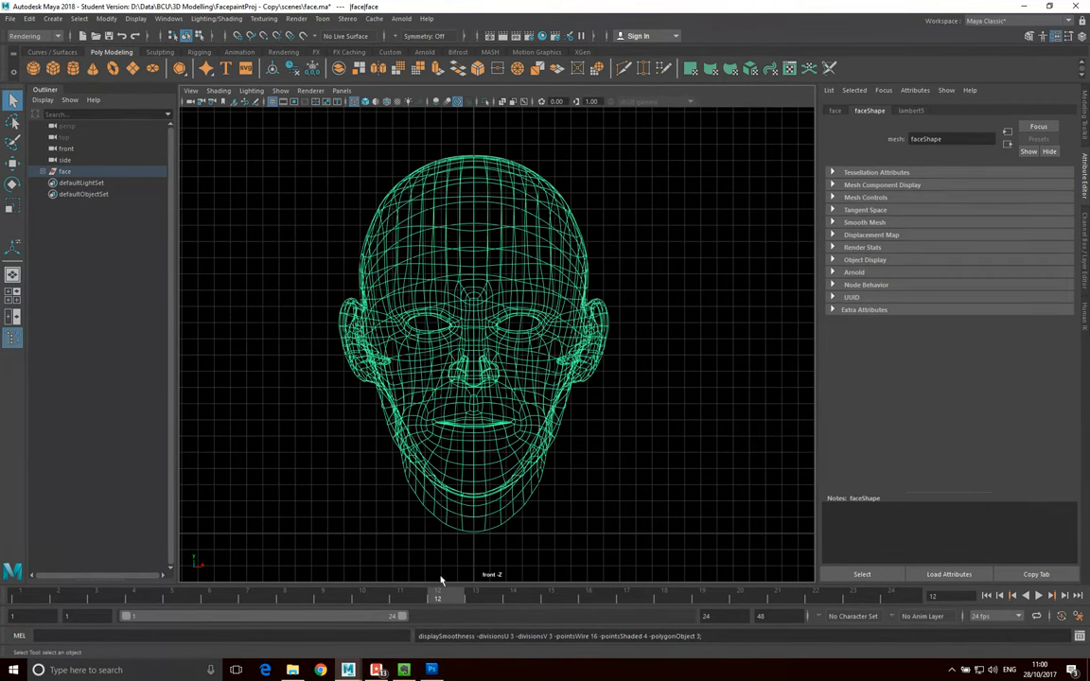
mouse_move(499, 545)
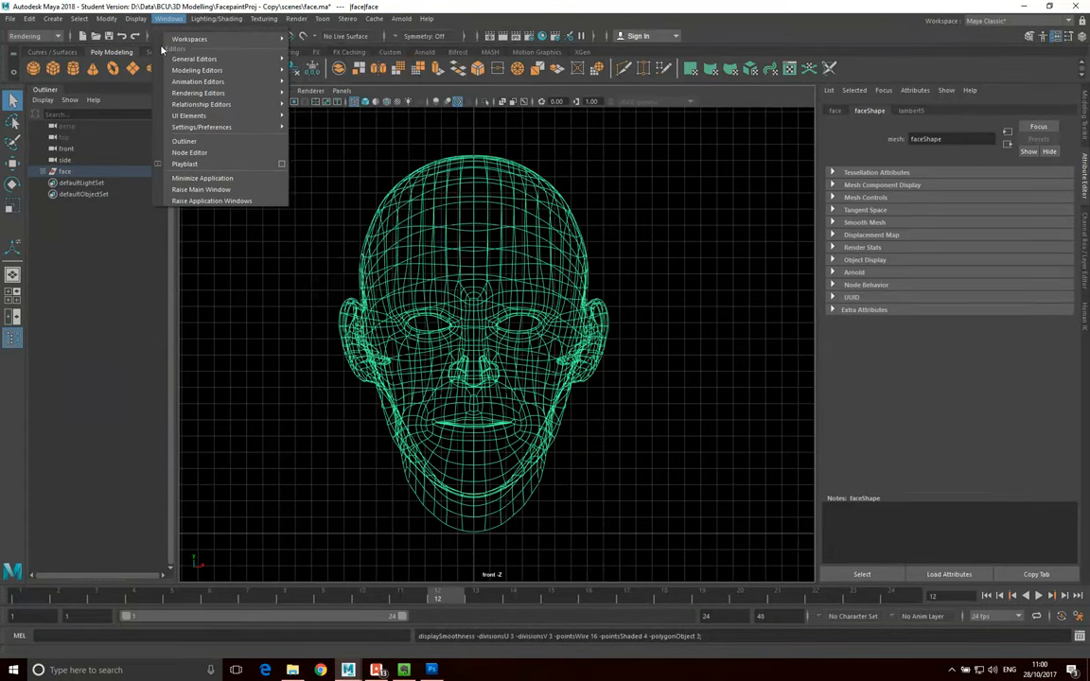
Step: Uncheck Grid in the front viewport's Display menu, leaving a plain black background
left_click(135, 18)
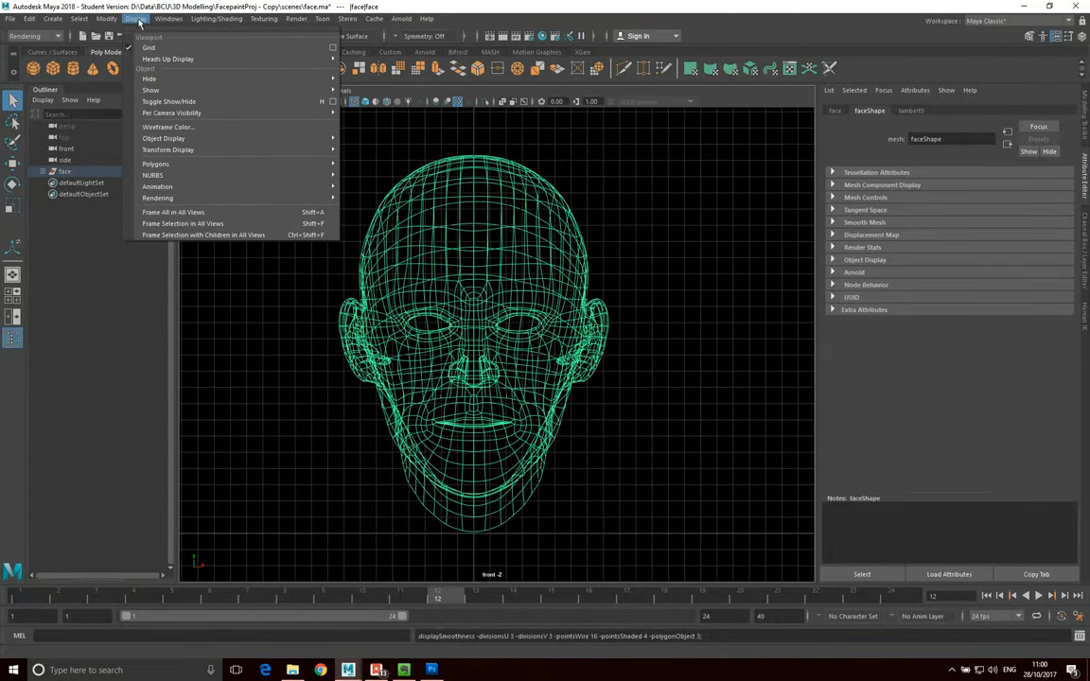
left_click(149, 48)
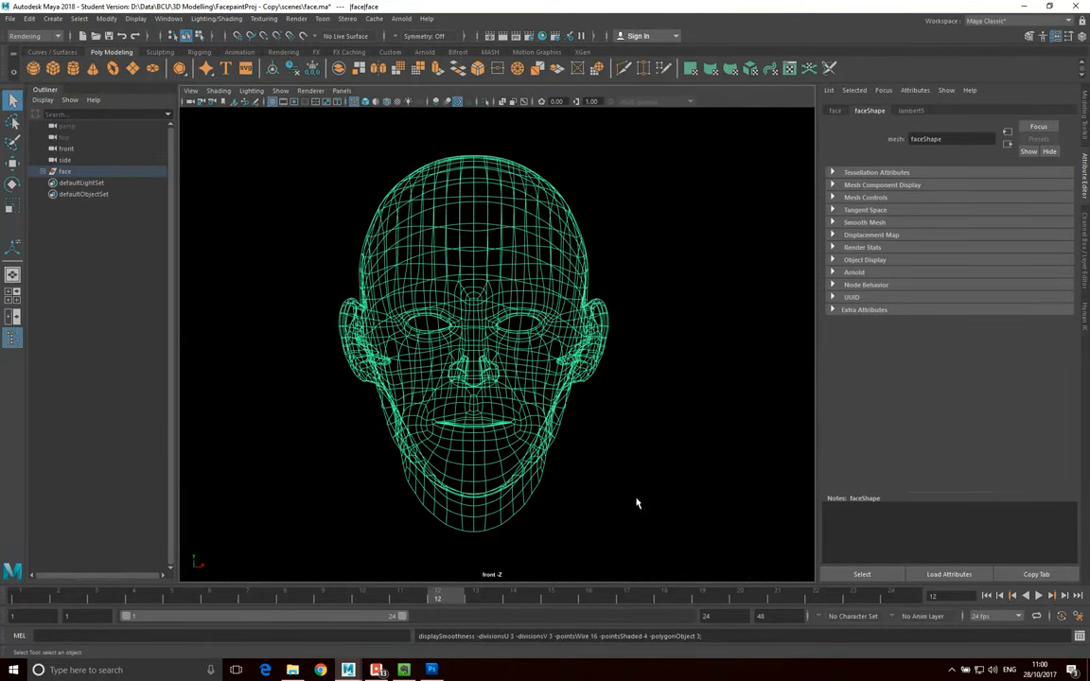
mouse_move(317, 580)
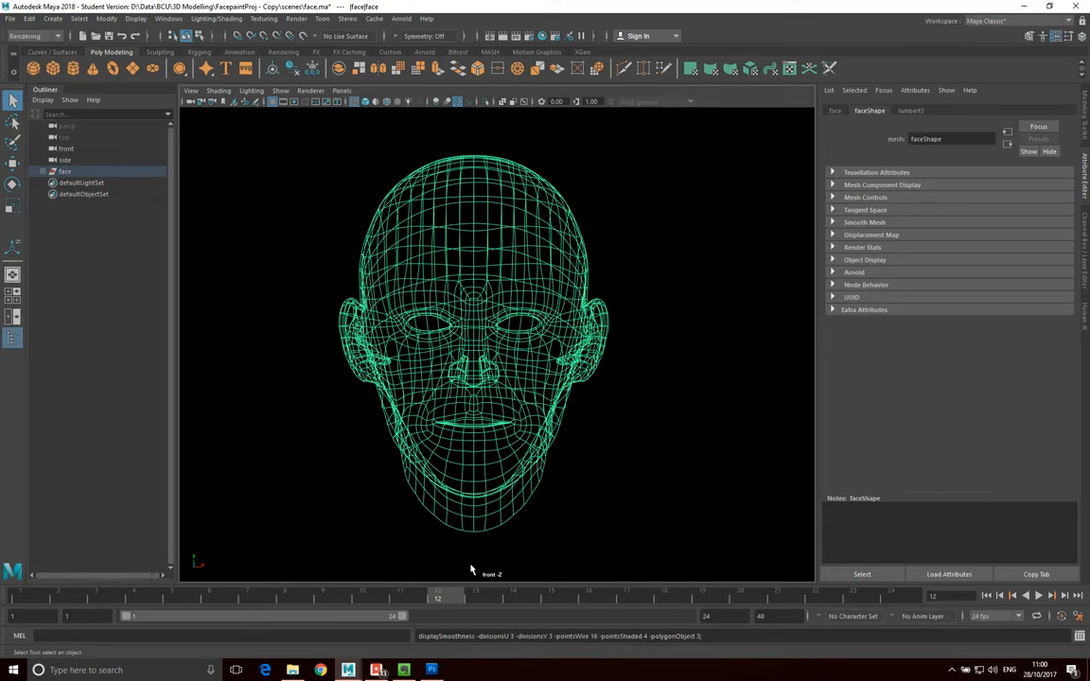
mouse_move(491, 585)
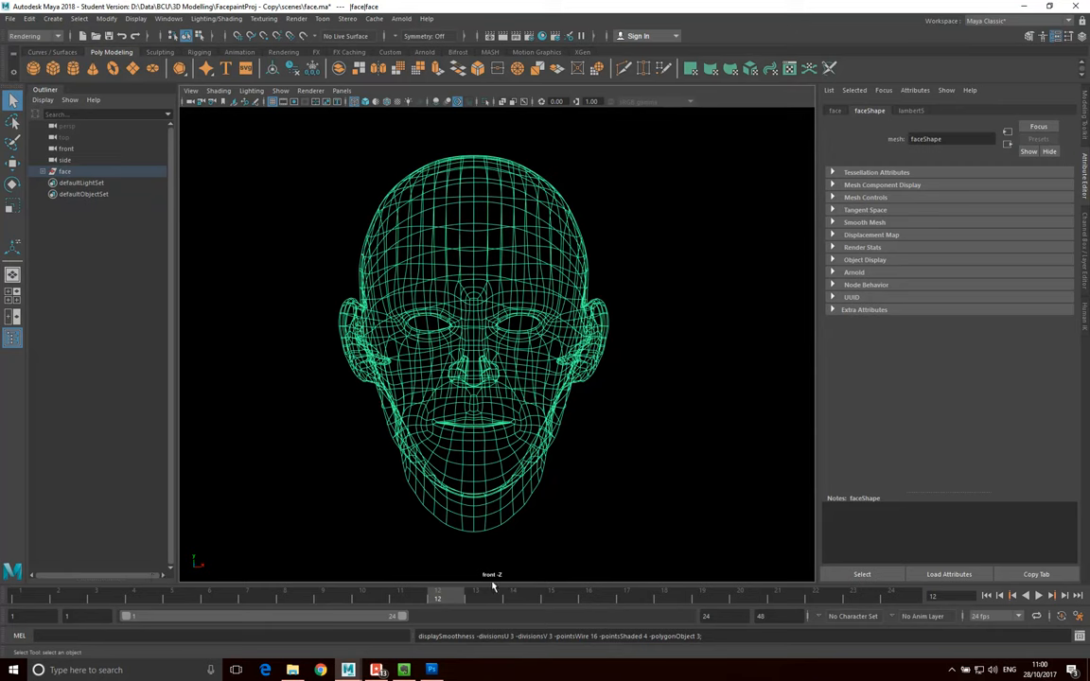
mouse_move(500, 582)
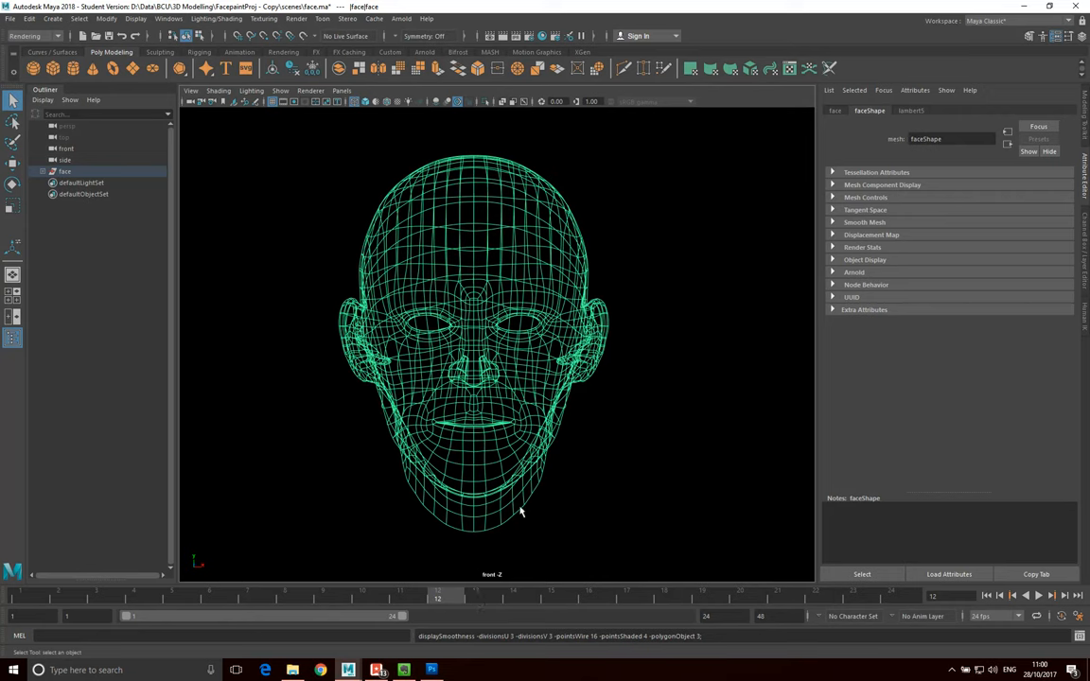
mouse_move(521, 397)
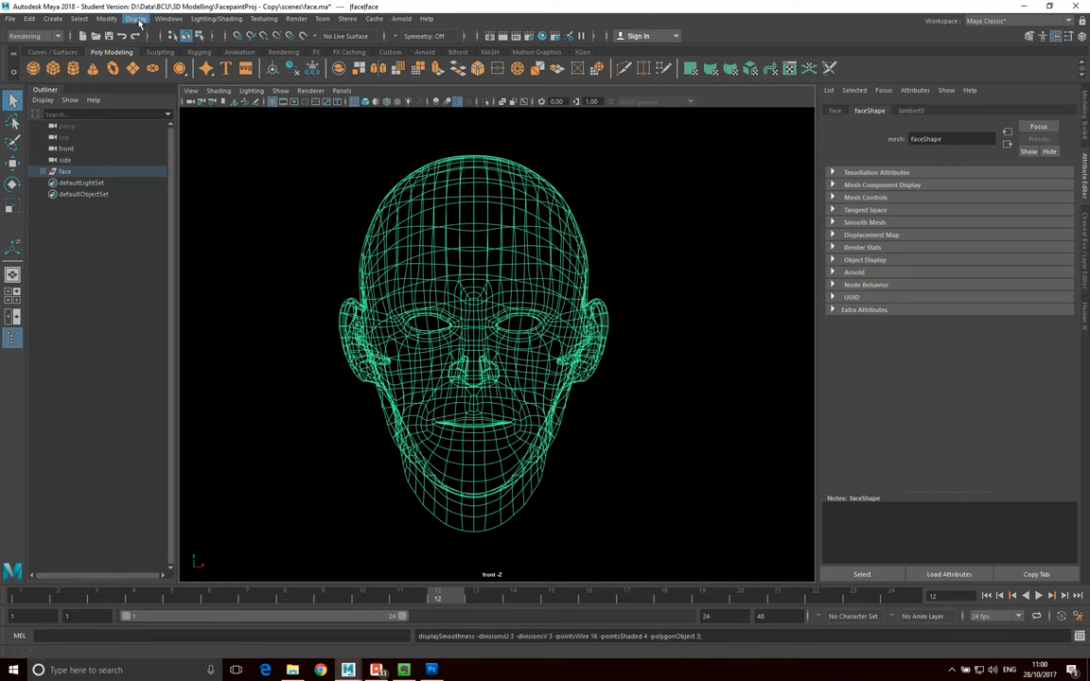
mouse_move(249, 545)
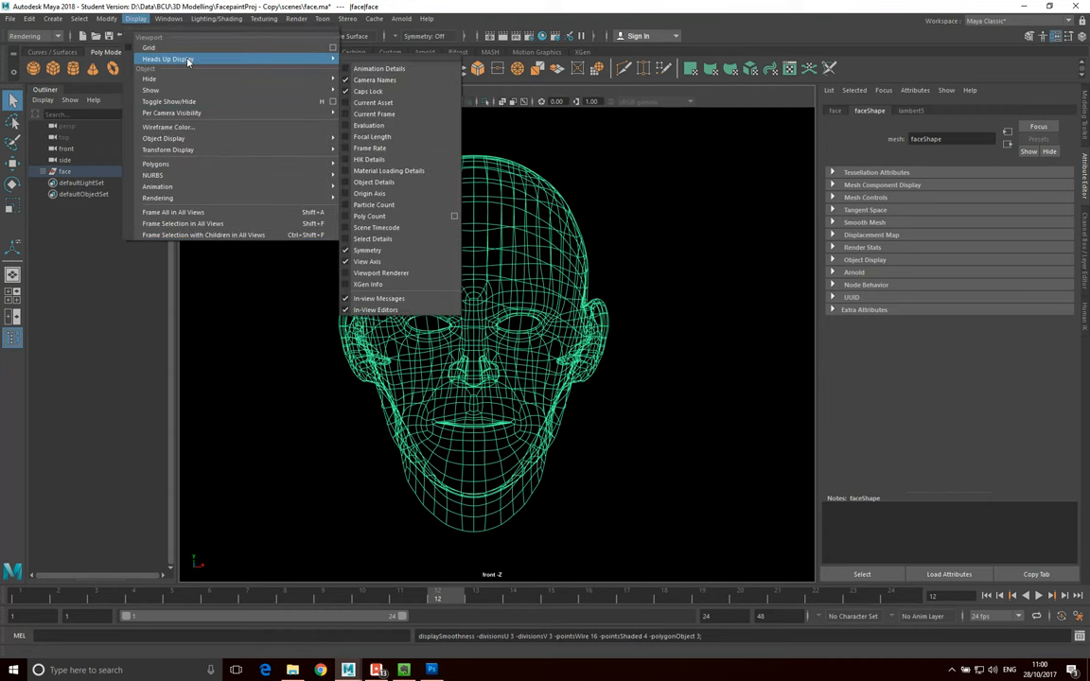
mouse_move(369, 159)
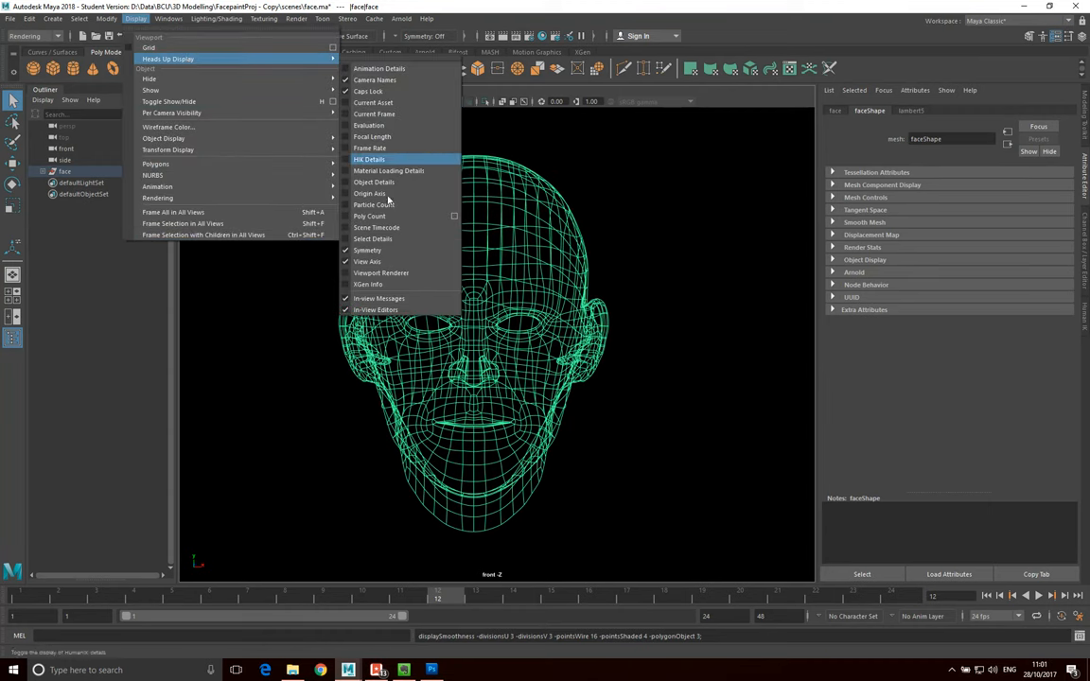
mouse_move(368, 125)
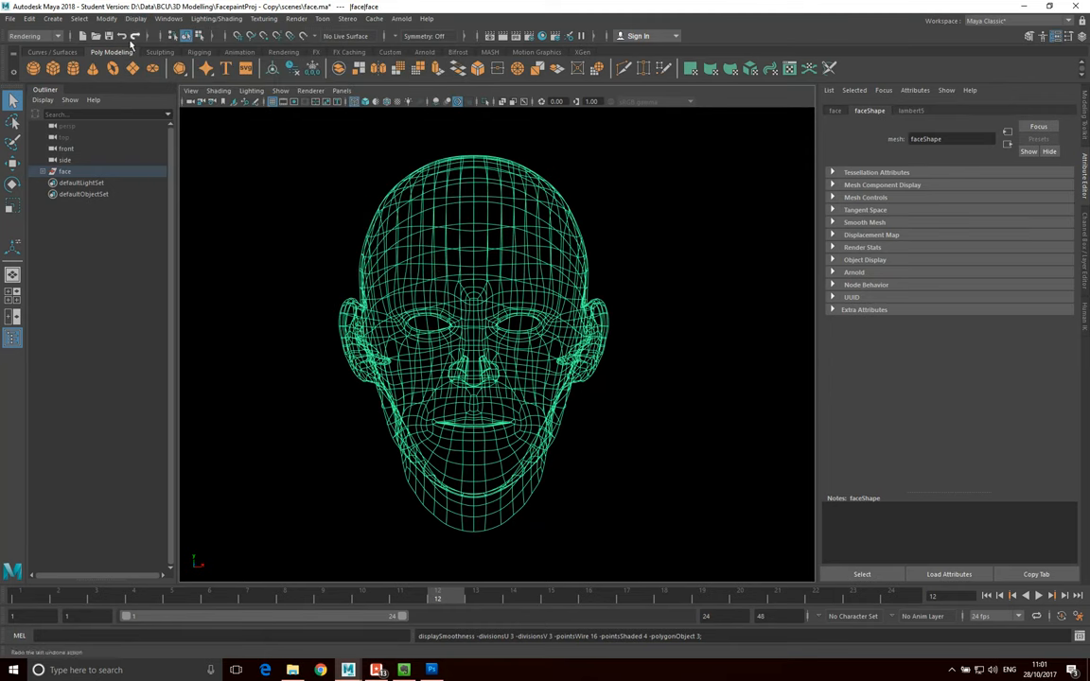
Step: Reopen the viewport Display menu to reach the Heads Up Display options
left_click(136, 18)
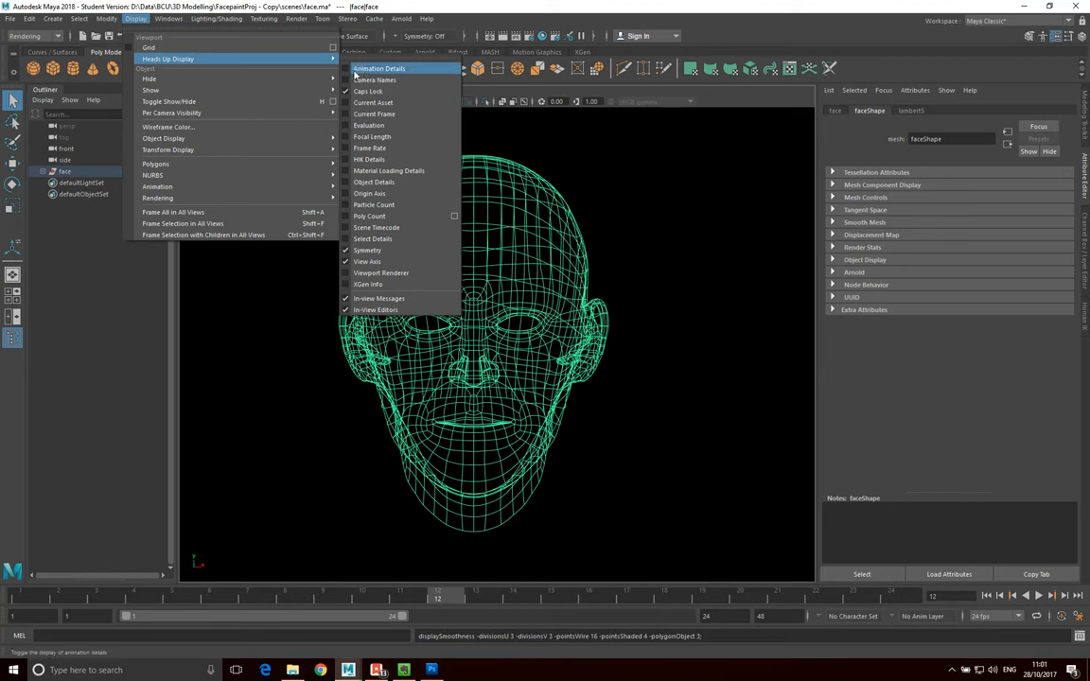
mouse_move(367, 261)
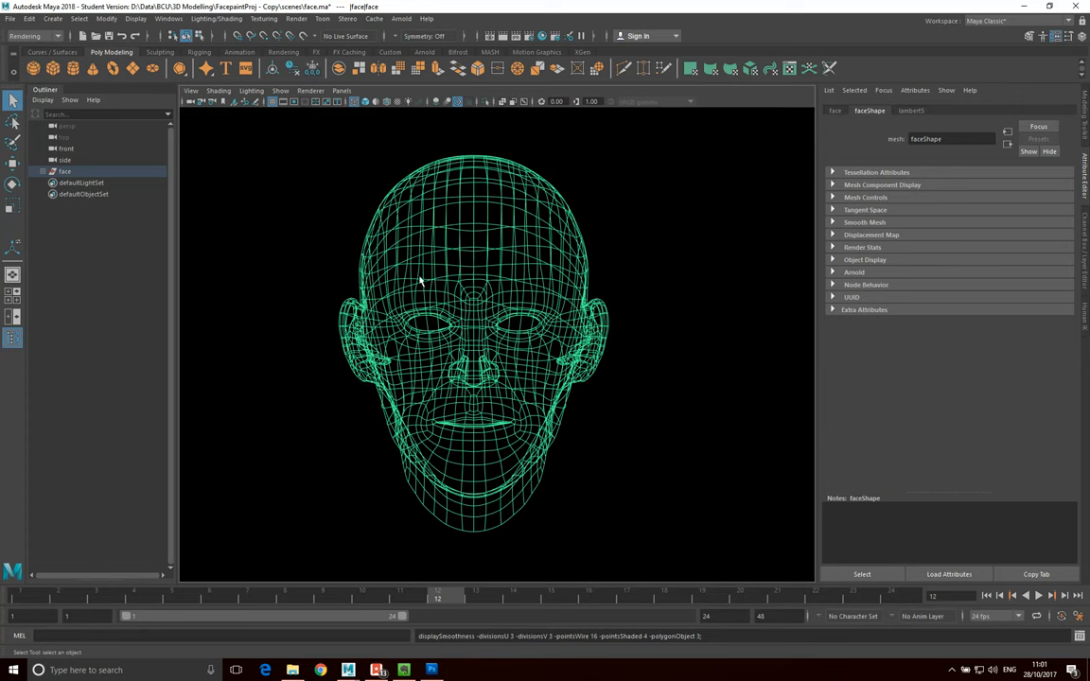
mouse_move(400, 265)
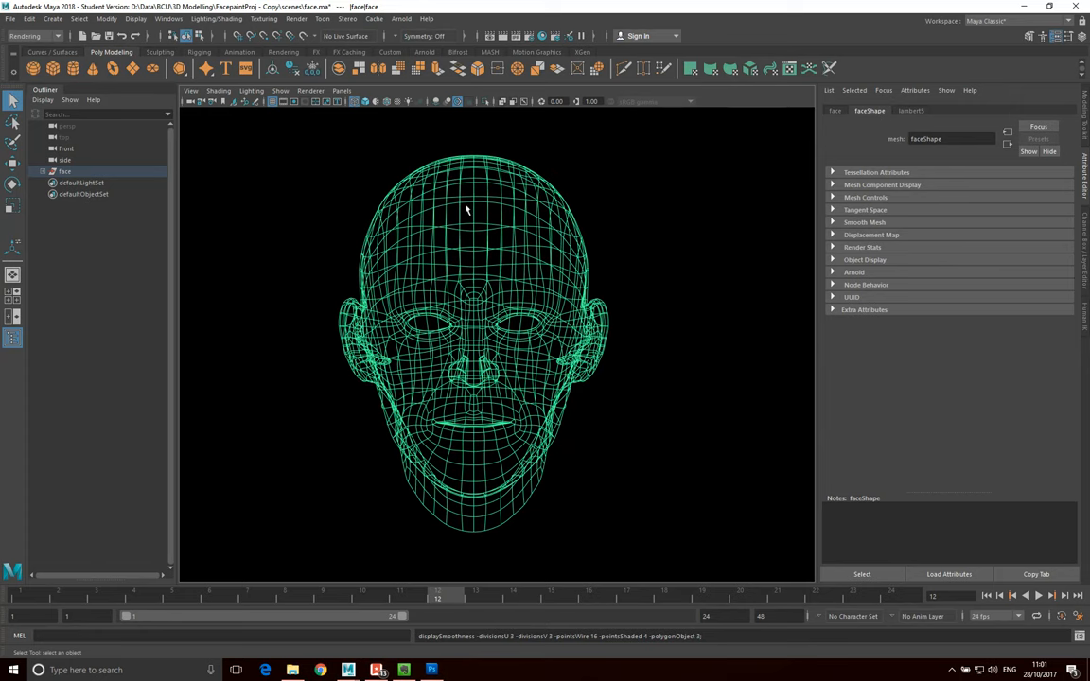
mouse_move(455, 272)
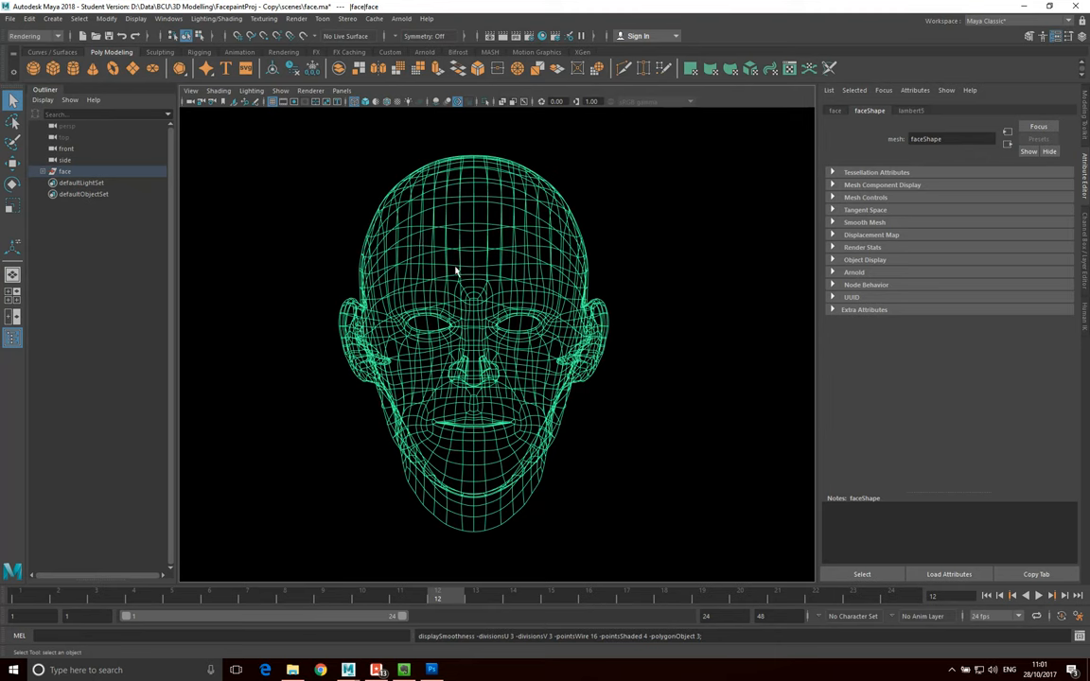
mouse_move(430, 243)
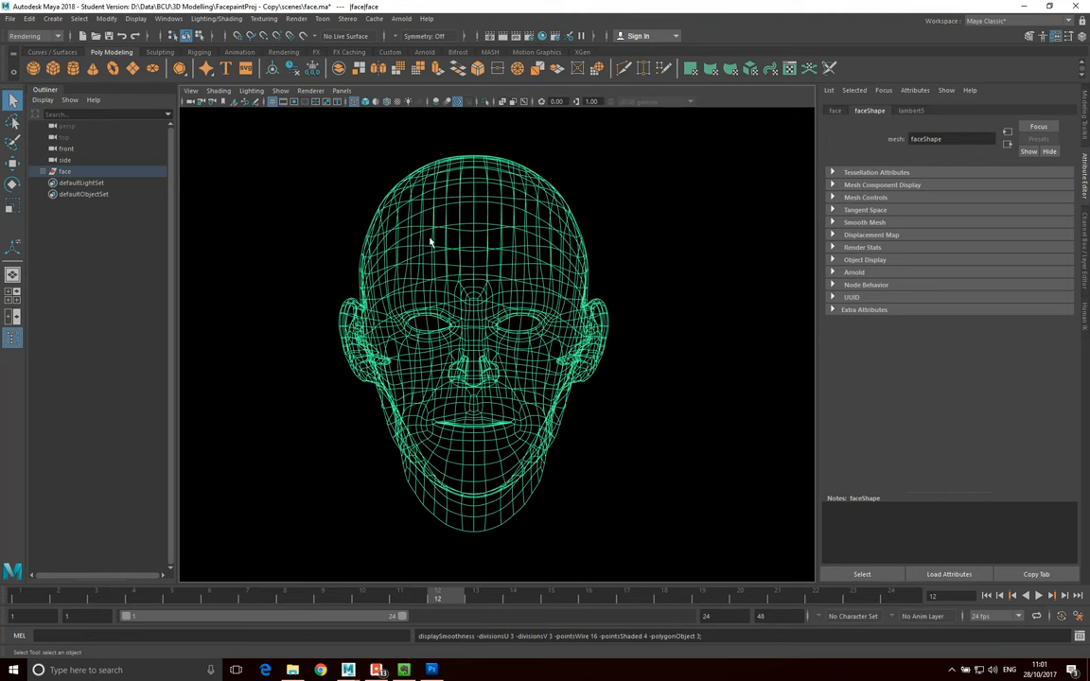
mouse_move(529, 331)
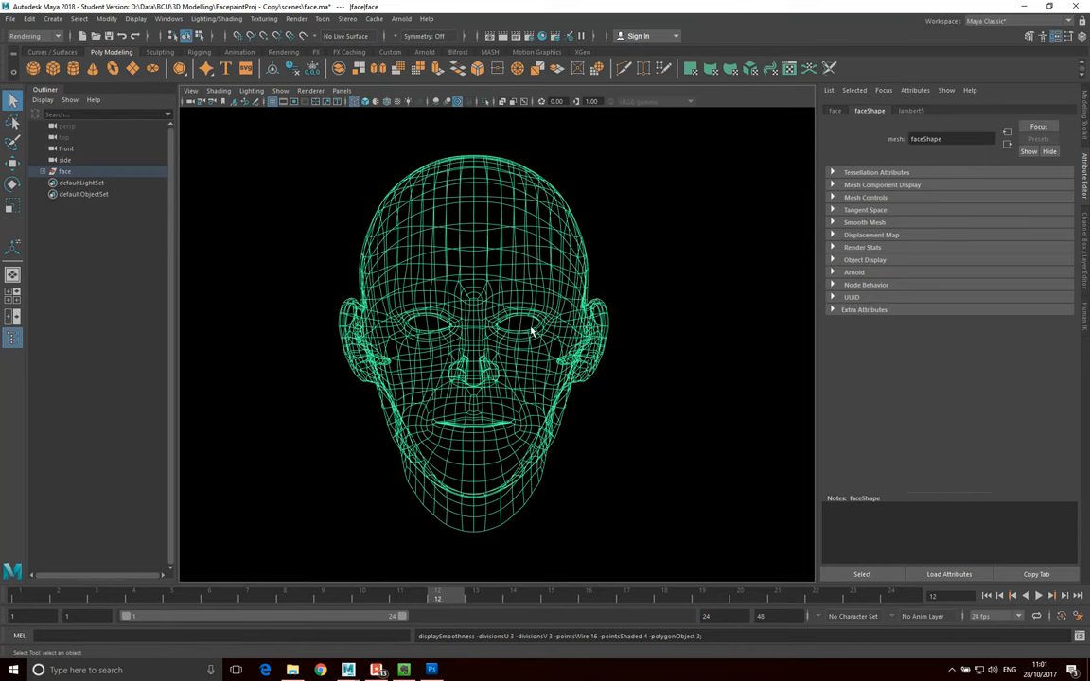
mouse_move(519, 329)
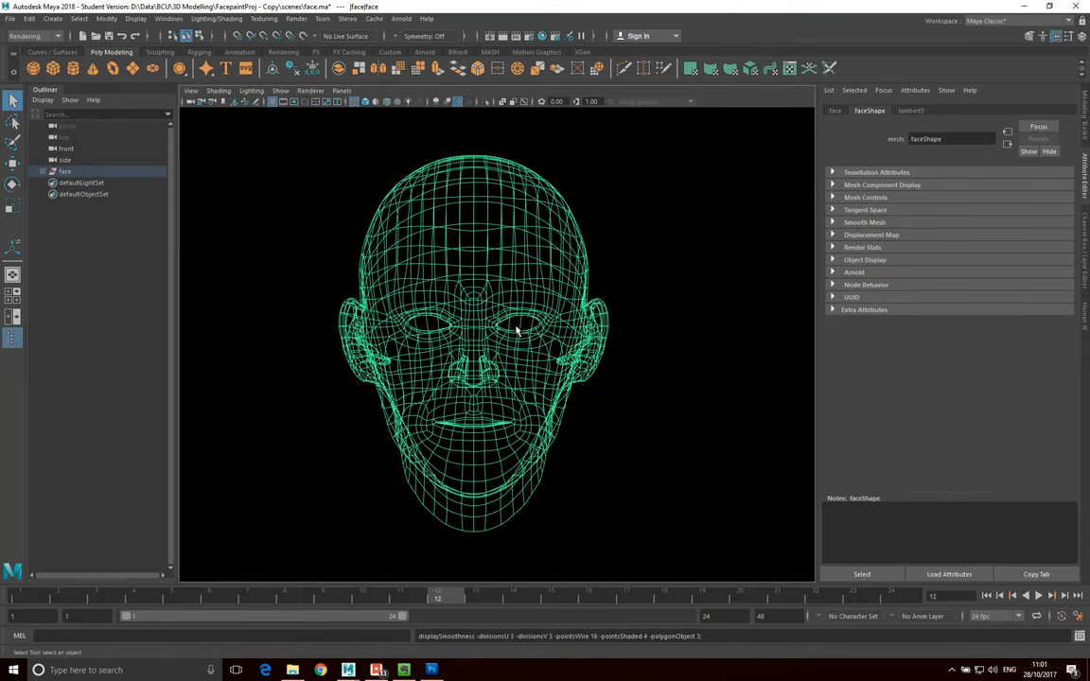
mouse_move(447, 226)
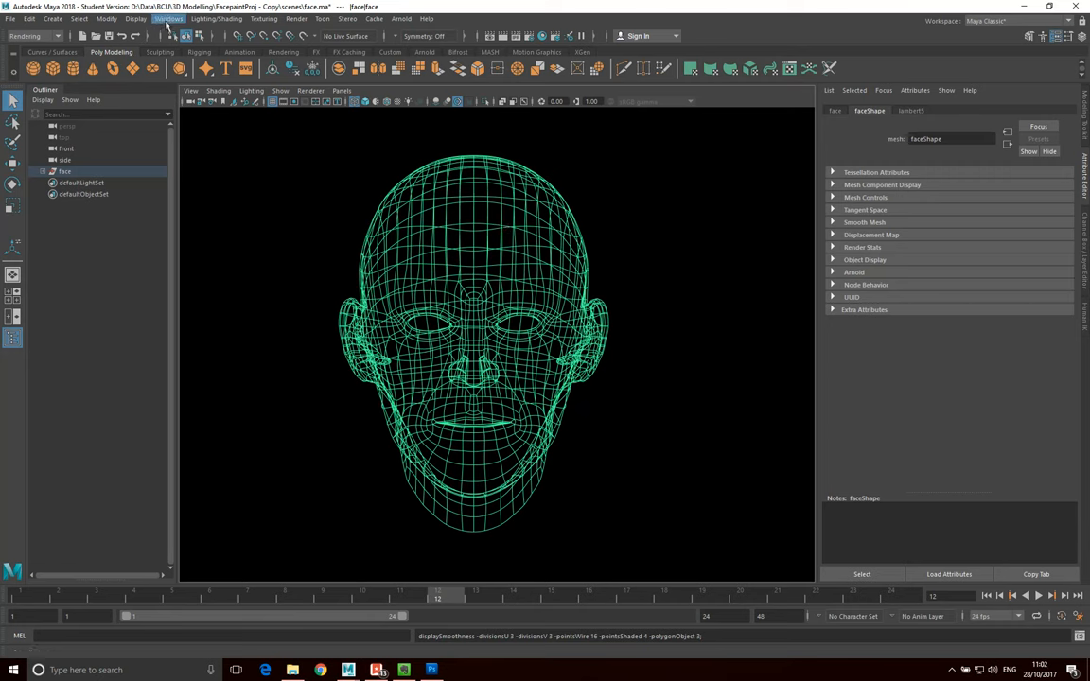
Step: Use the viewport panel menu while switching the face to its unsmoothed wireframe
left_click(136, 18)
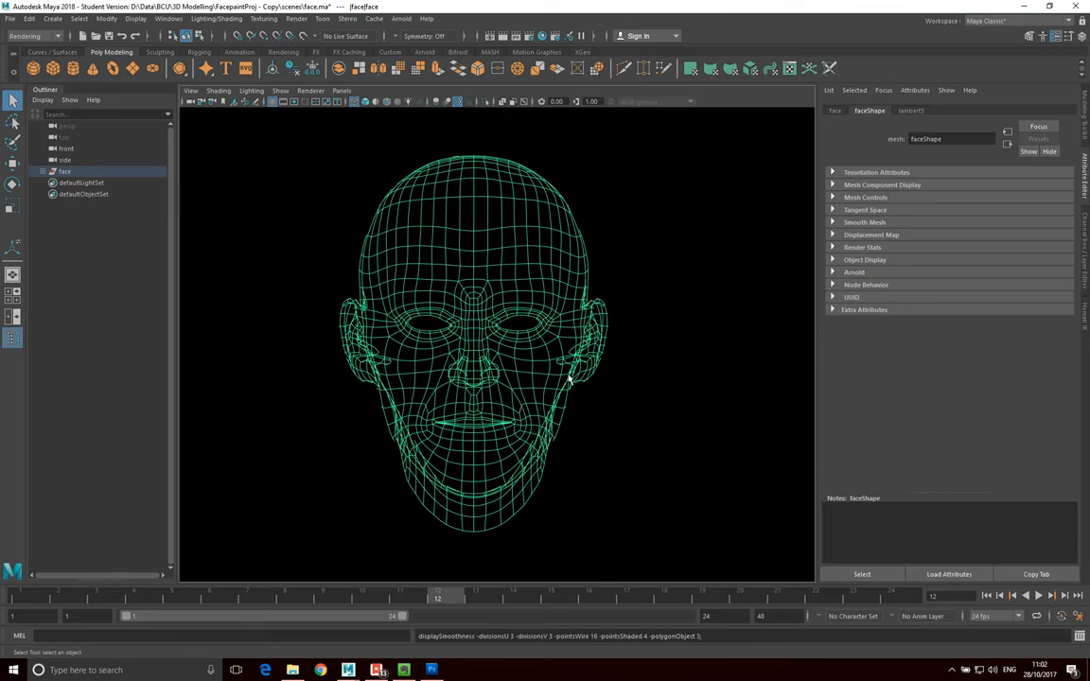
mouse_move(464, 490)
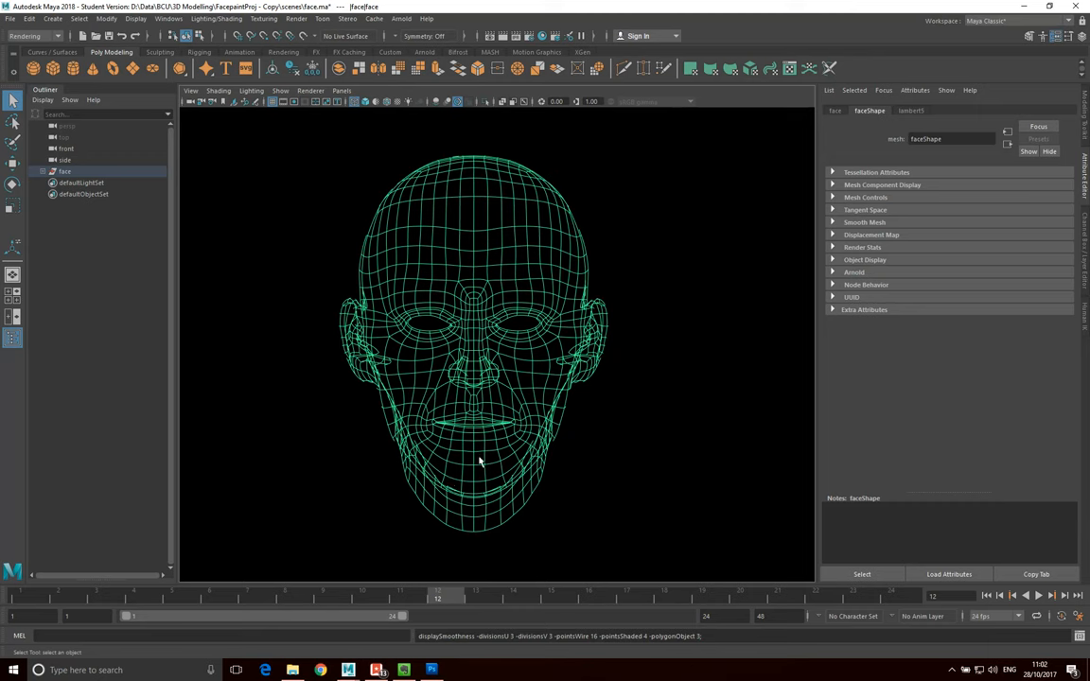
mouse_move(508, 416)
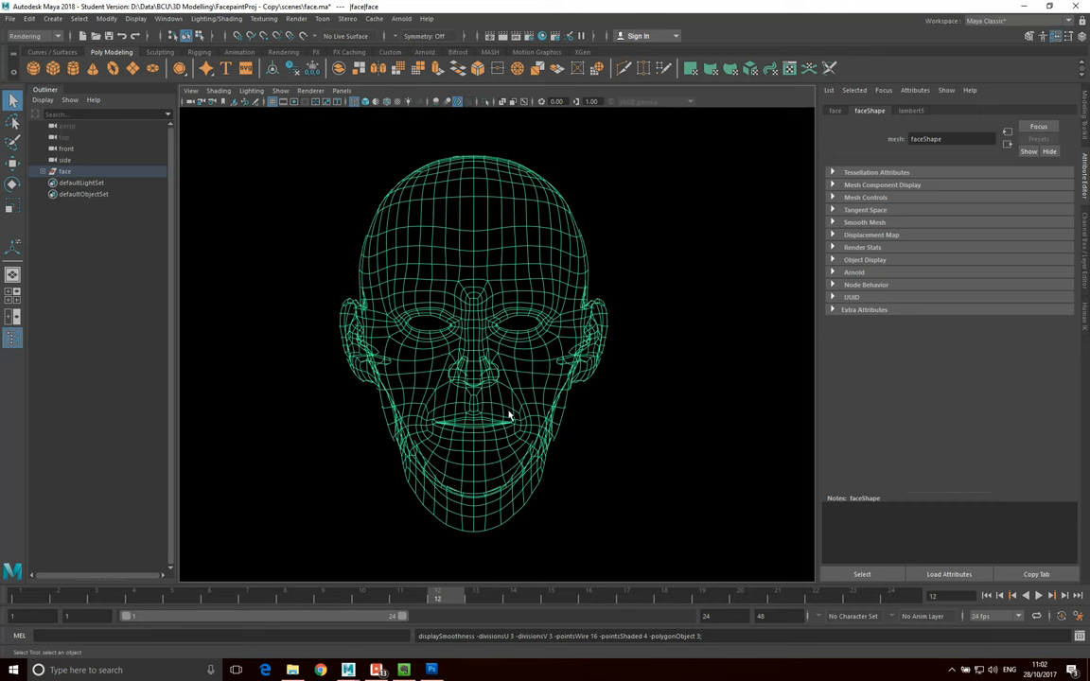
mouse_move(644, 421)
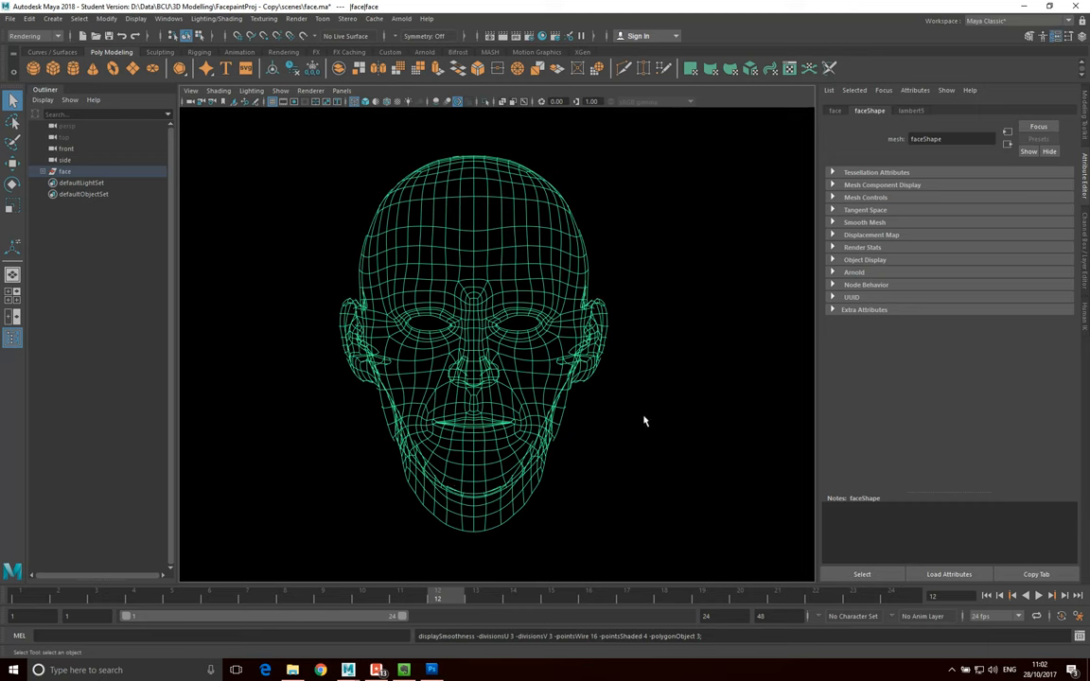
Step: Deselect and then reselect the face mesh so its transform channels appear
left_click(445, 496)
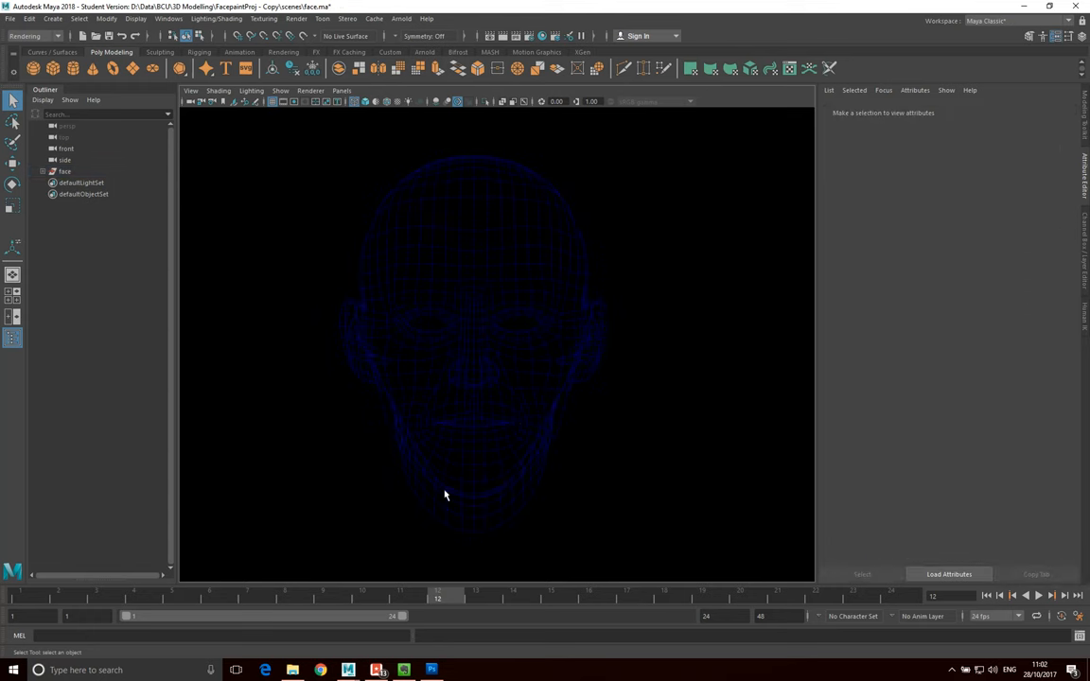
mouse_move(504, 401)
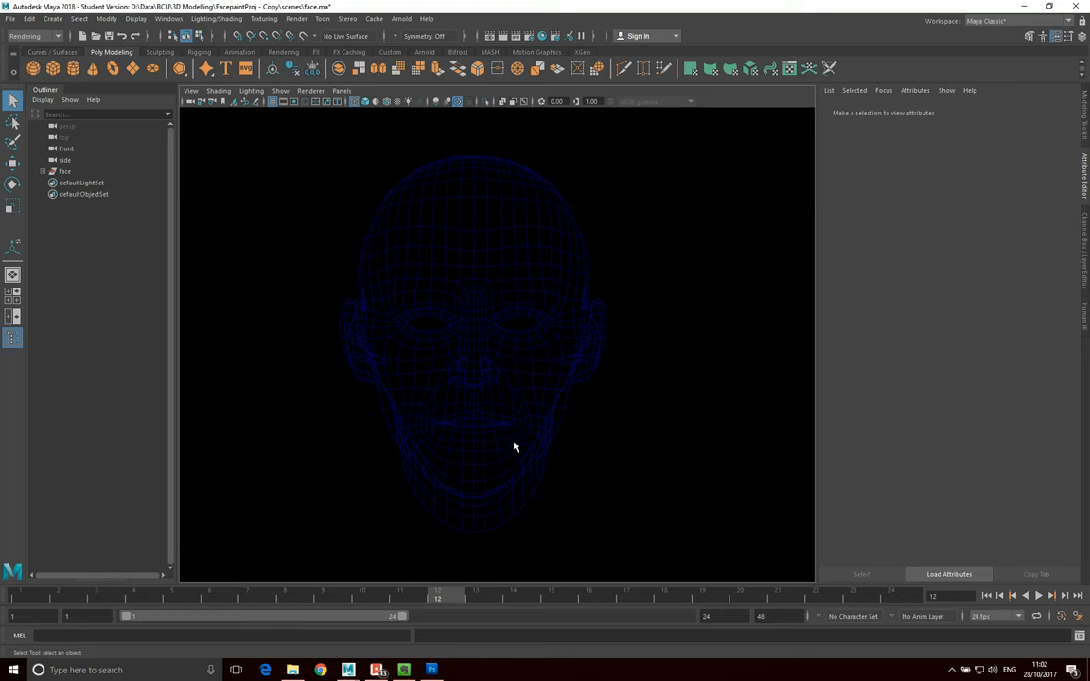
mouse_move(473, 477)
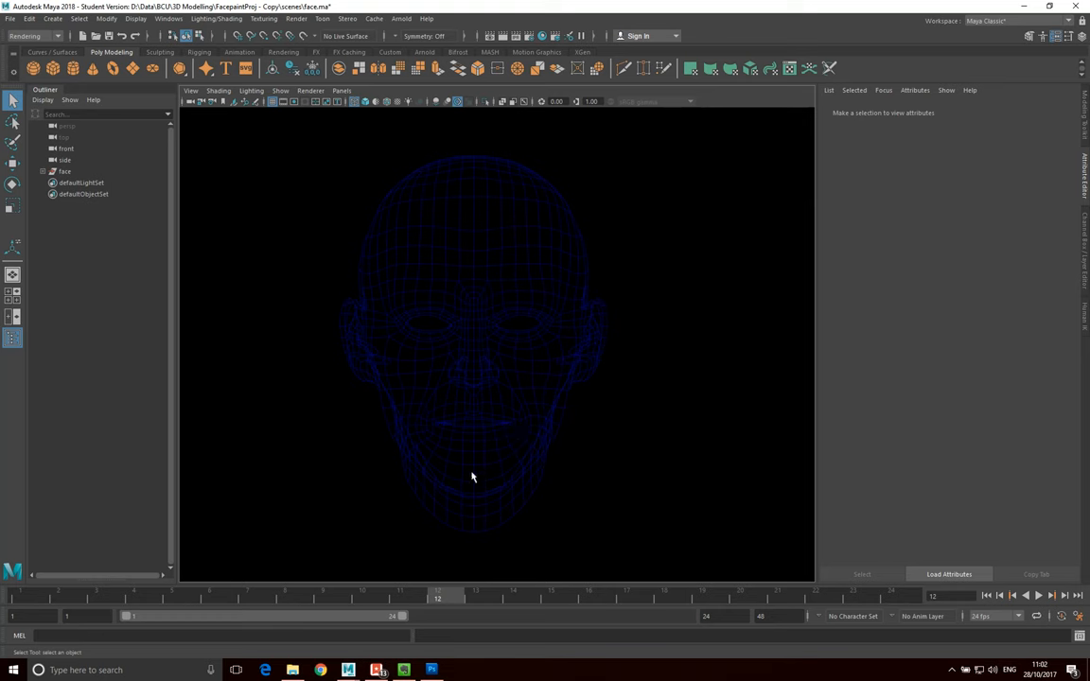
left_click_drag(473, 477, 521, 373)
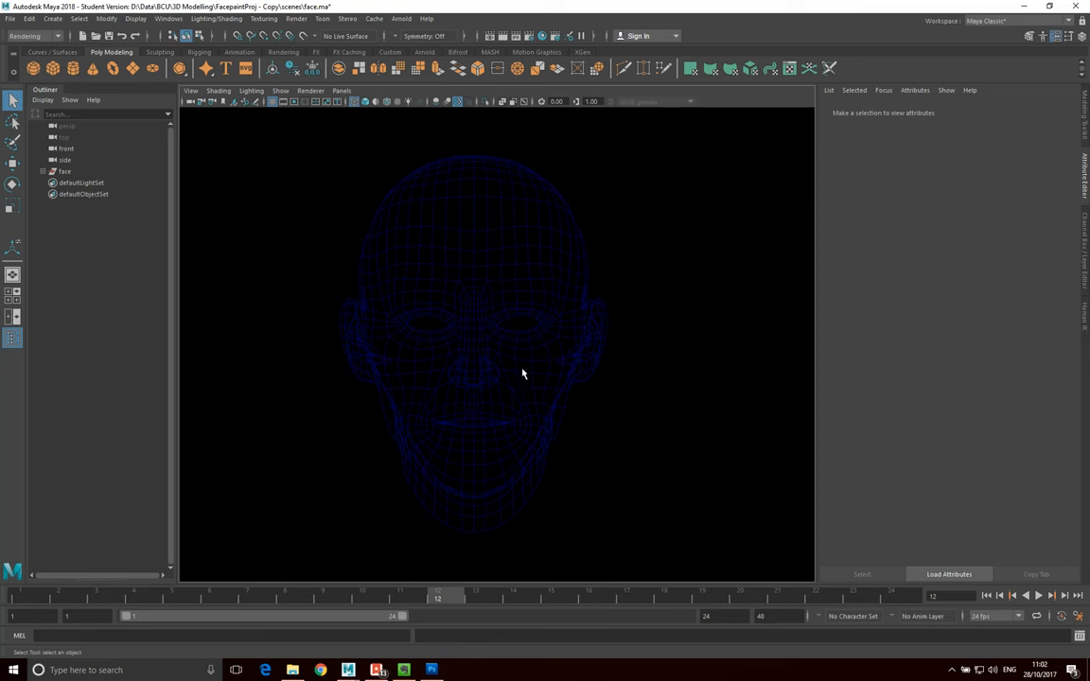
left_click(65, 171)
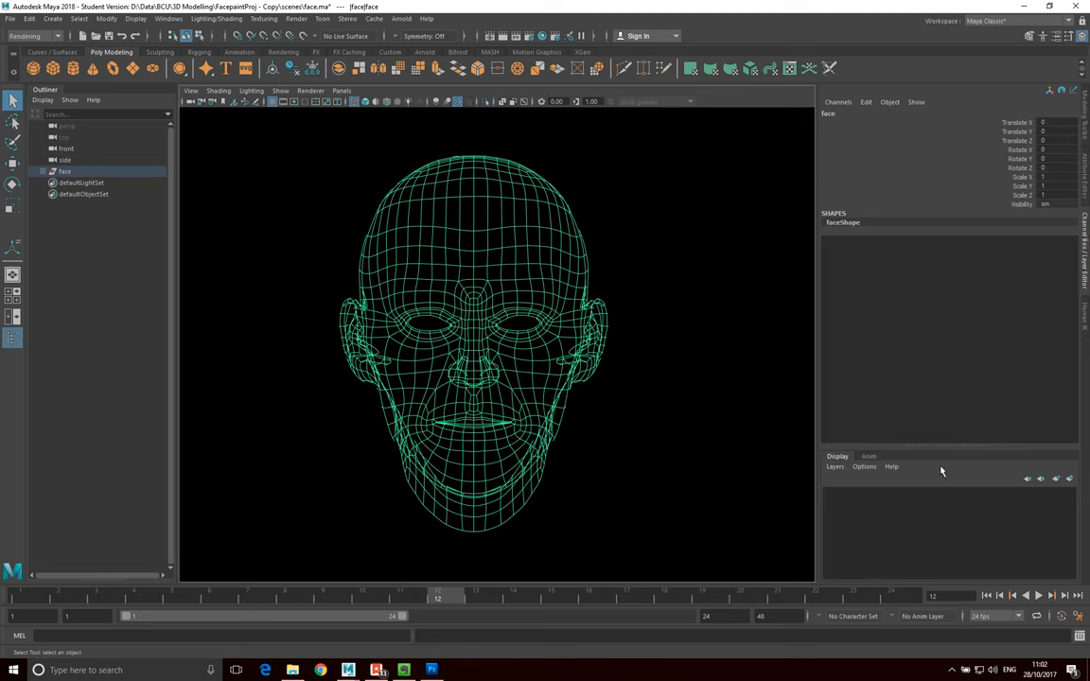
mouse_move(463, 557)
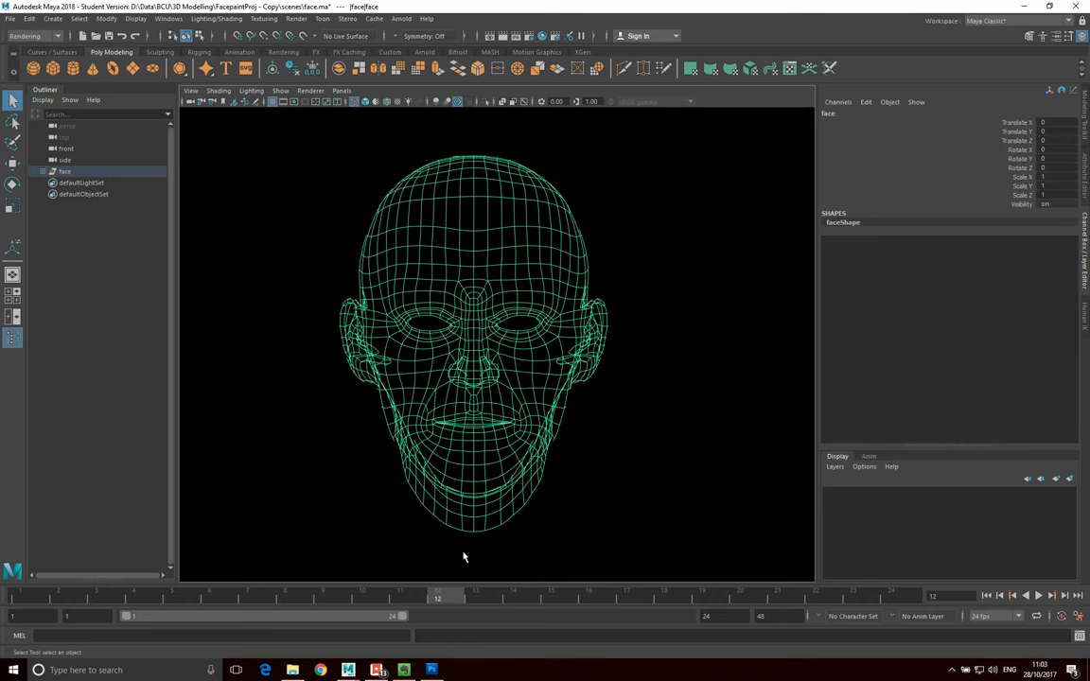
mouse_move(1026, 508)
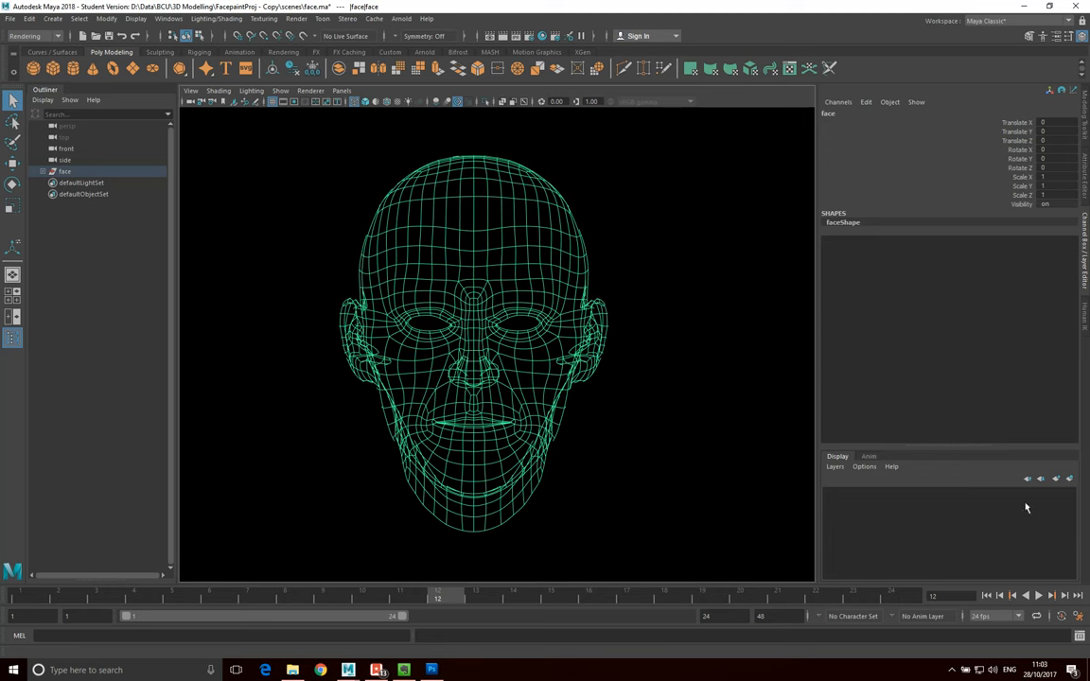
mouse_move(1070, 479)
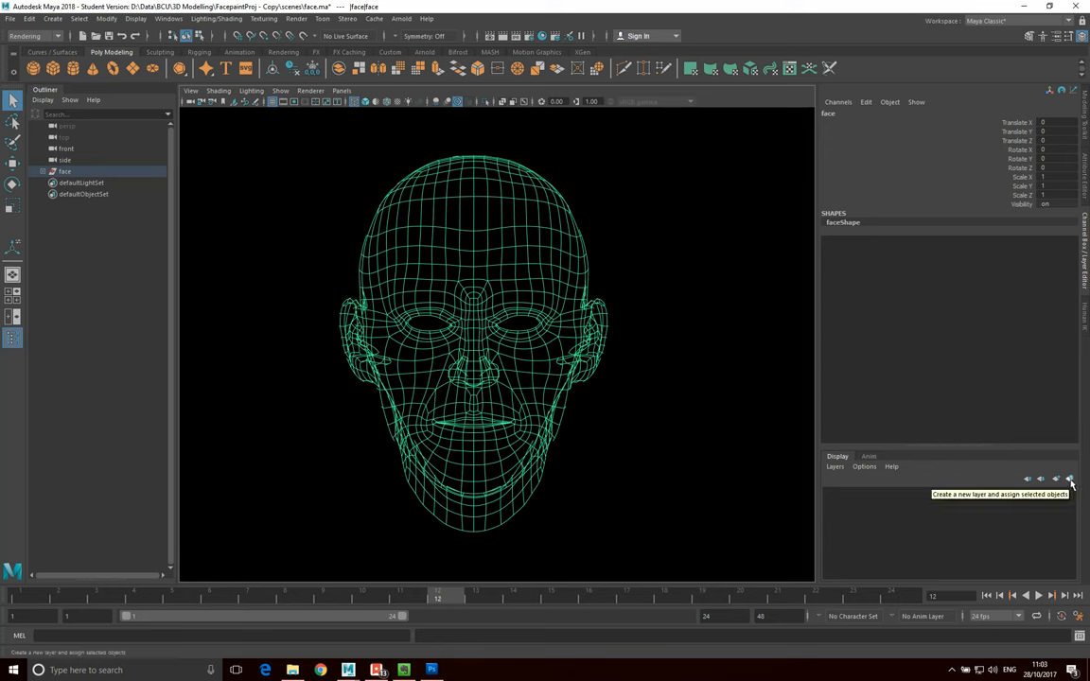
Step: Create display layer layer1 with the selected face mesh assigned to it
left_click(1070, 479)
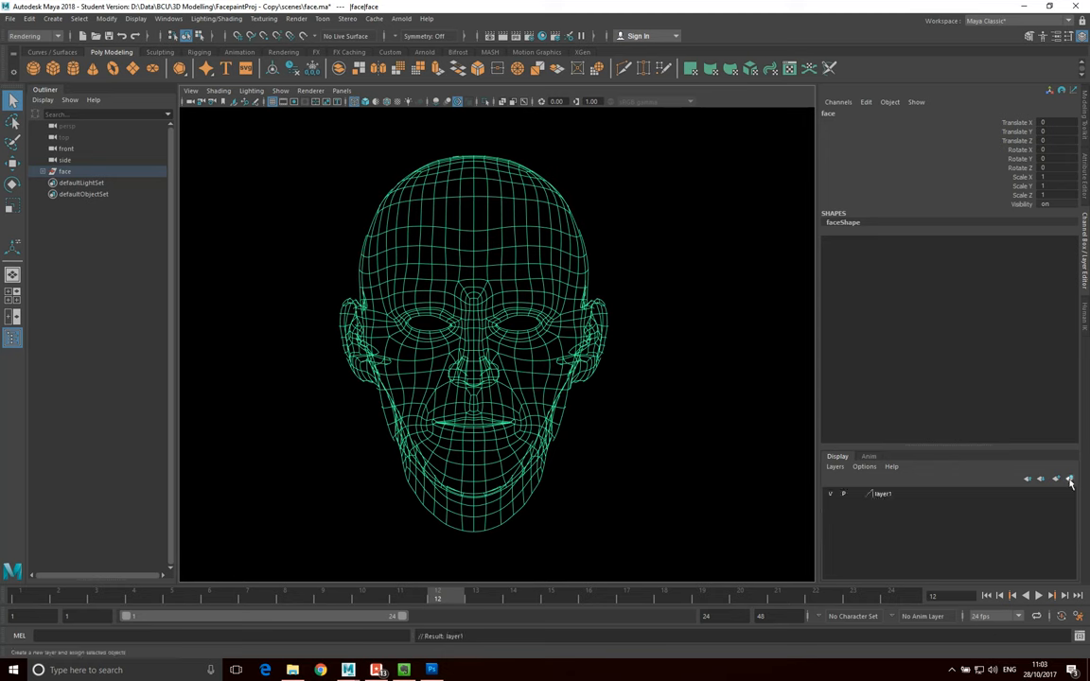
left_click(1070, 479)
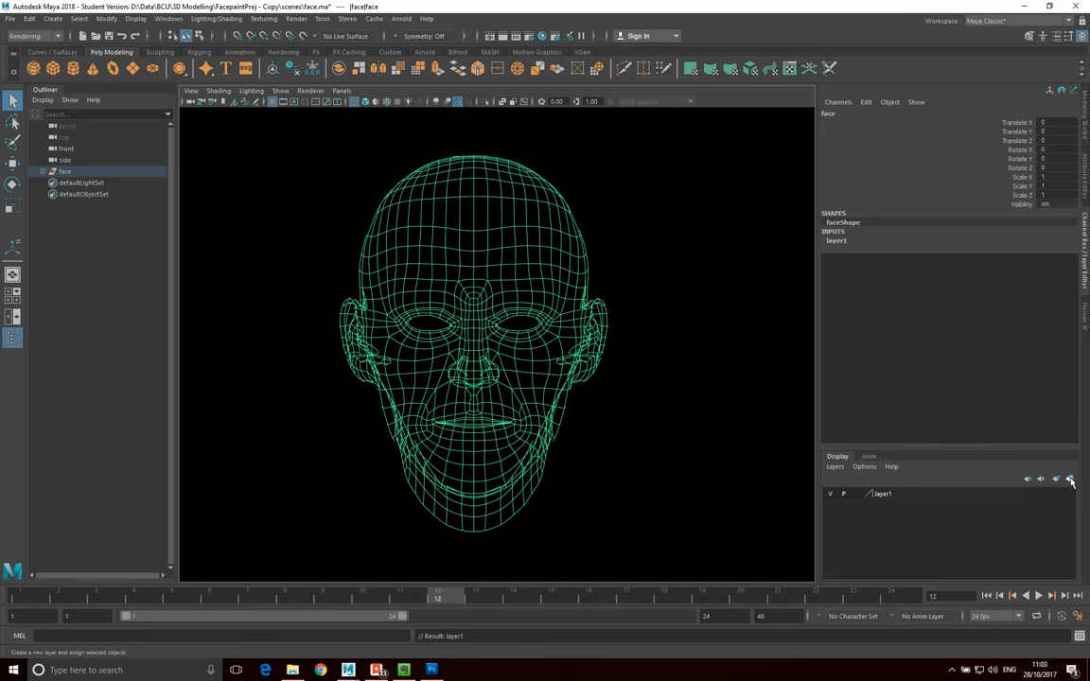
mouse_move(1070, 479)
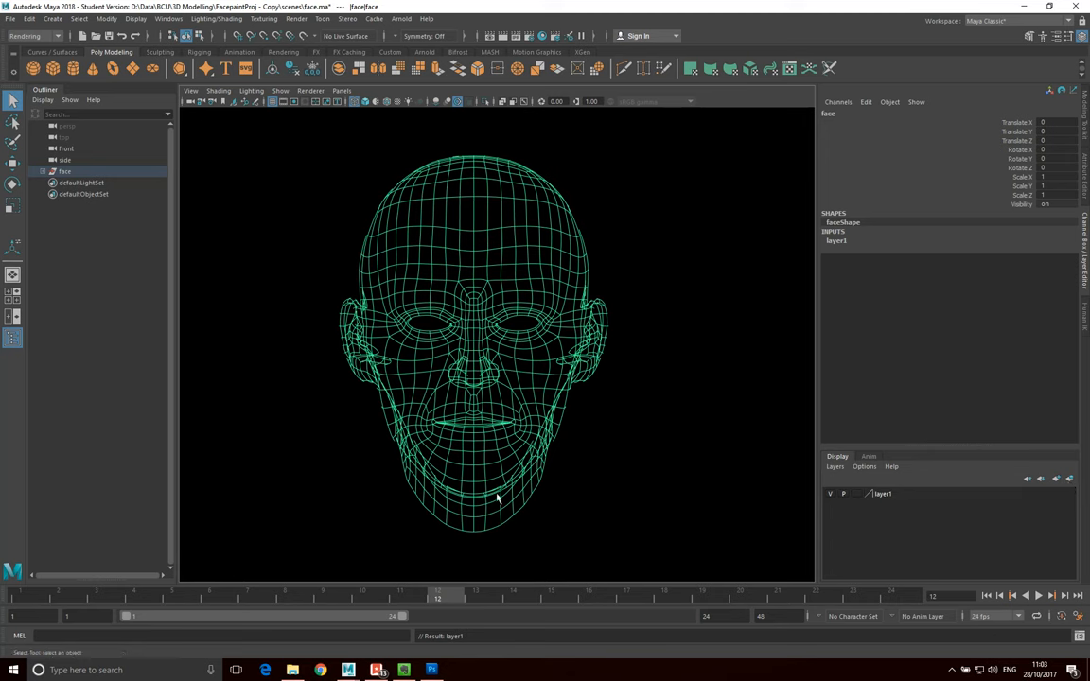
mouse_move(612, 596)
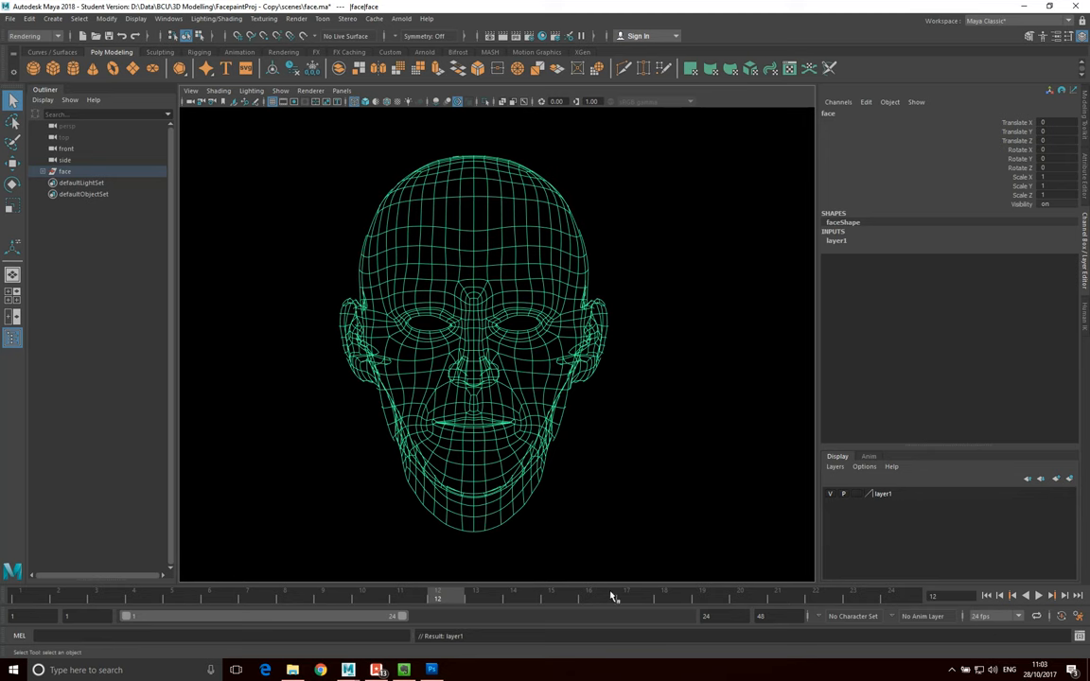
mouse_move(514, 206)
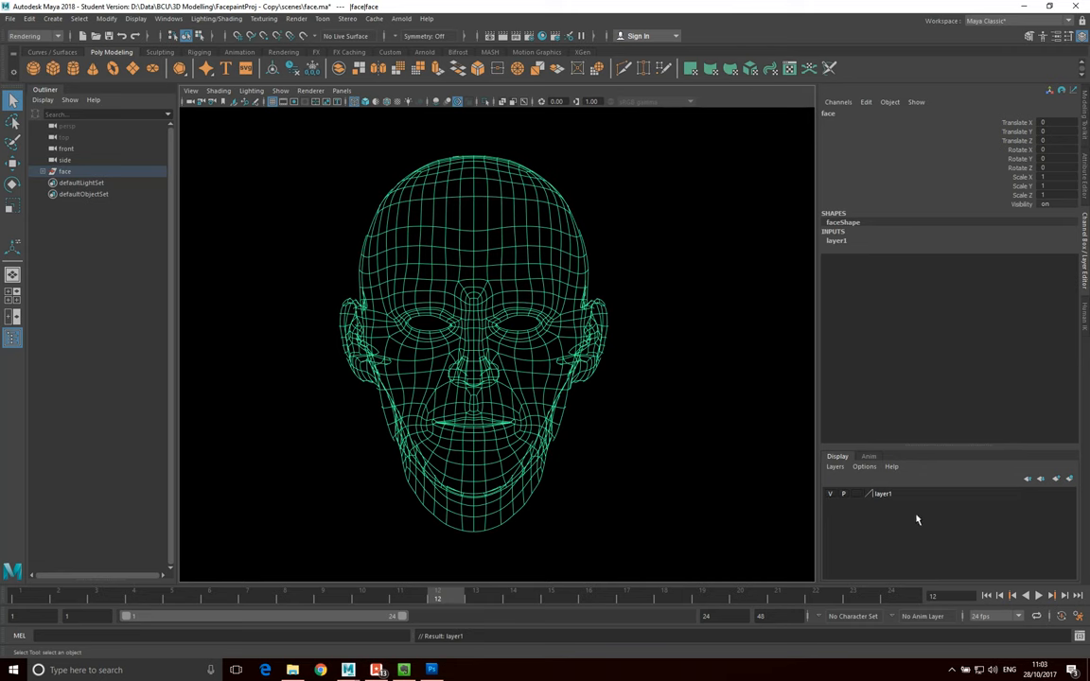
Step: Open layer1's Edit Layer settings and pick the magenta colour swatch
double_click(882, 492)
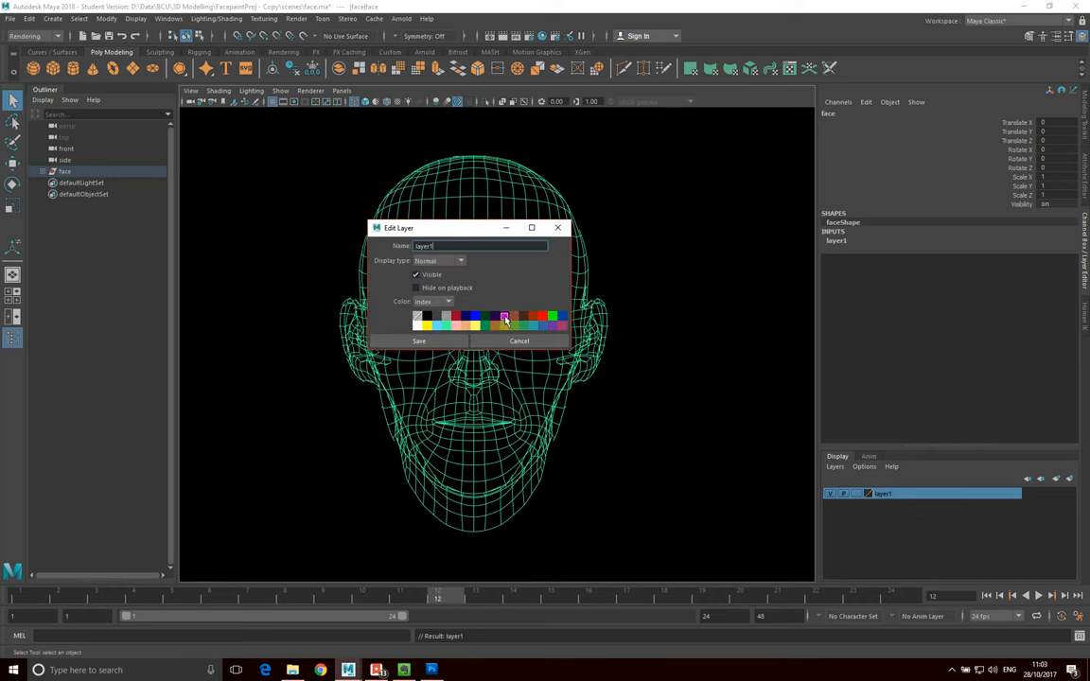
left_click(418, 340)
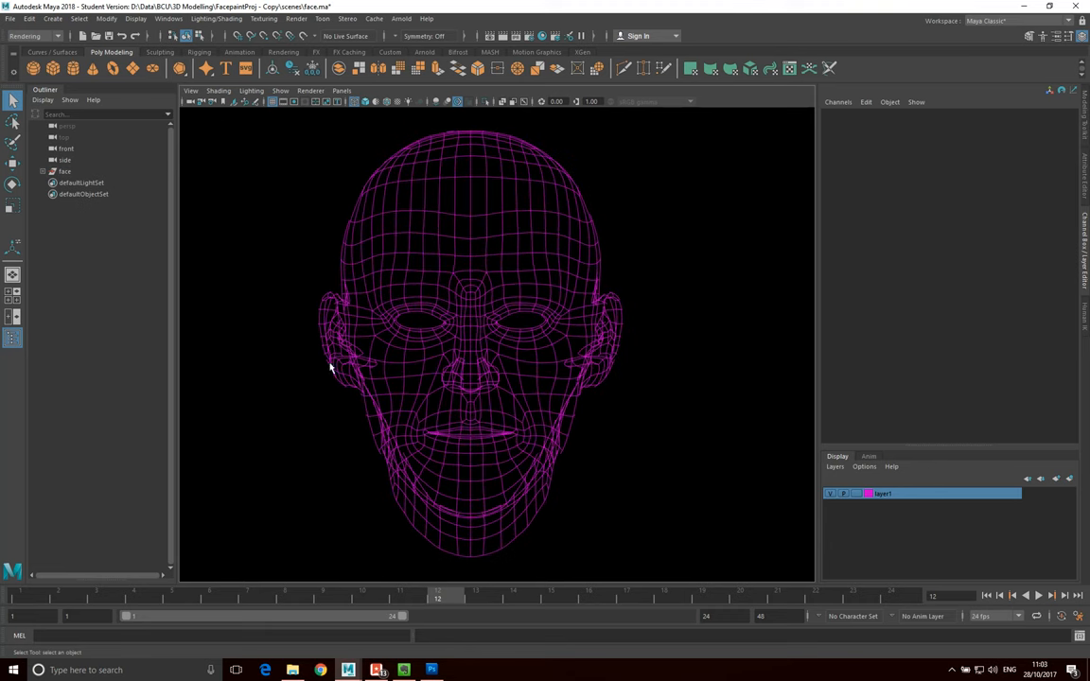
mouse_move(740, 168)
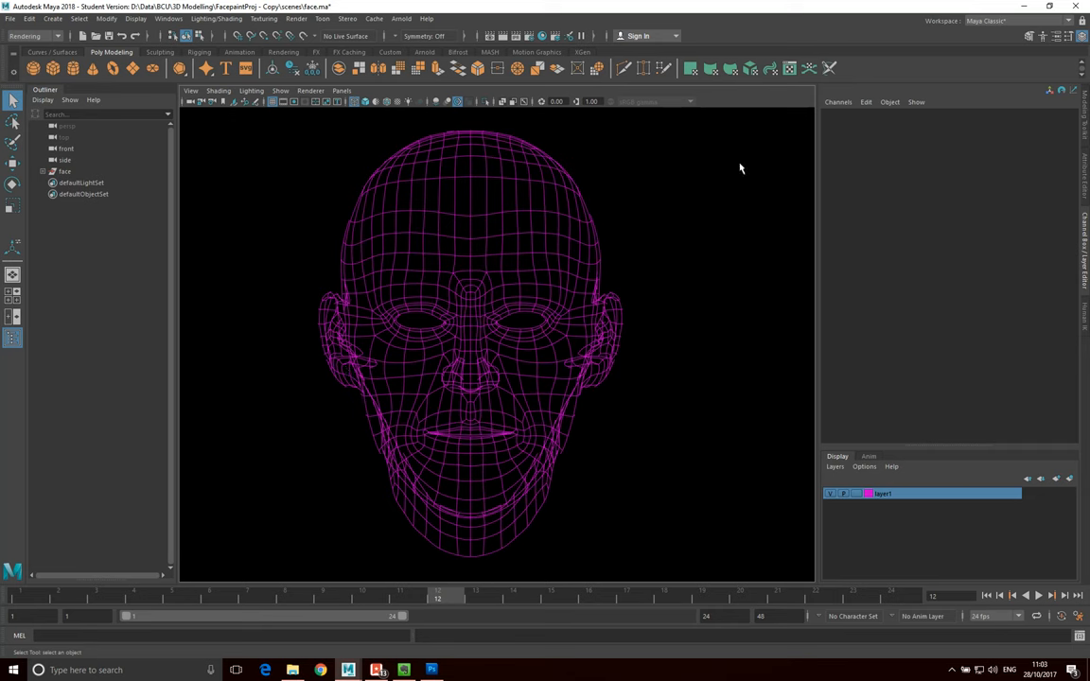
mouse_move(657, 262)
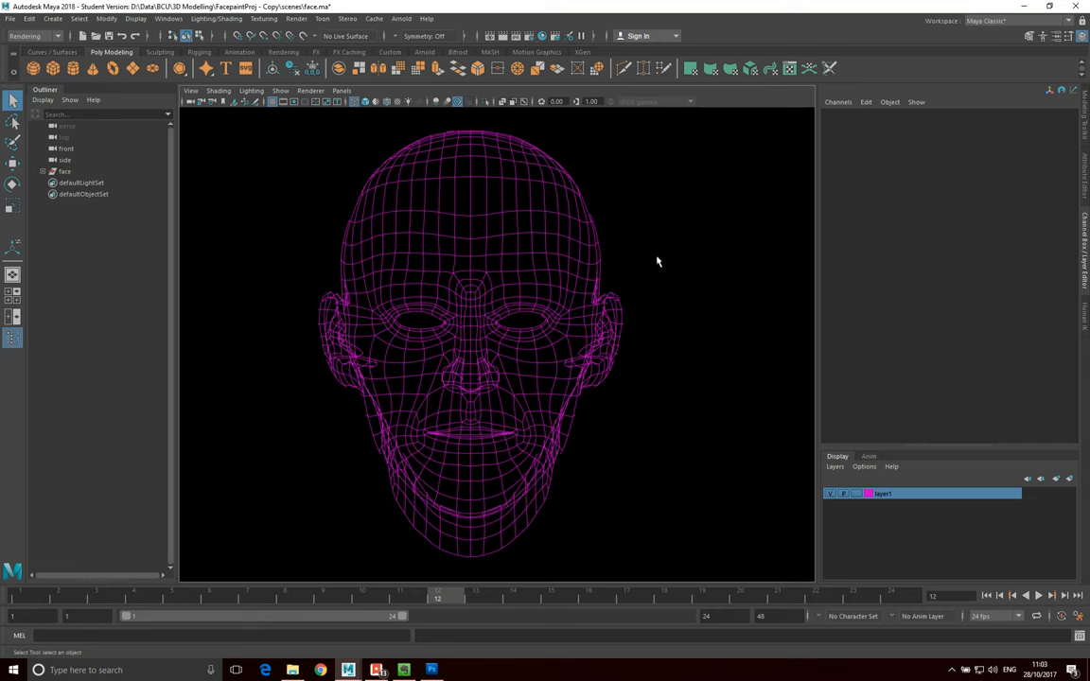
mouse_move(487, 350)
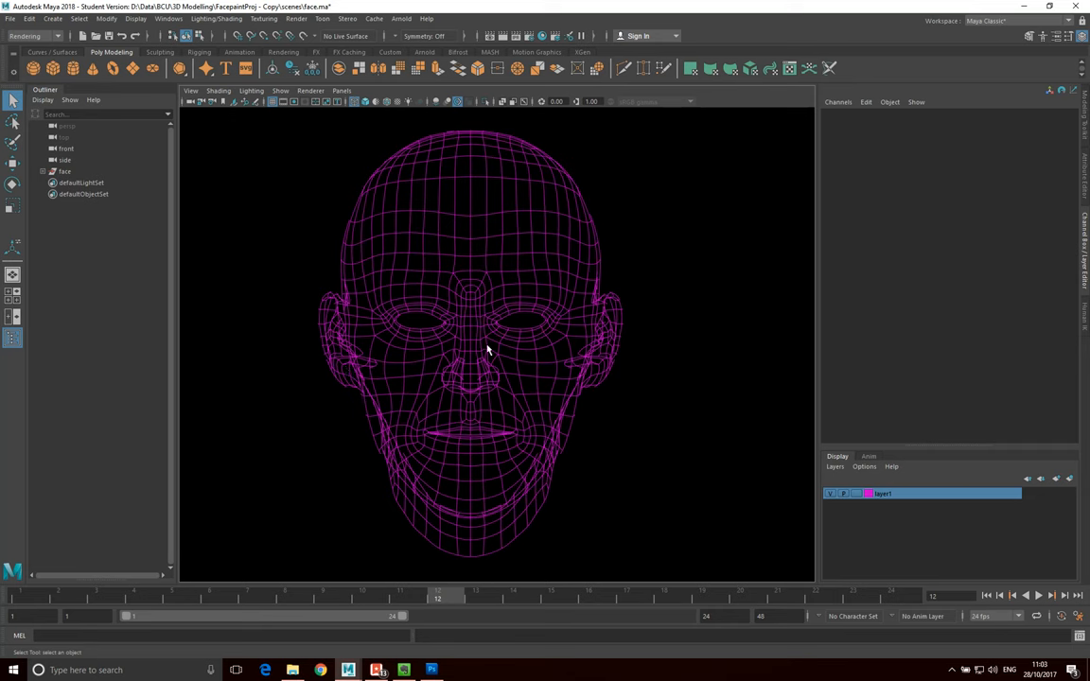
mouse_move(507, 379)
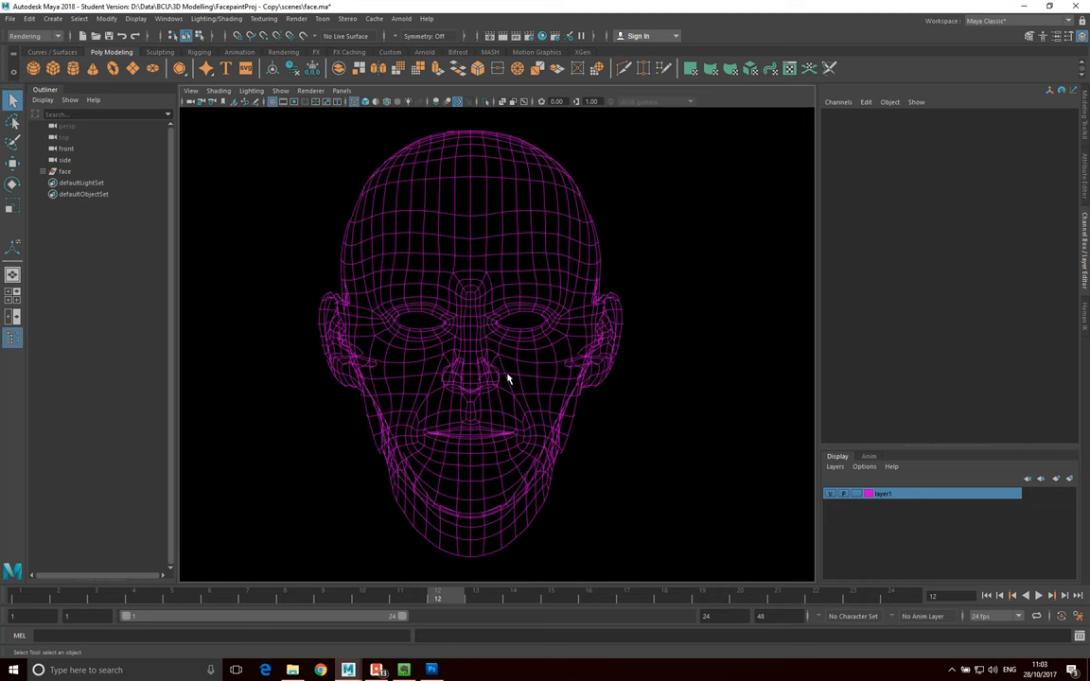
mouse_move(515, 369)
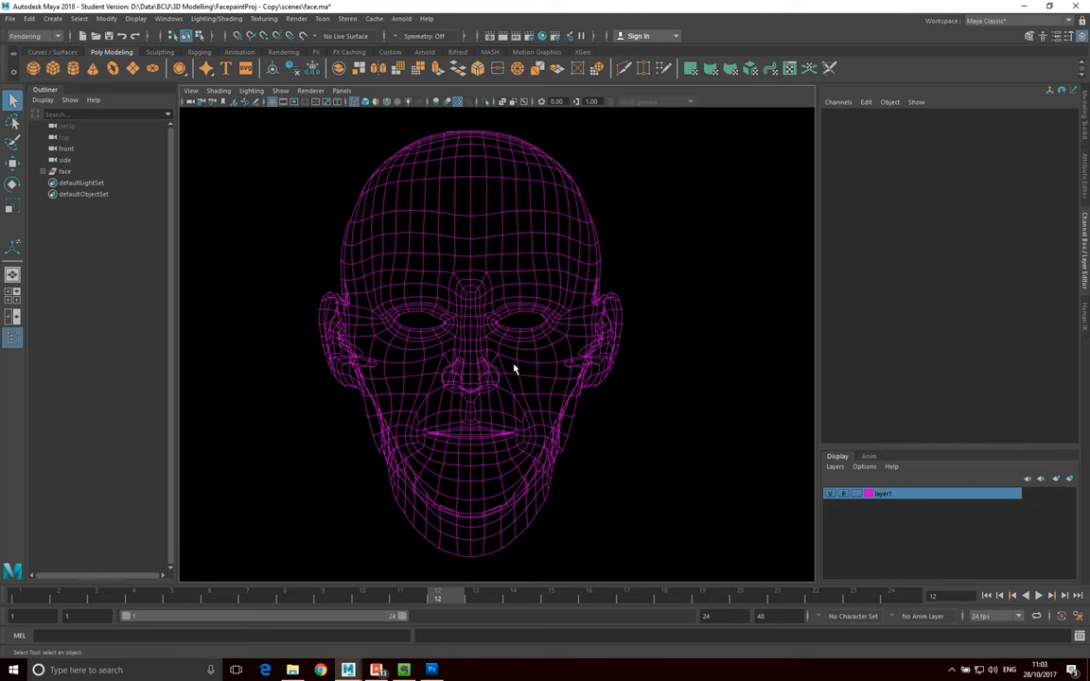
mouse_move(504, 367)
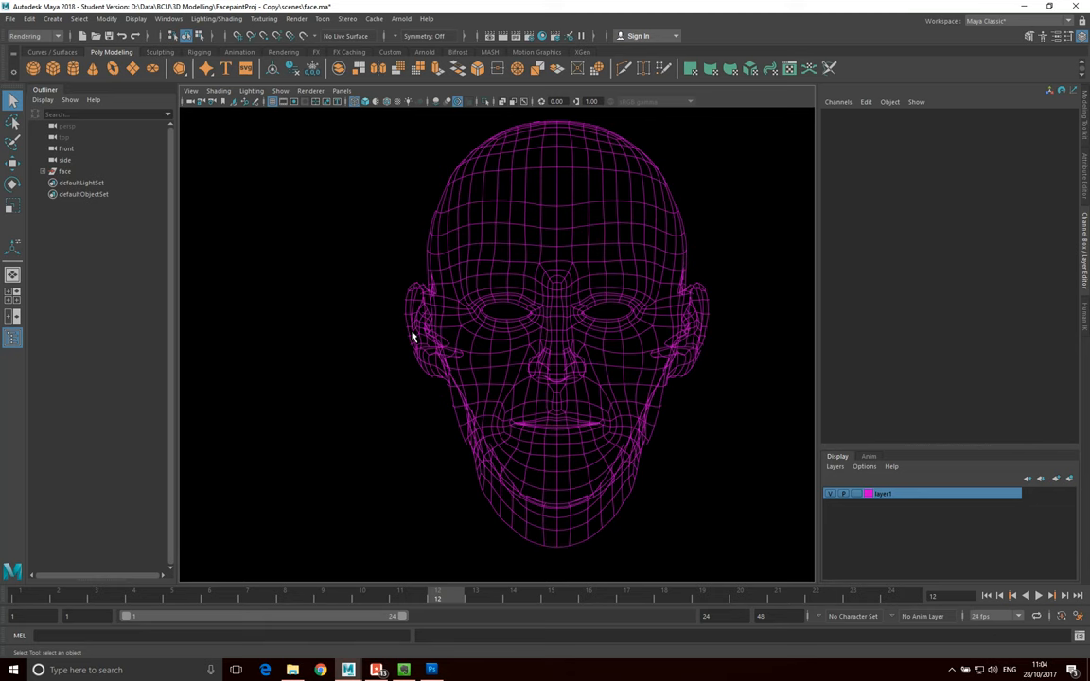
Step: Open the front viewport's View menu of camera options
left_click(99, 114)
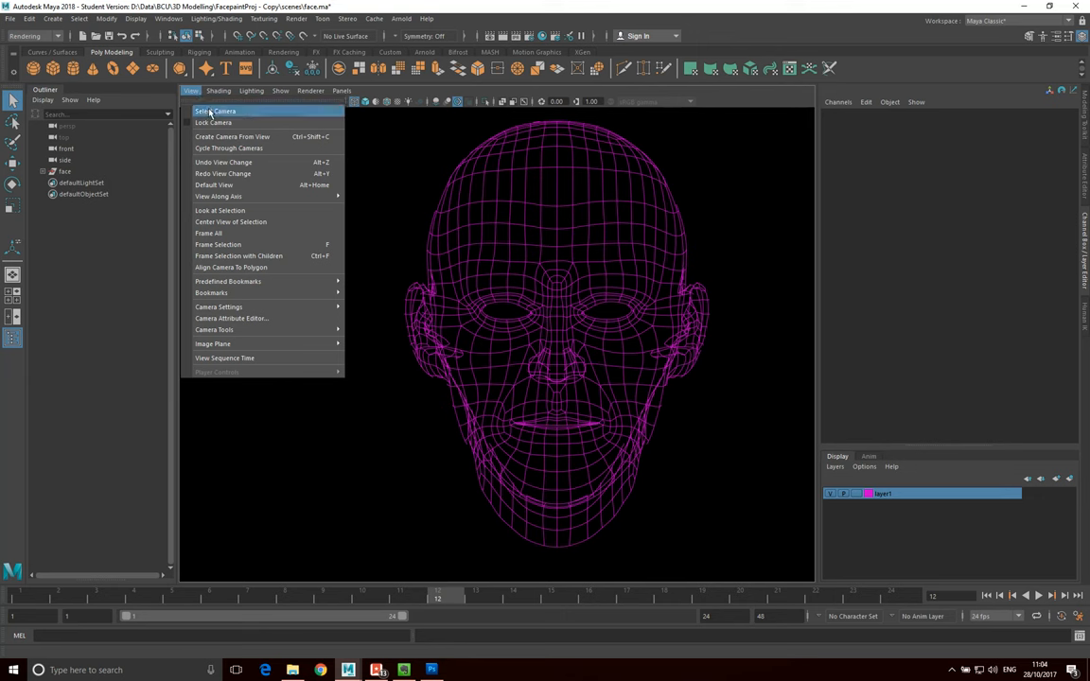
Step: Select the front camera and highlight its Translate X value to reset it to 0
left_click(215, 111)
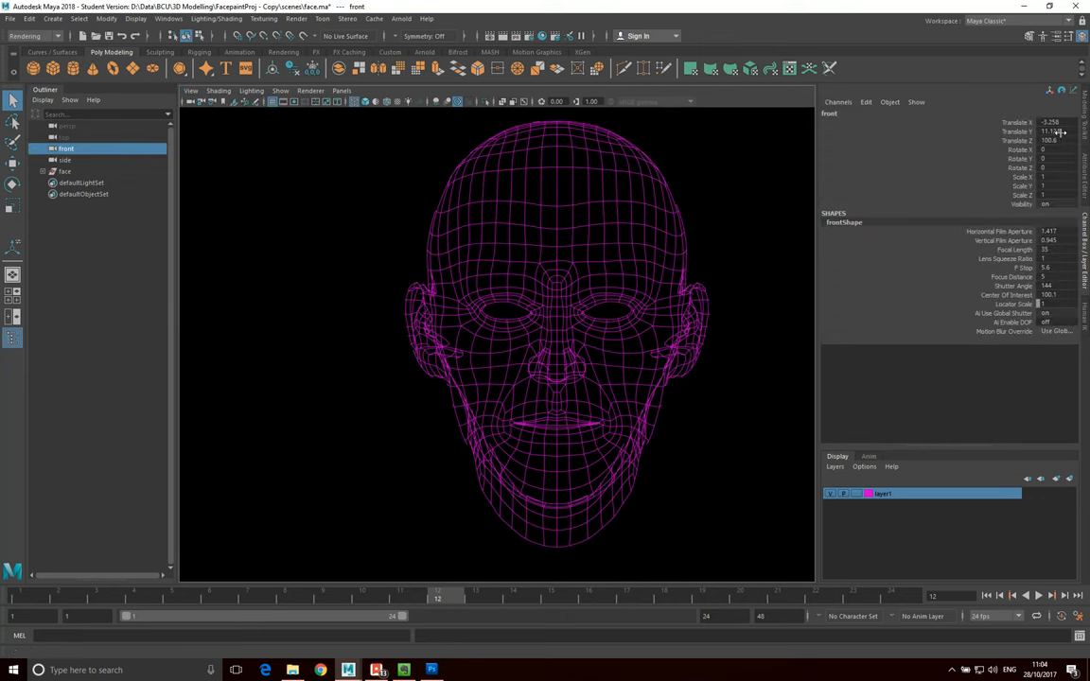
triple_click(1050, 122)
type("0")
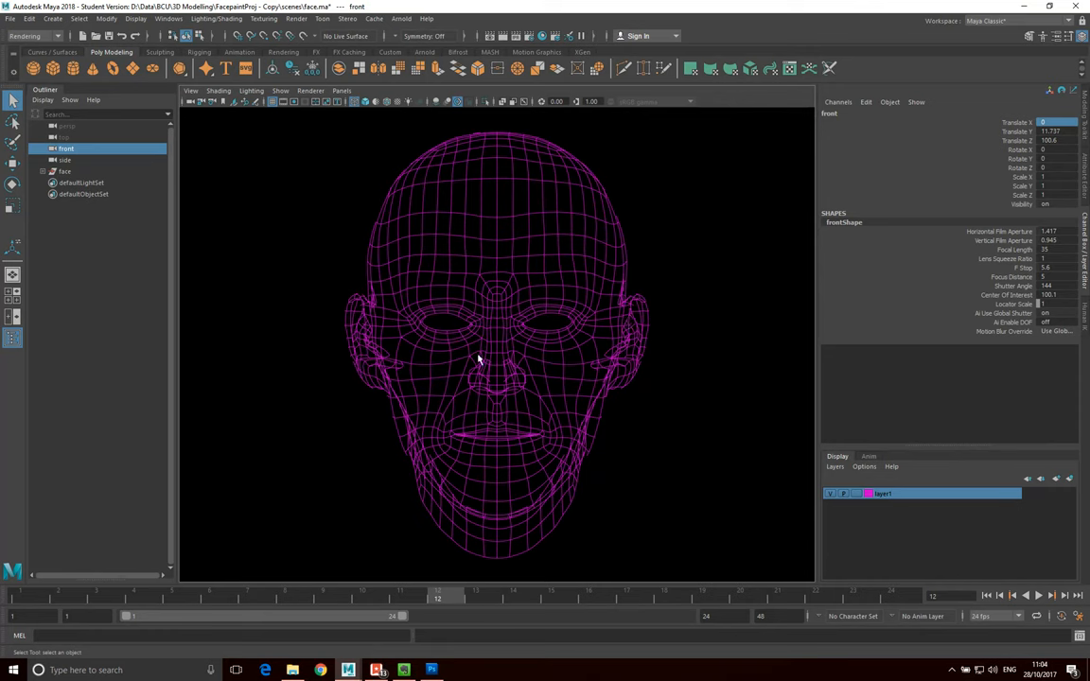
mouse_move(579, 421)
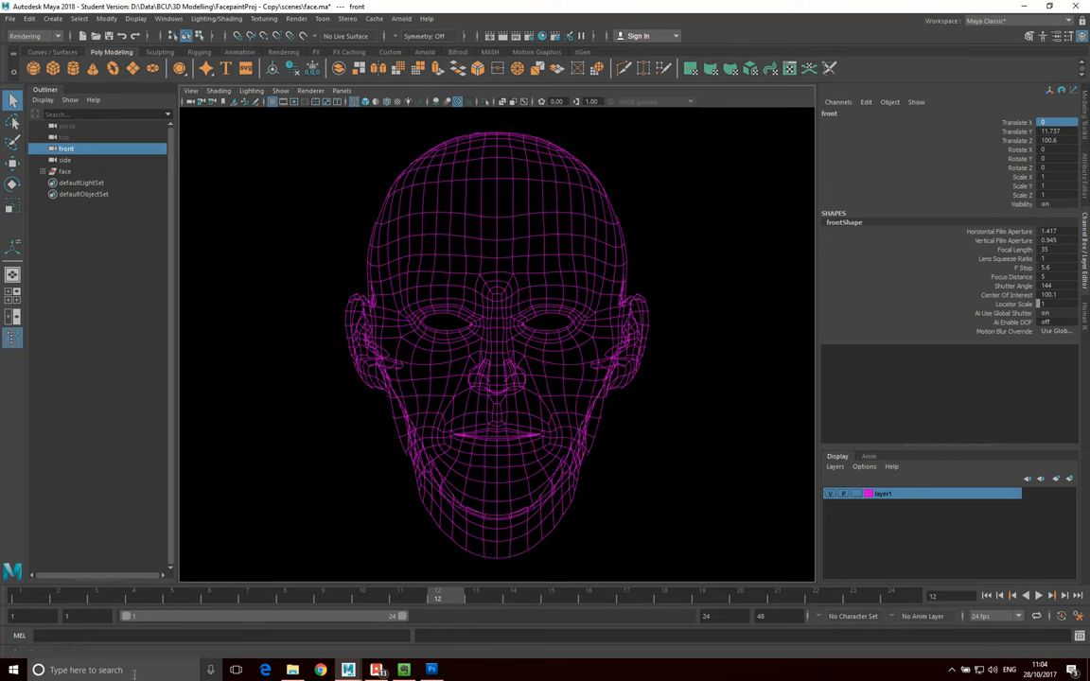
mouse_move(724, 104)
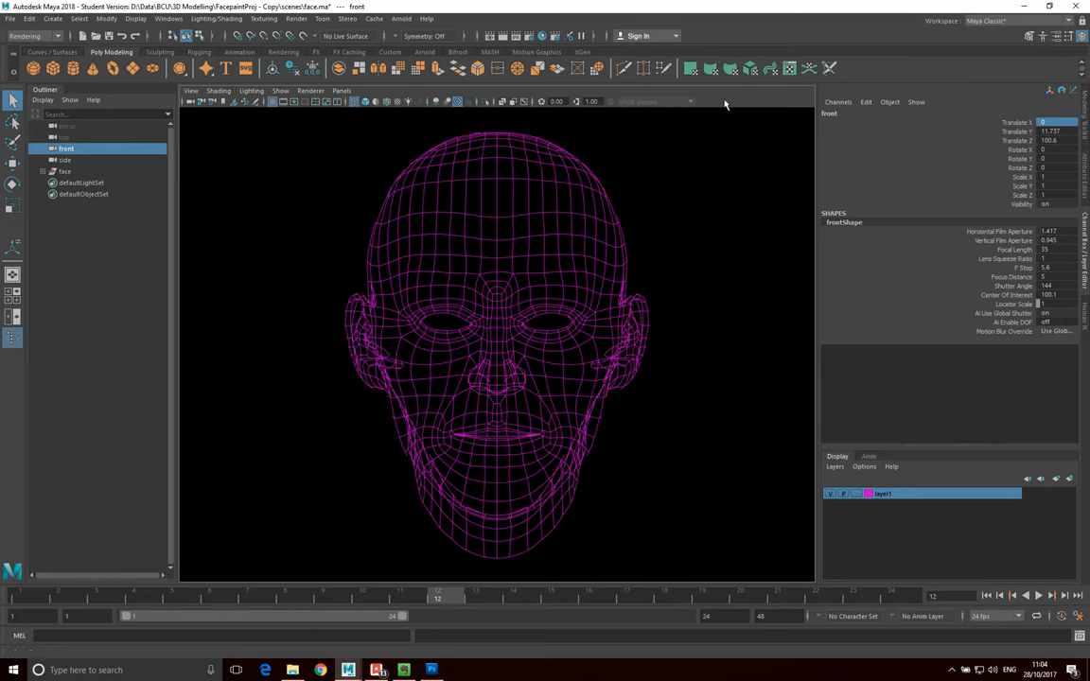
mouse_move(764, 579)
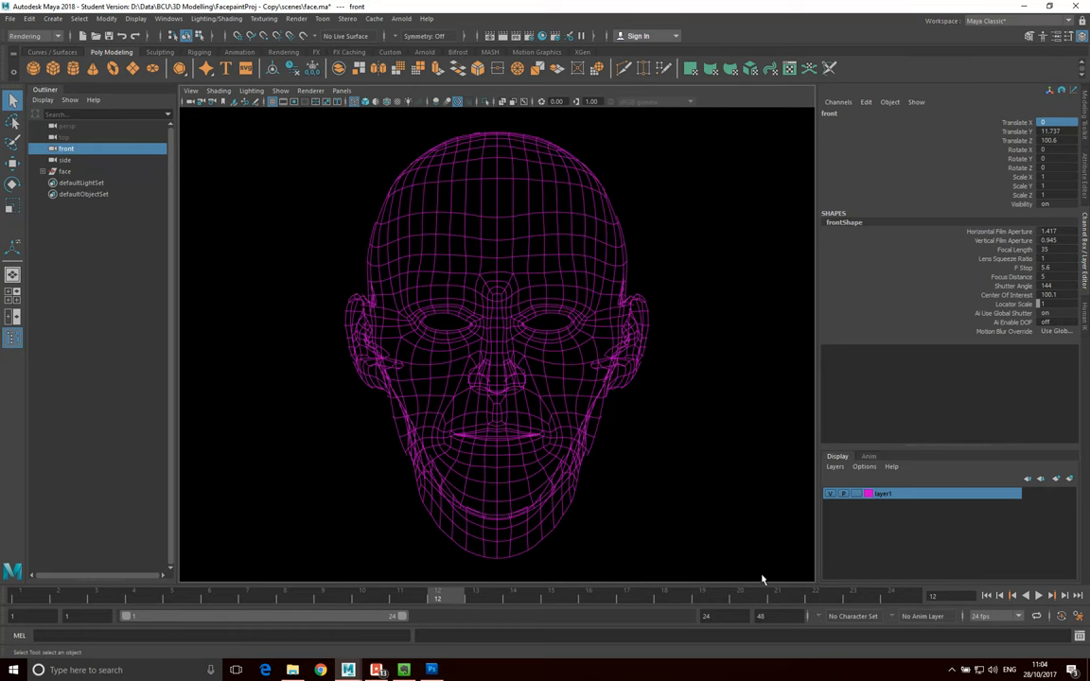
mouse_move(473, 571)
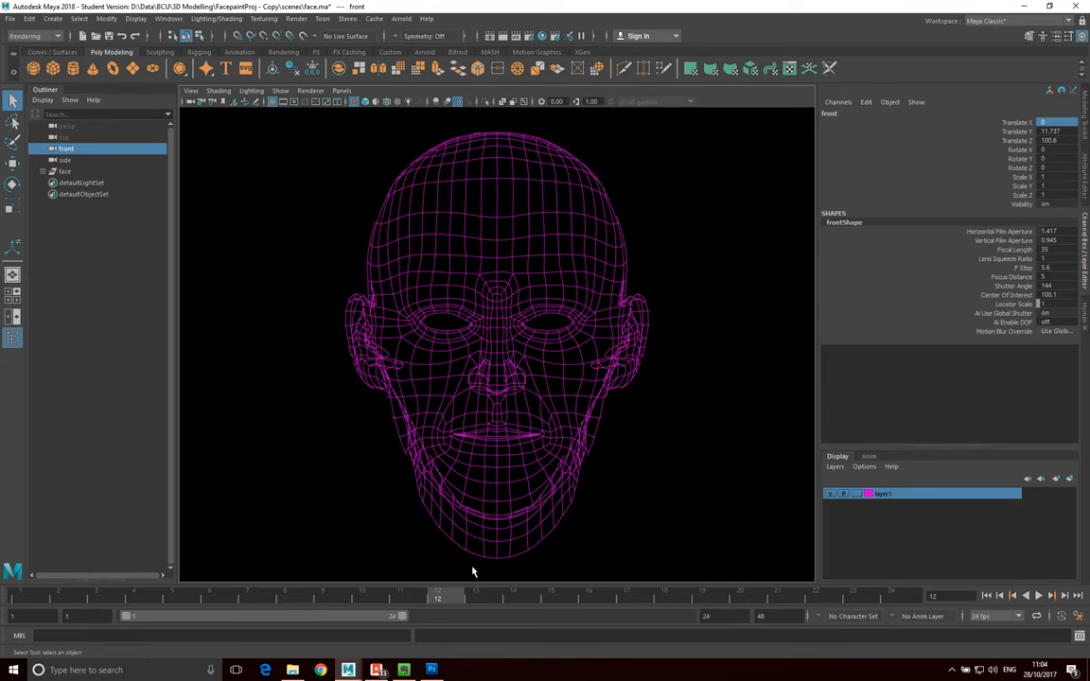
mouse_move(756, 531)
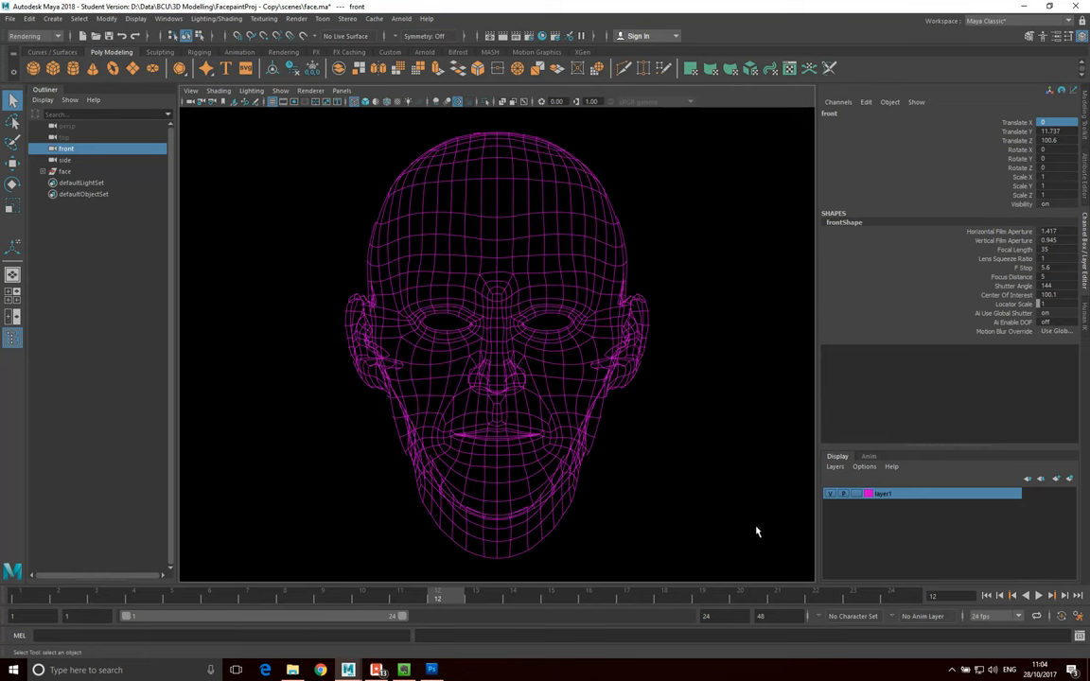
mouse_move(717, 460)
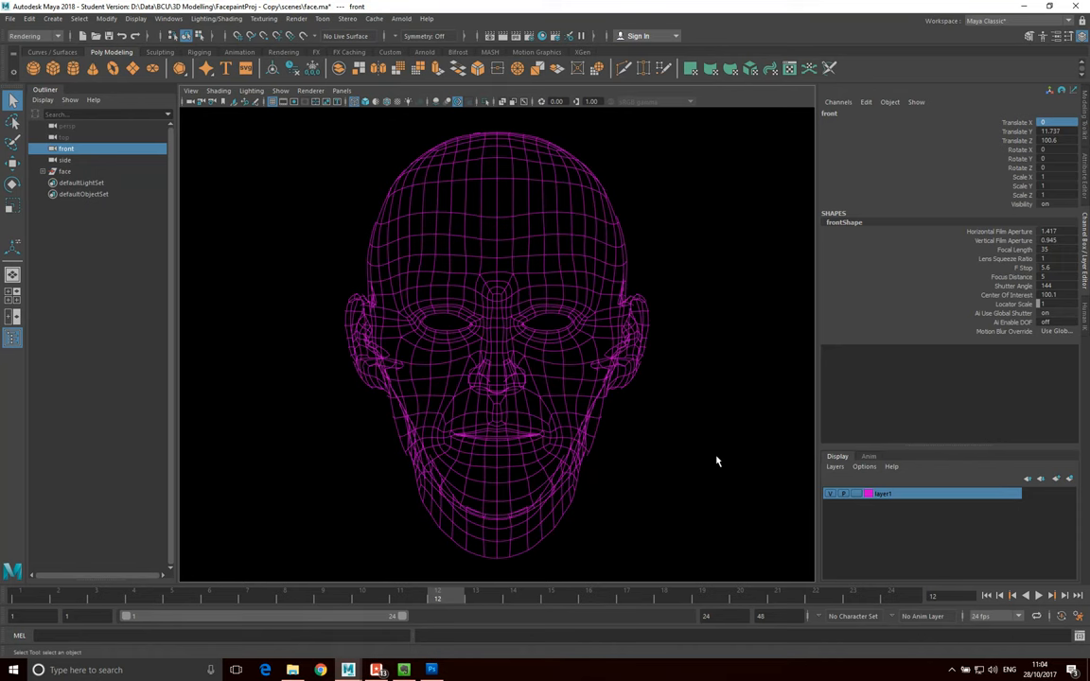
mouse_move(718, 427)
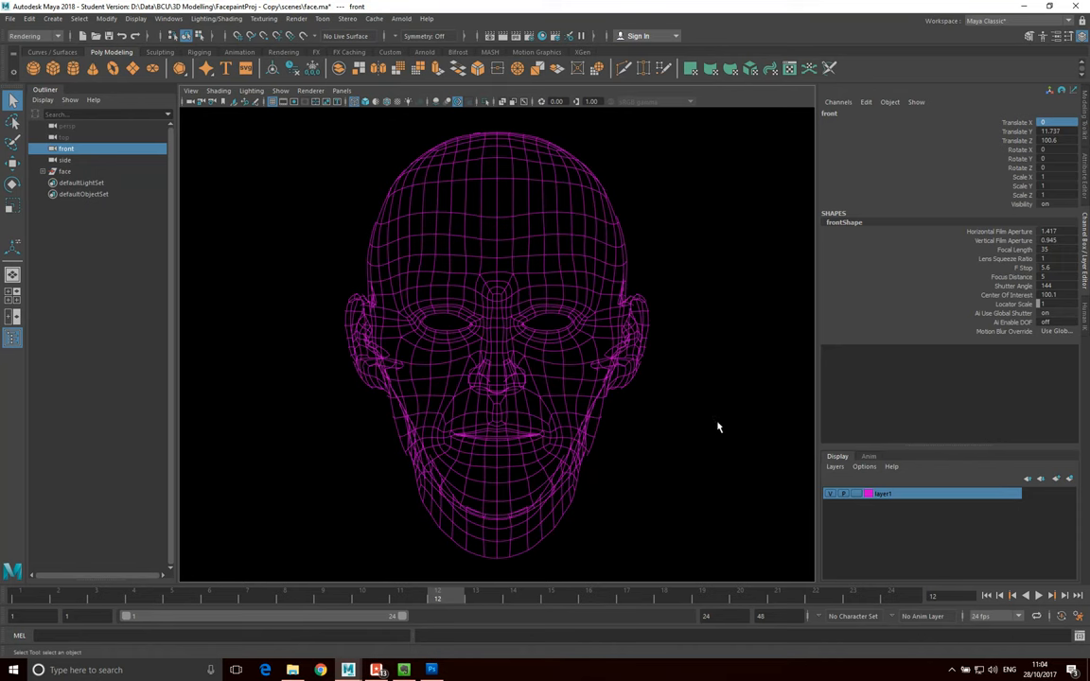
mouse_move(698, 339)
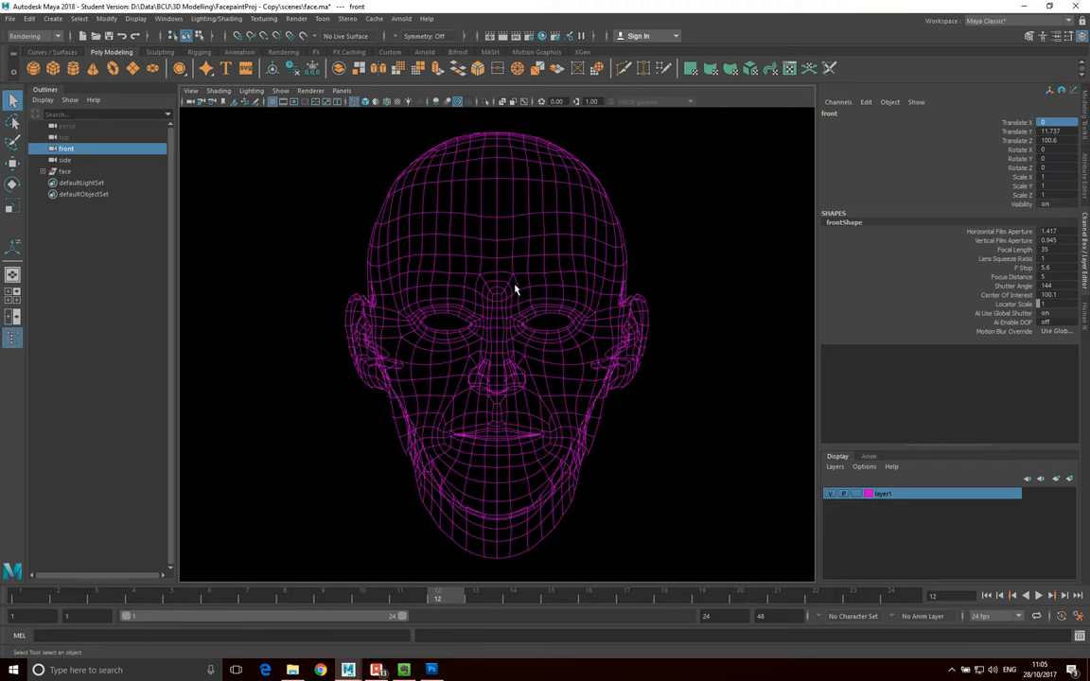
mouse_move(322, 295)
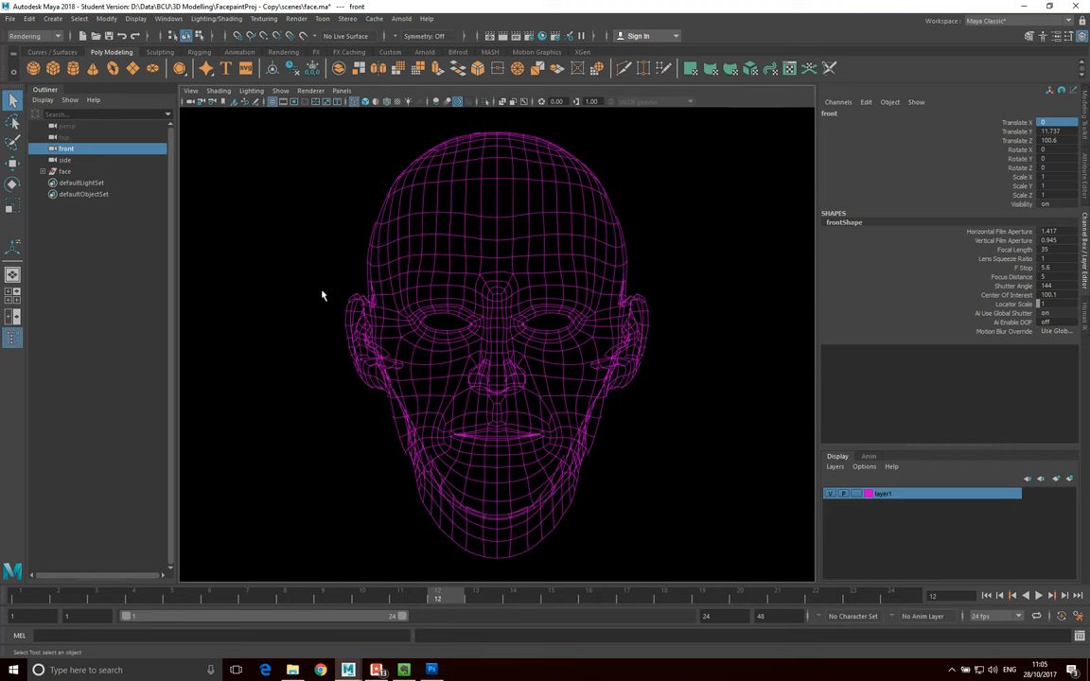
mouse_move(166, 27)
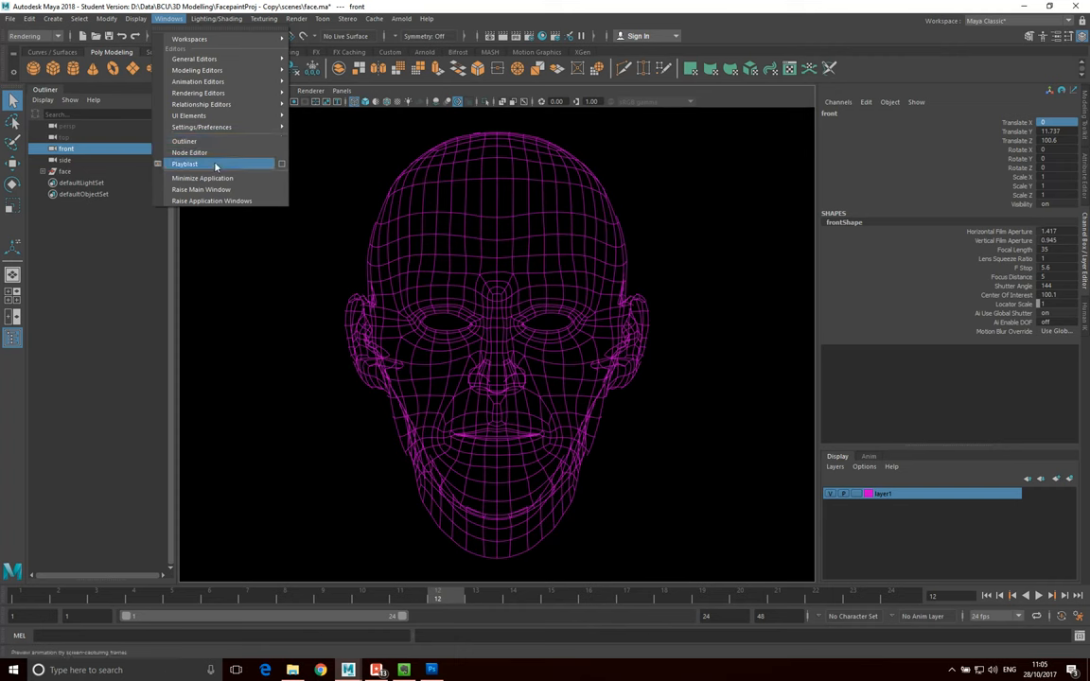
mouse_move(281, 166)
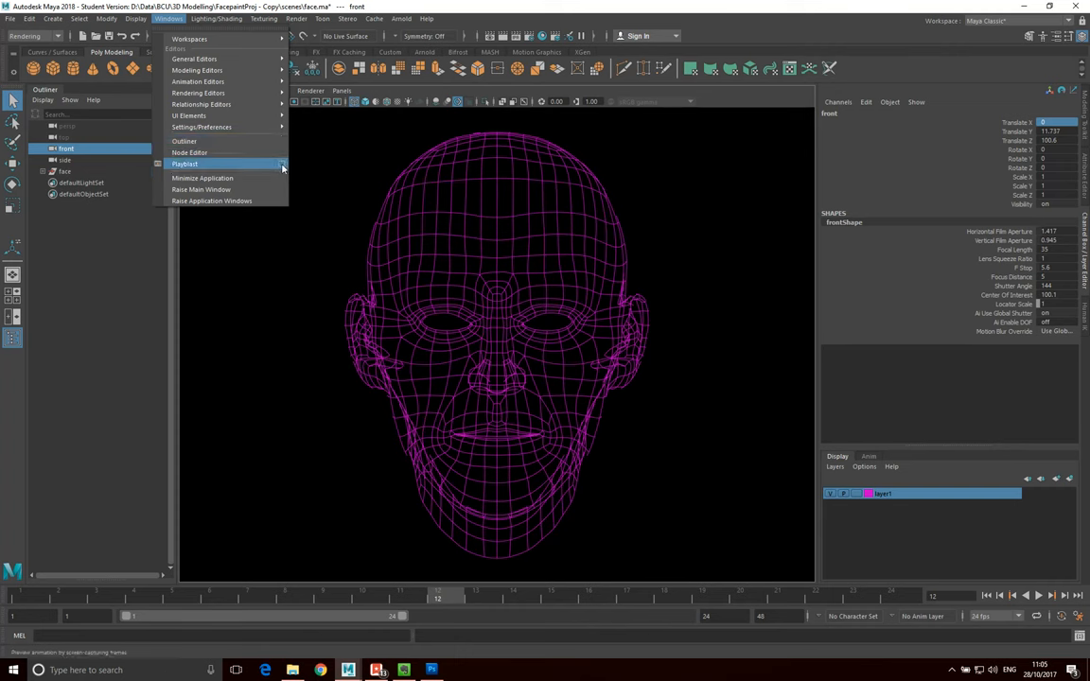
Step: In Playblast options, use a Start/End range beginning at frame 1 and disable ornaments
left_click(184, 164)
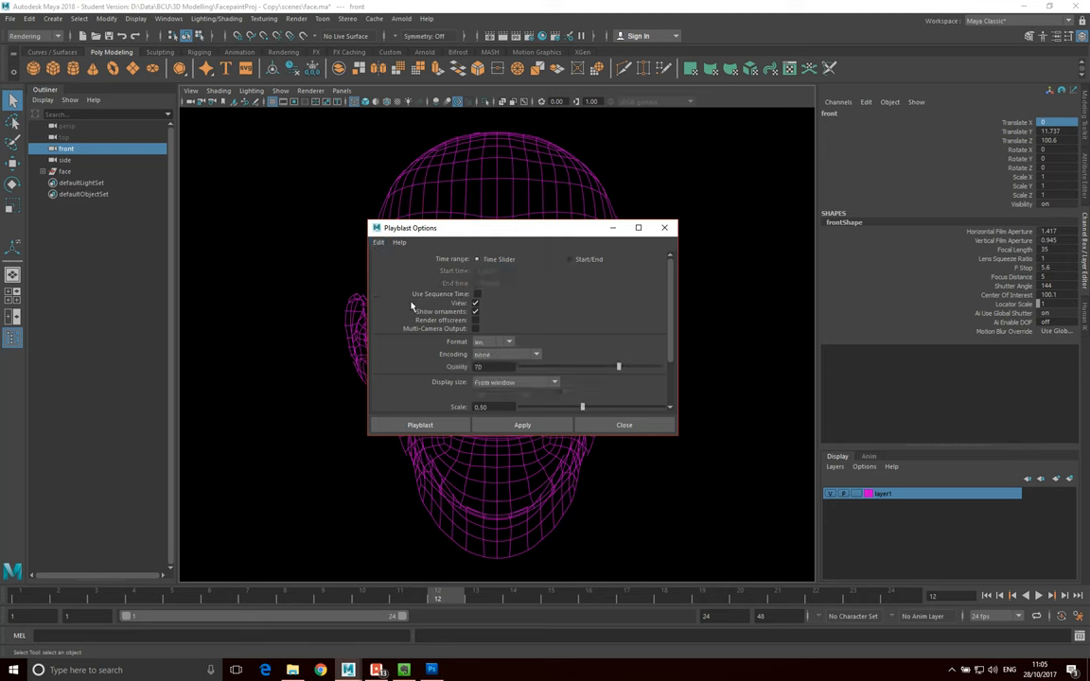
mouse_move(482, 308)
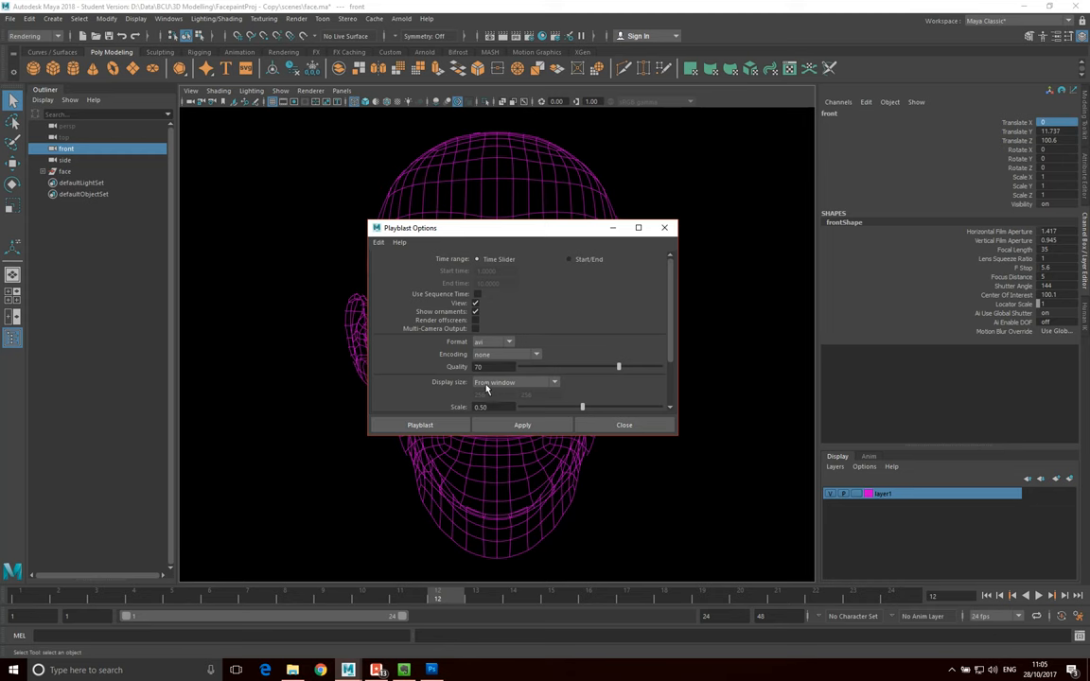
mouse_move(569, 263)
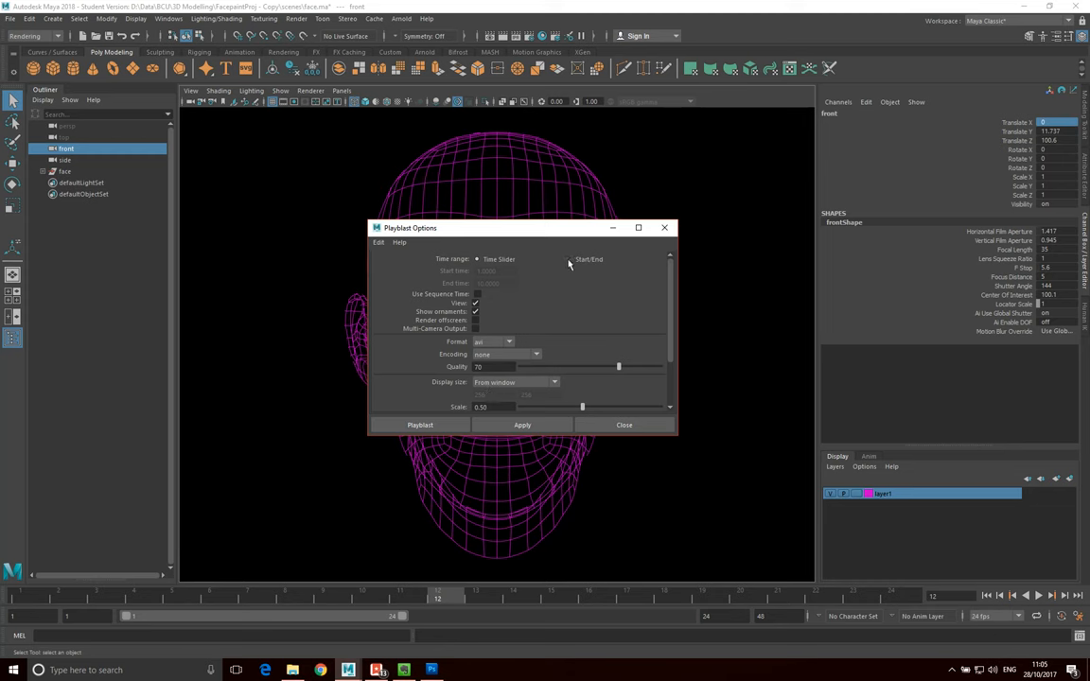
left_click(568, 259)
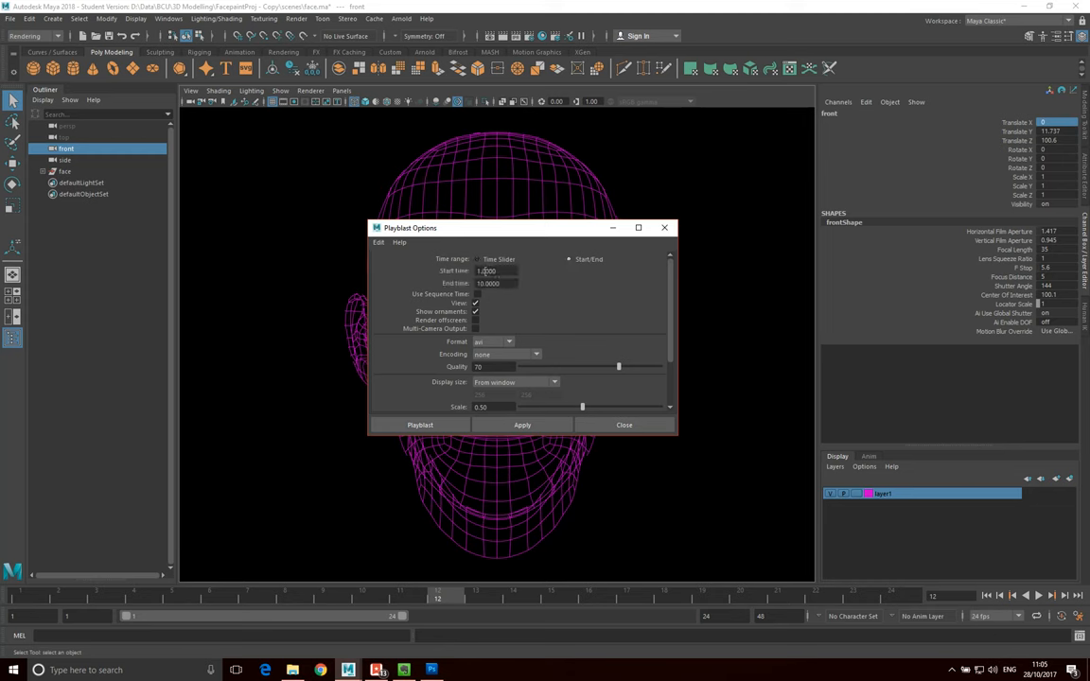
triple_click(496, 283)
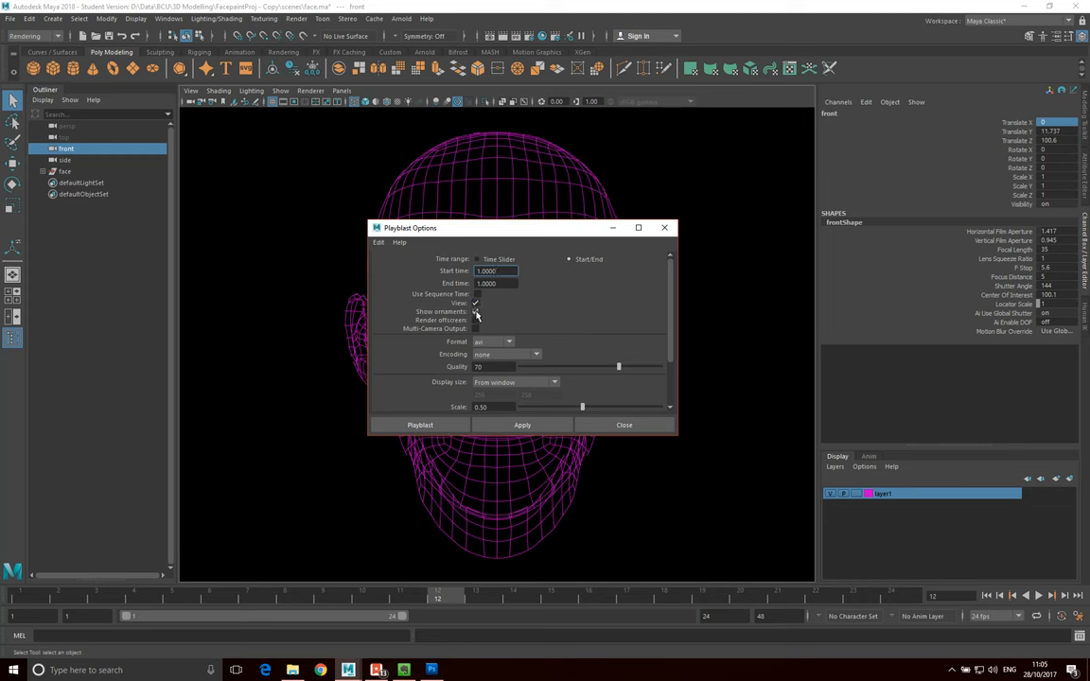
left_click(508, 342)
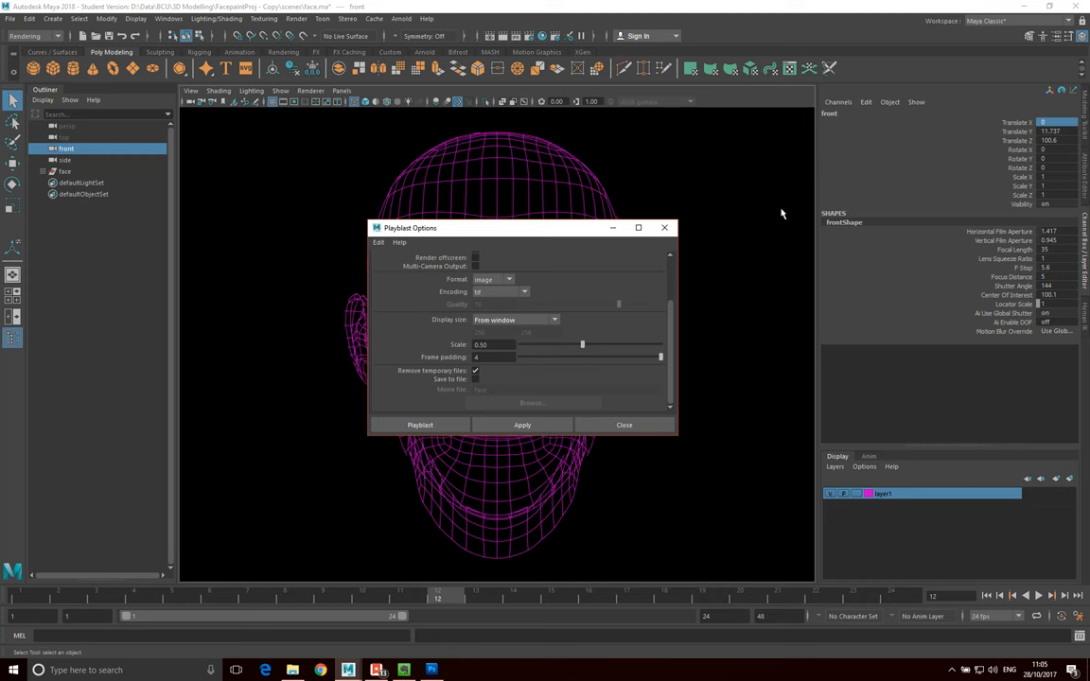
Step: Switch the playblast Display size to Custom for a 2048 × 2048 output at 1.00 scale
left_click(554, 320)
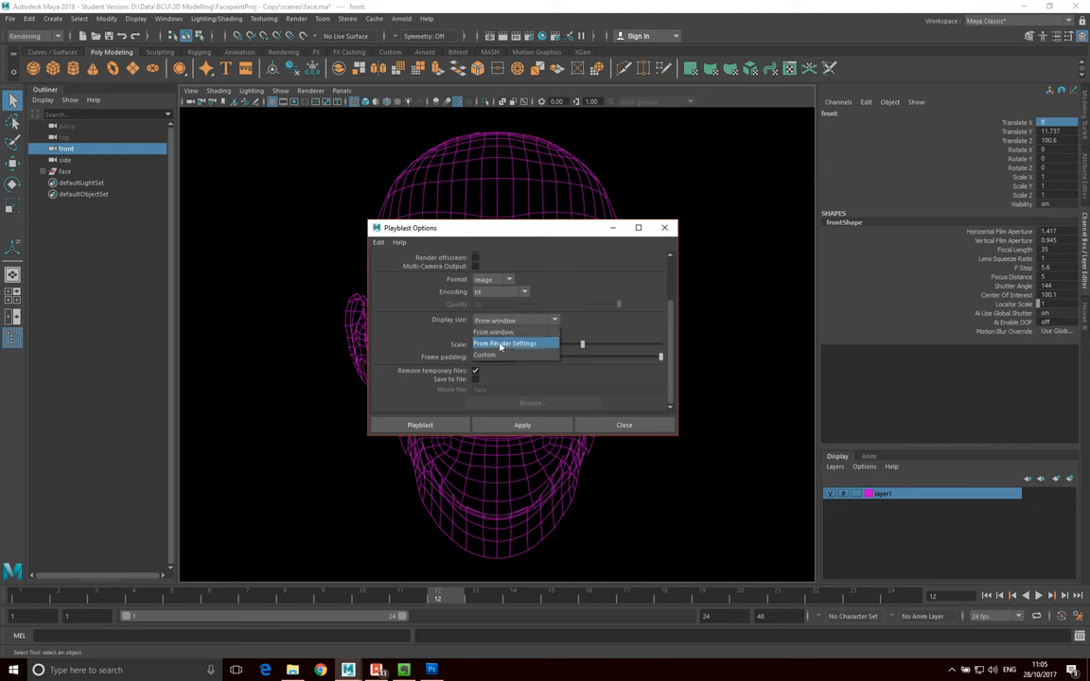
mouse_move(484, 355)
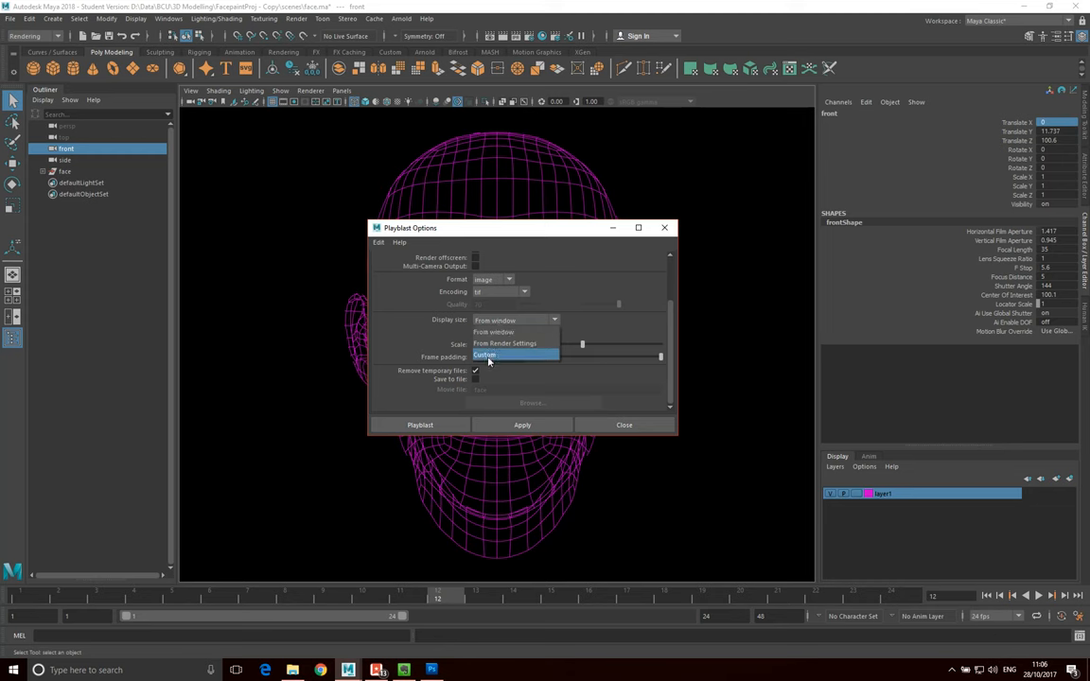
left_click(485, 355)
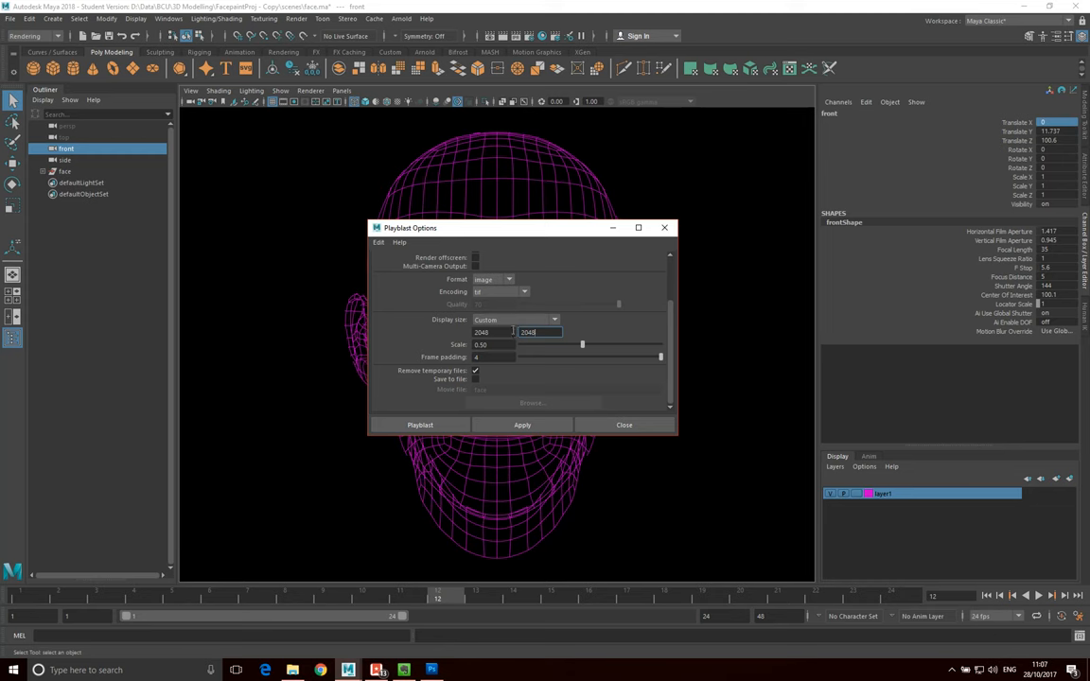
mouse_move(506, 343)
type("1")
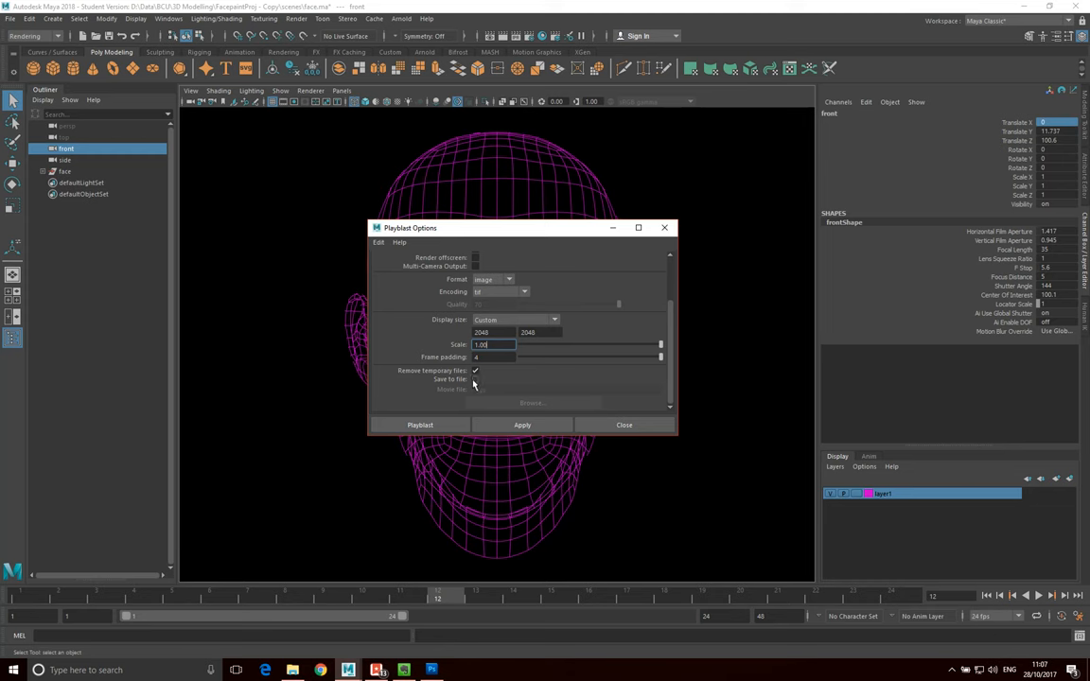
Step: Turn on Save to file, check then cancel the browse location, and run the playblast
left_click(476, 380)
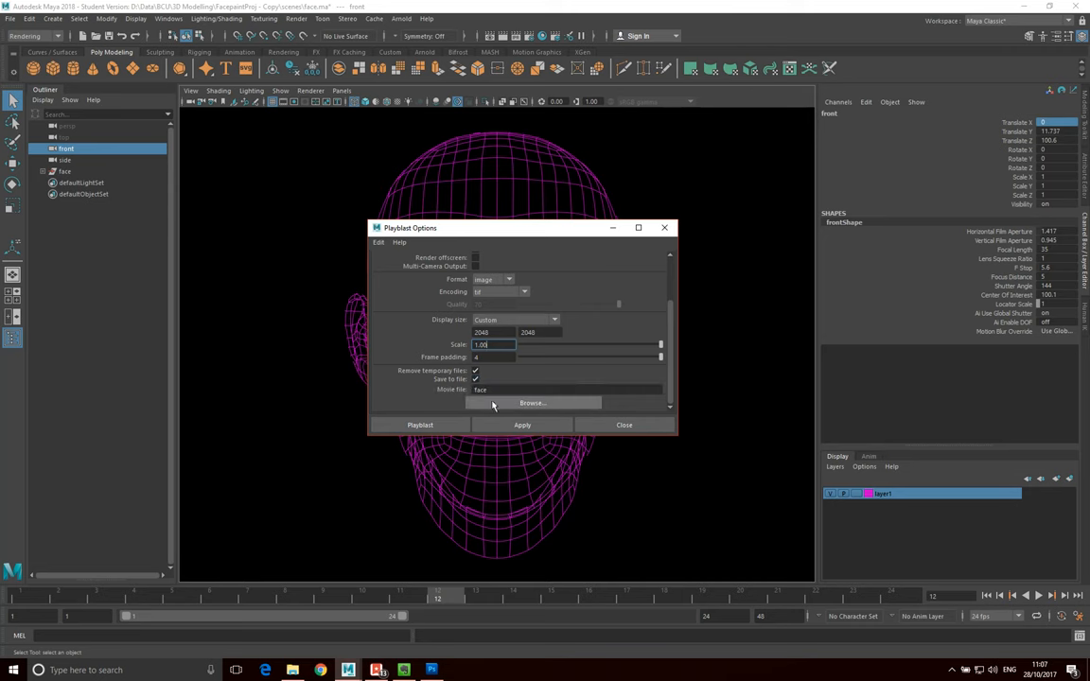
mouse_move(508, 409)
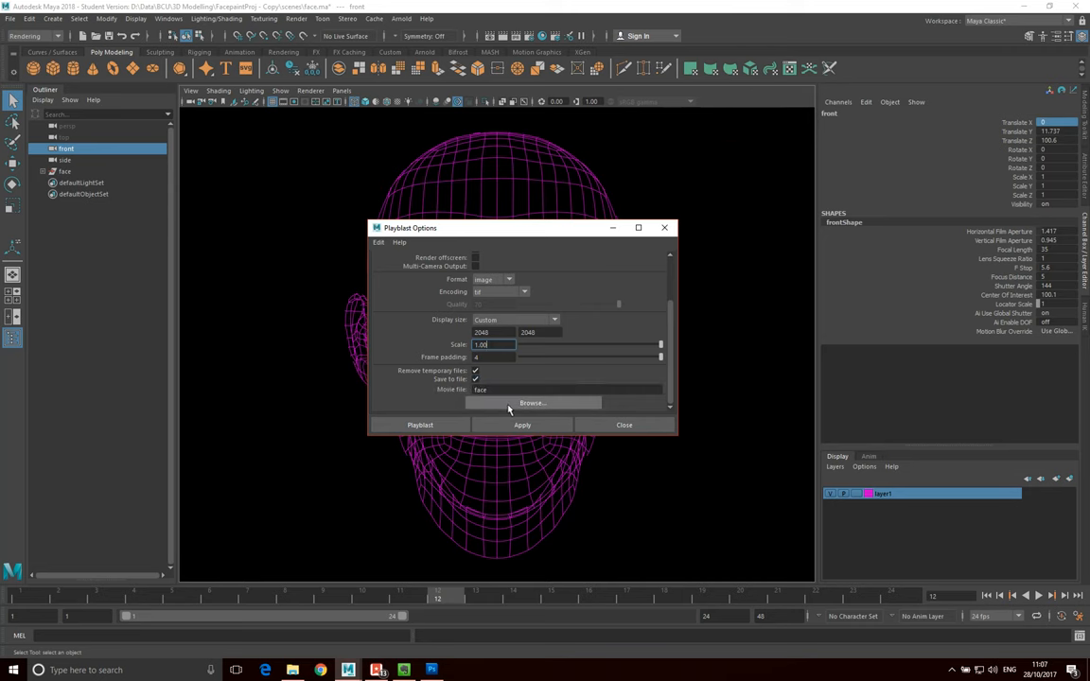
left_click(532, 403)
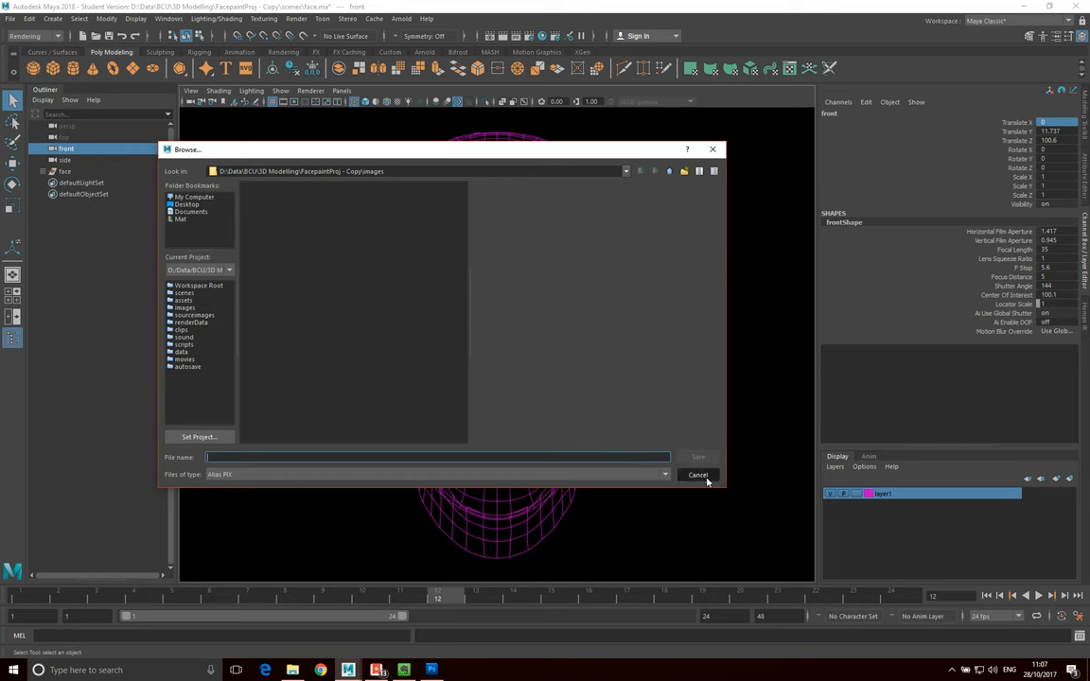
left_click(698, 475)
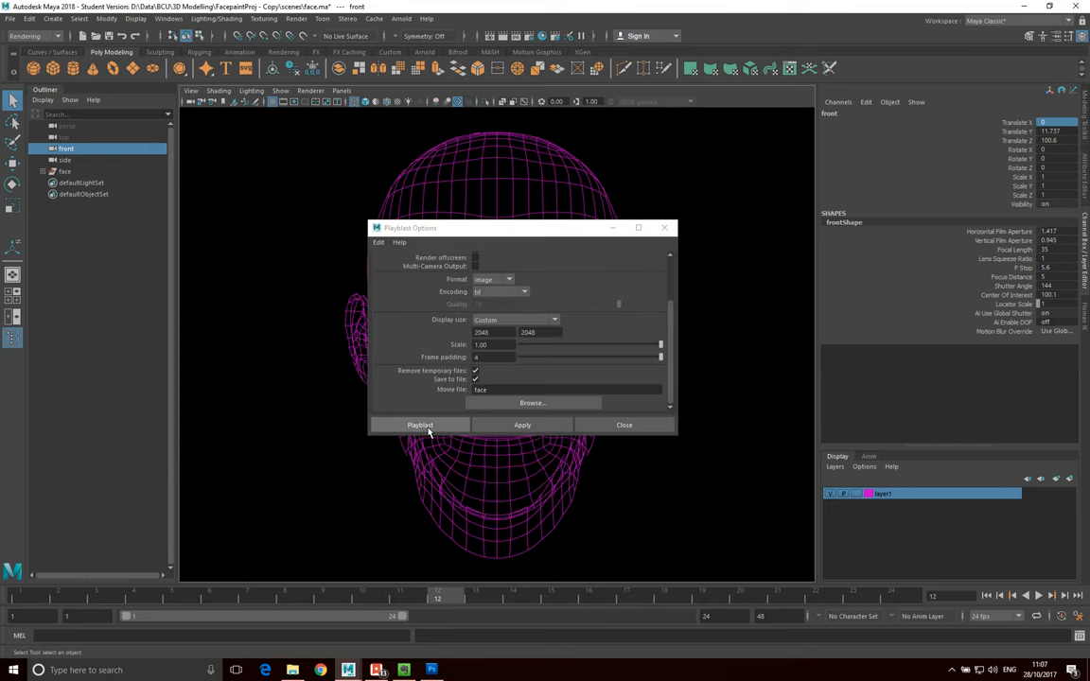
left_click(419, 424)
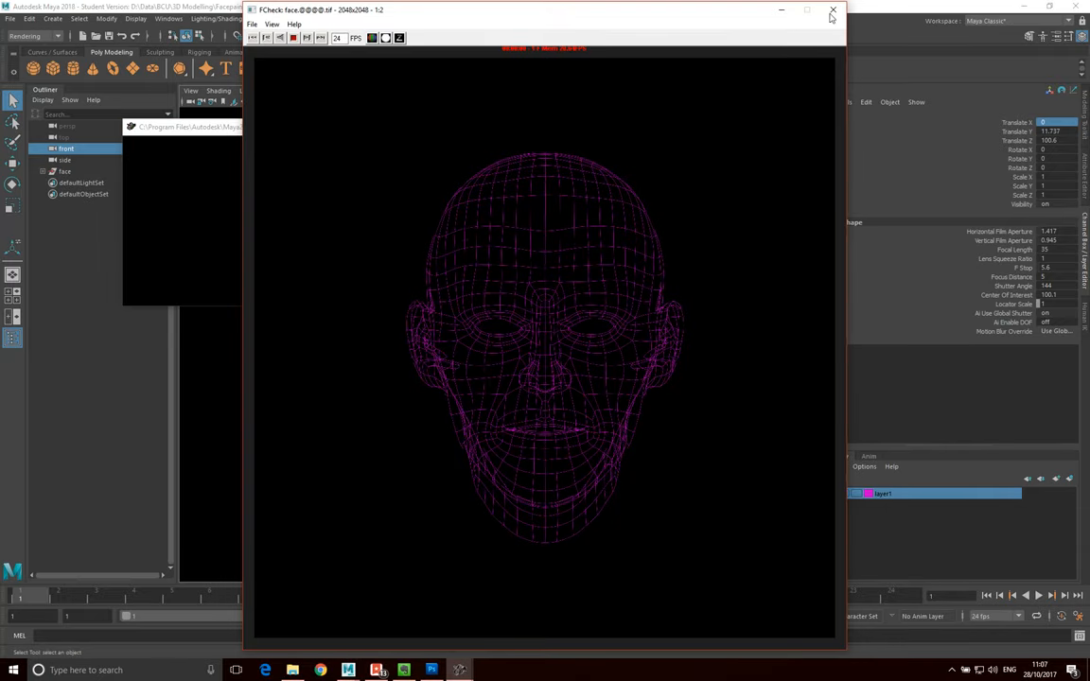
Step: Close FCheck, browse to FacepaintProj - Copy > images, and right-click face.0001.tif
left_click(832, 10)
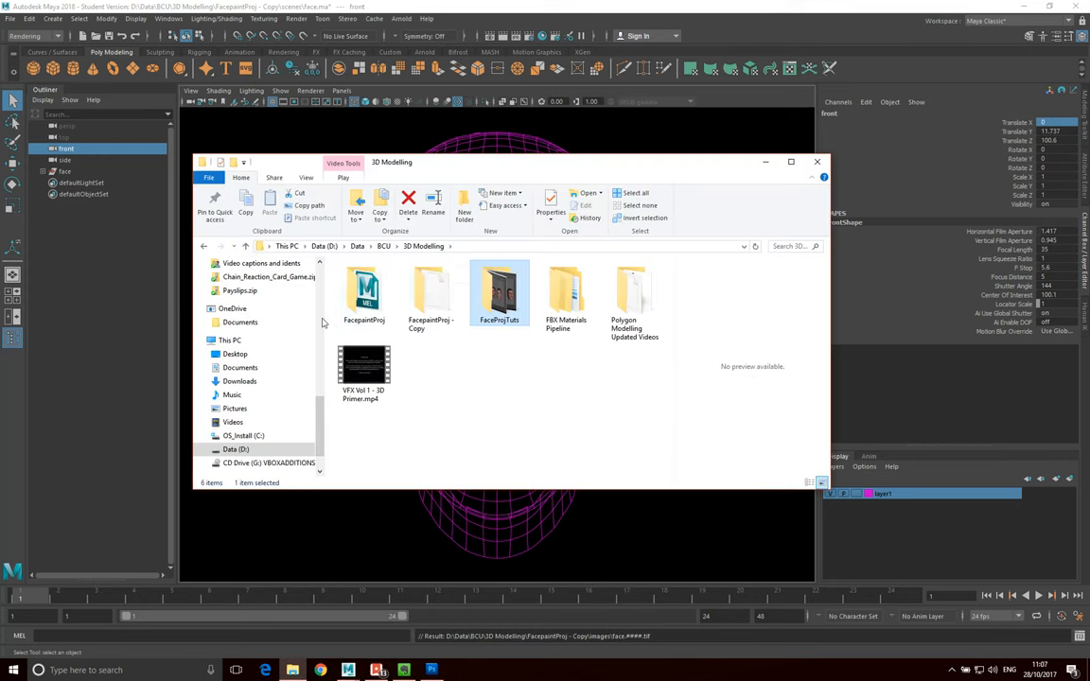
double_click(430, 294)
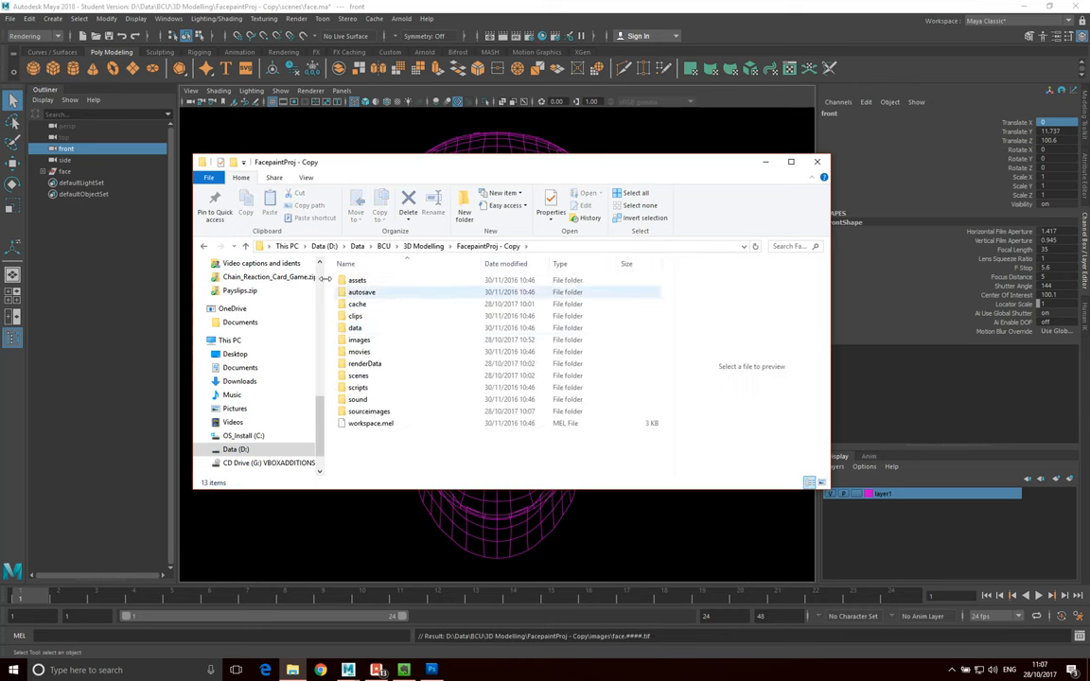
left_click(355, 328)
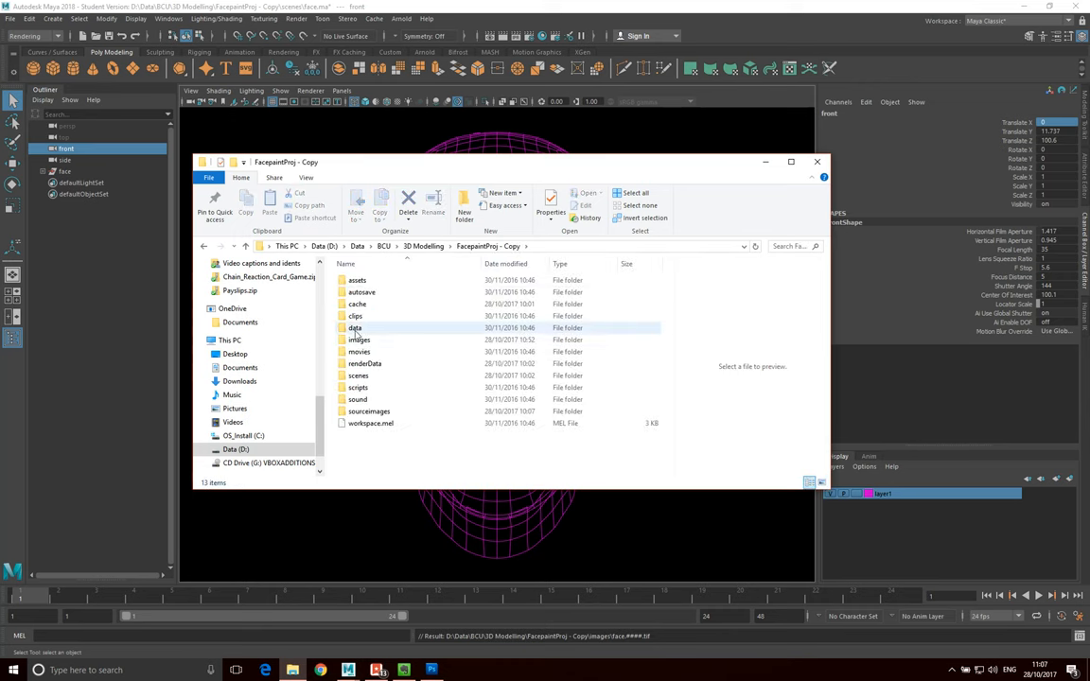
double_click(358, 340)
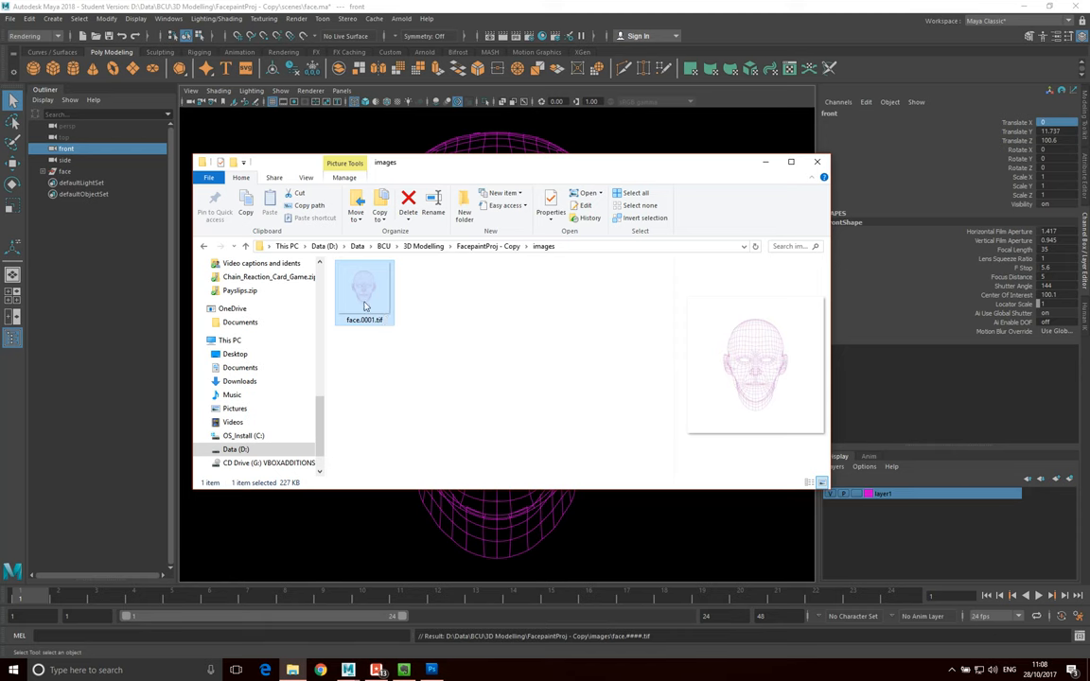
right_click(364, 291)
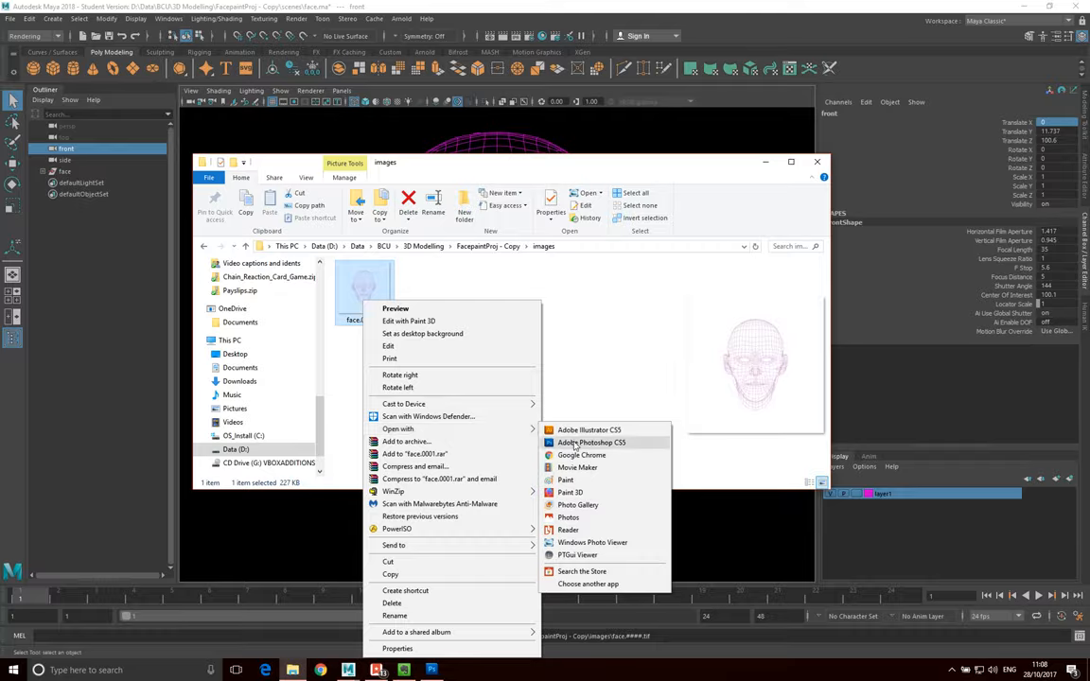
Step: Open face.0001.tif in Photoshop CS5, close the dark result, and reopen it with Photoshop
left_click(591, 443)
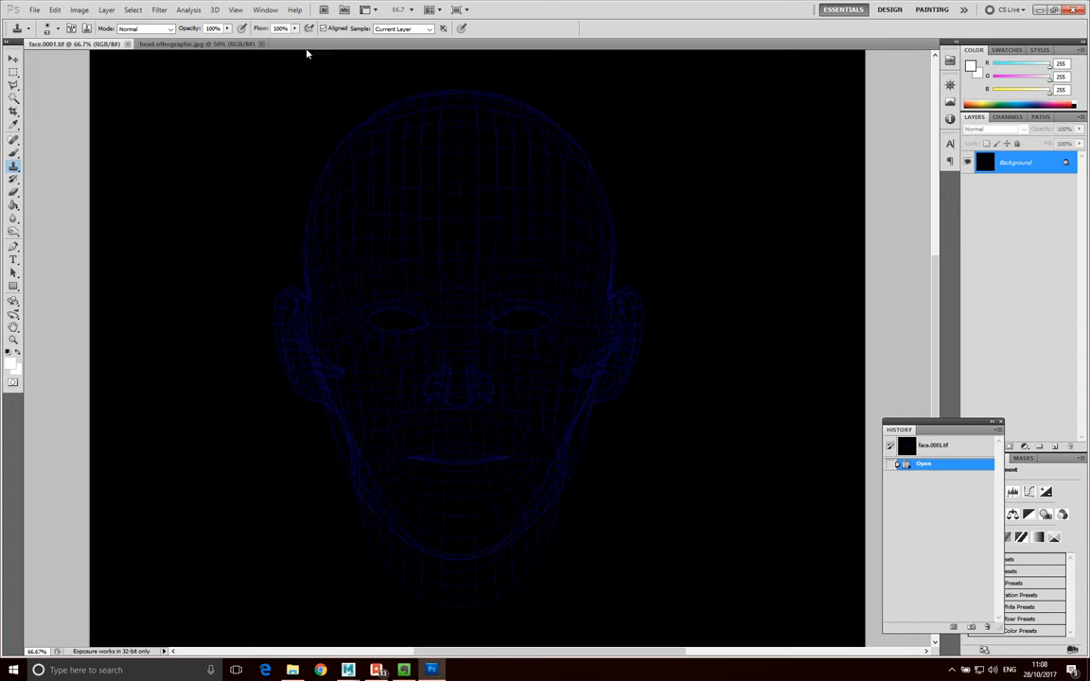
left_click(189, 44)
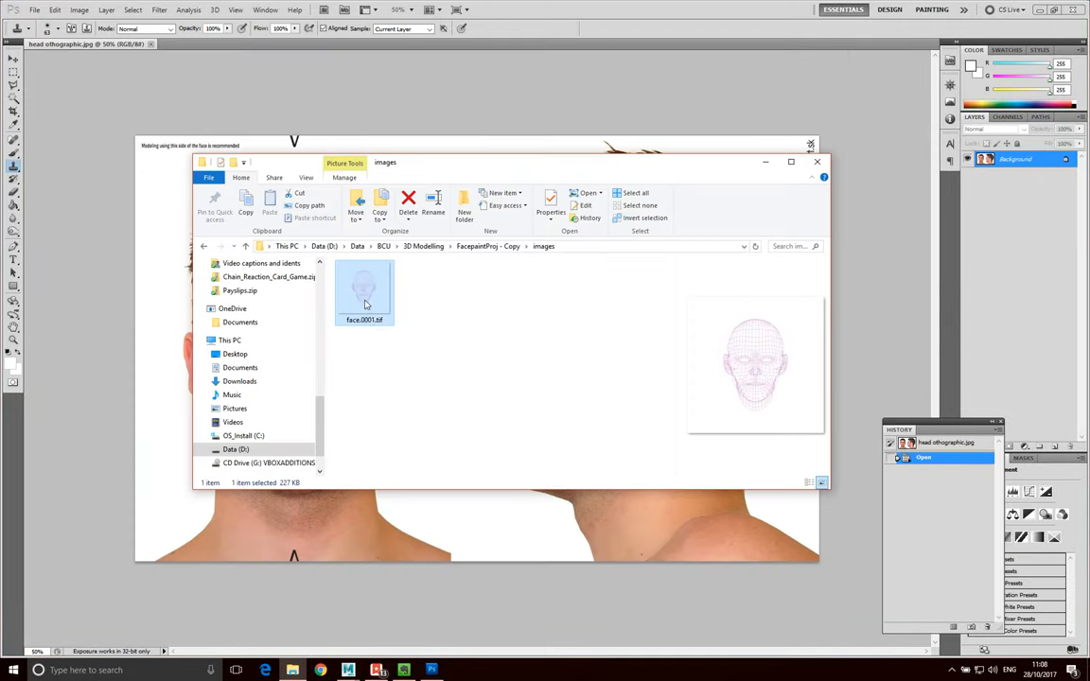
right_click(364, 289)
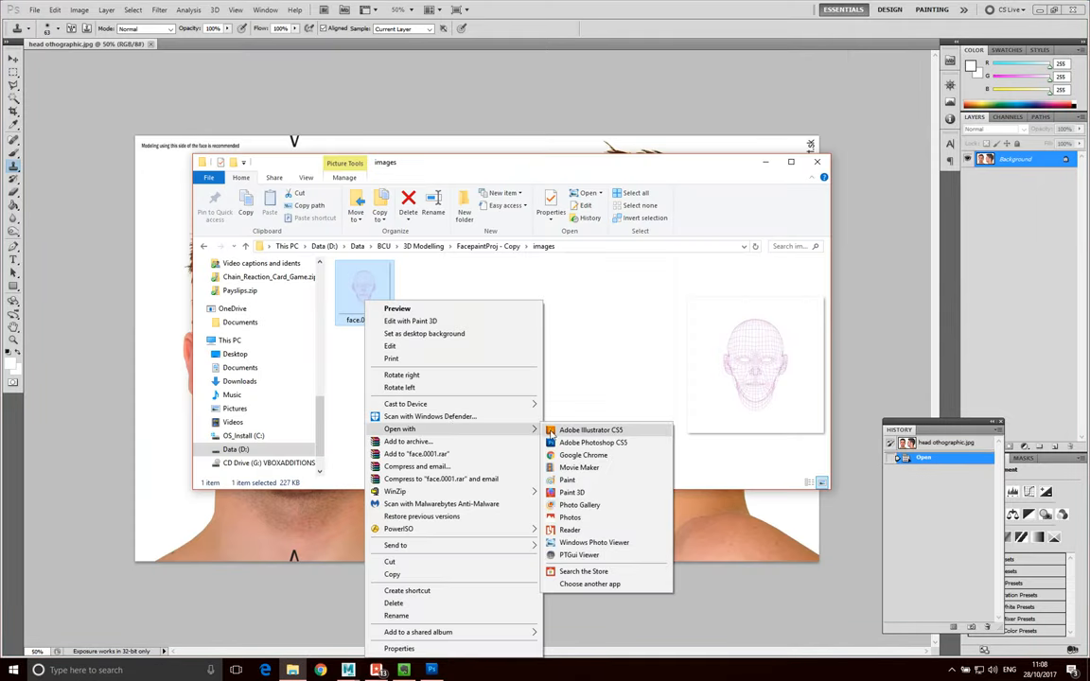
left_click(593, 442)
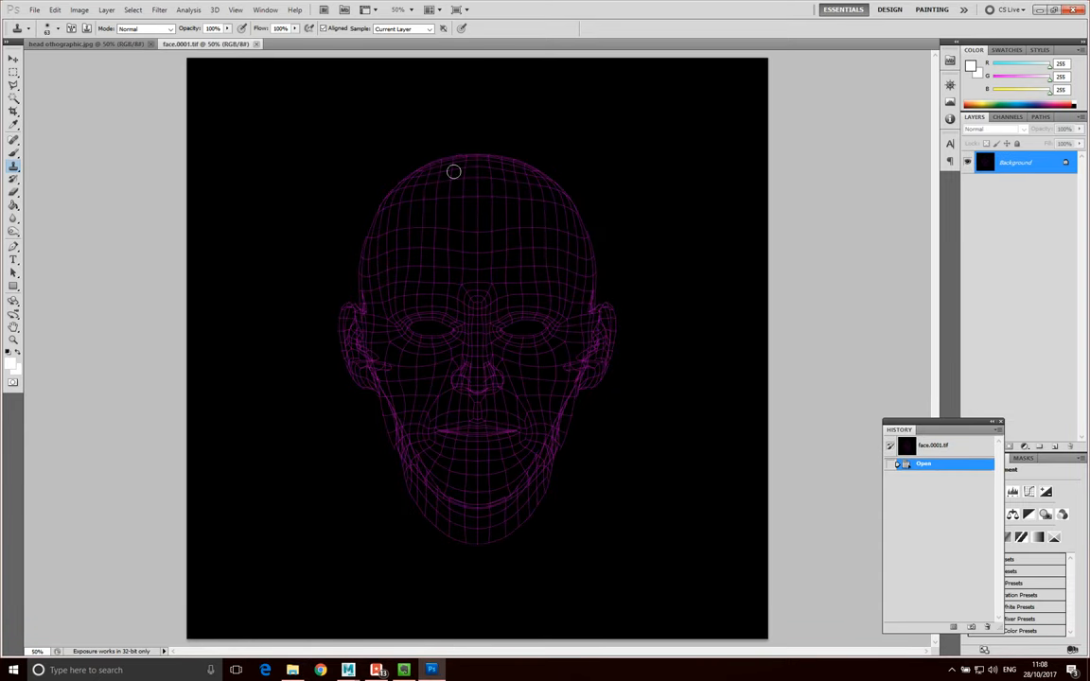